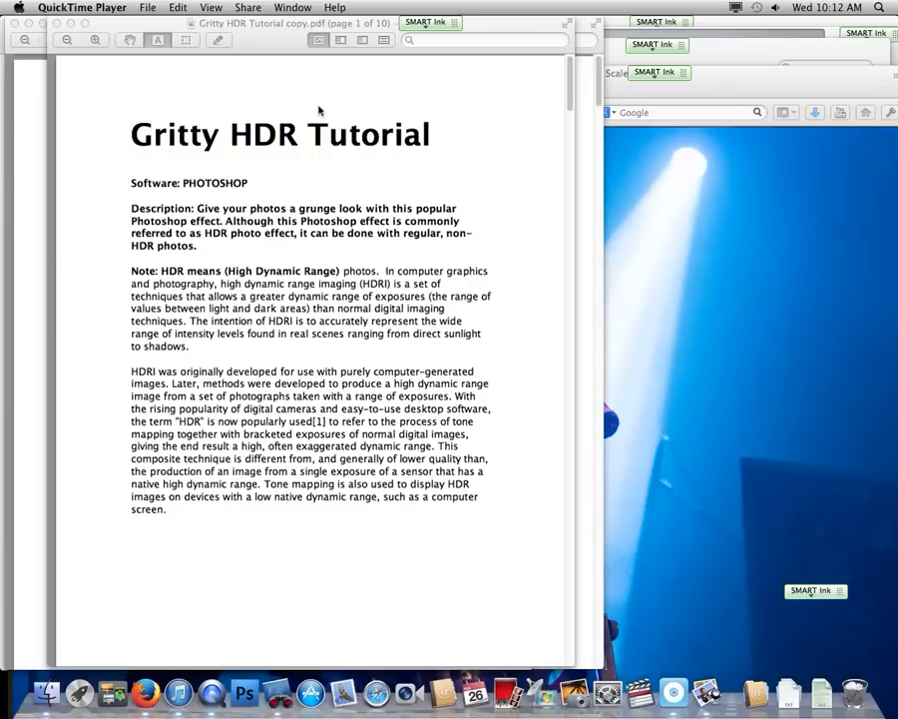
{"action": "mouse_move", "coordinate": [307, 33]}
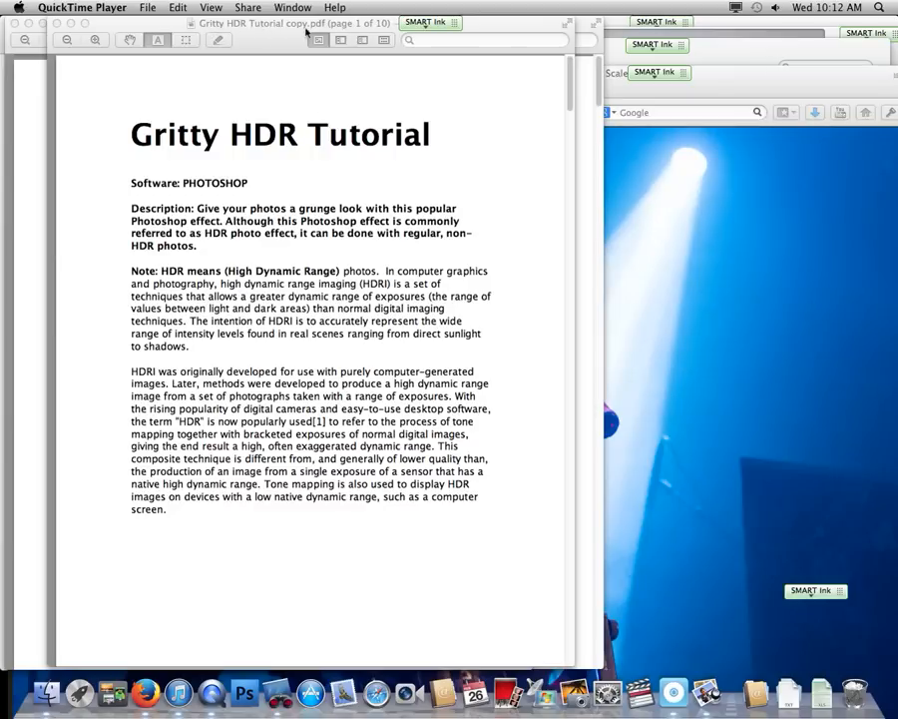
{"action": "mouse_move", "coordinate": [207, 165]}
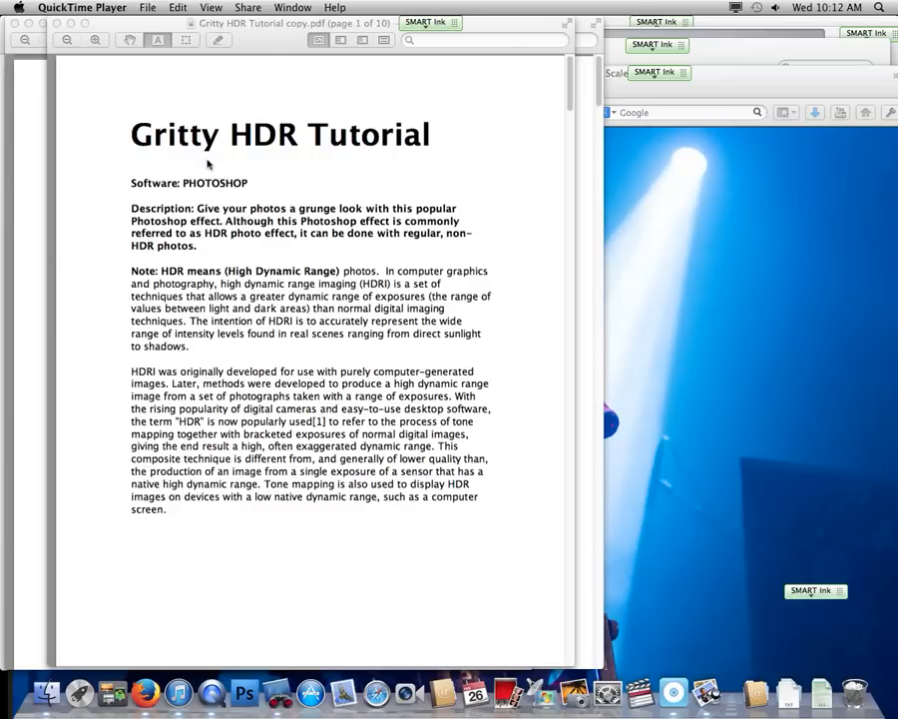
- Scroll the Gritty HDR Tutorial PDF past the intro and before/after images to Step 1: Open a photo
{"action": "scroll", "scroll_direction": "down", "scroll_amount": 3}
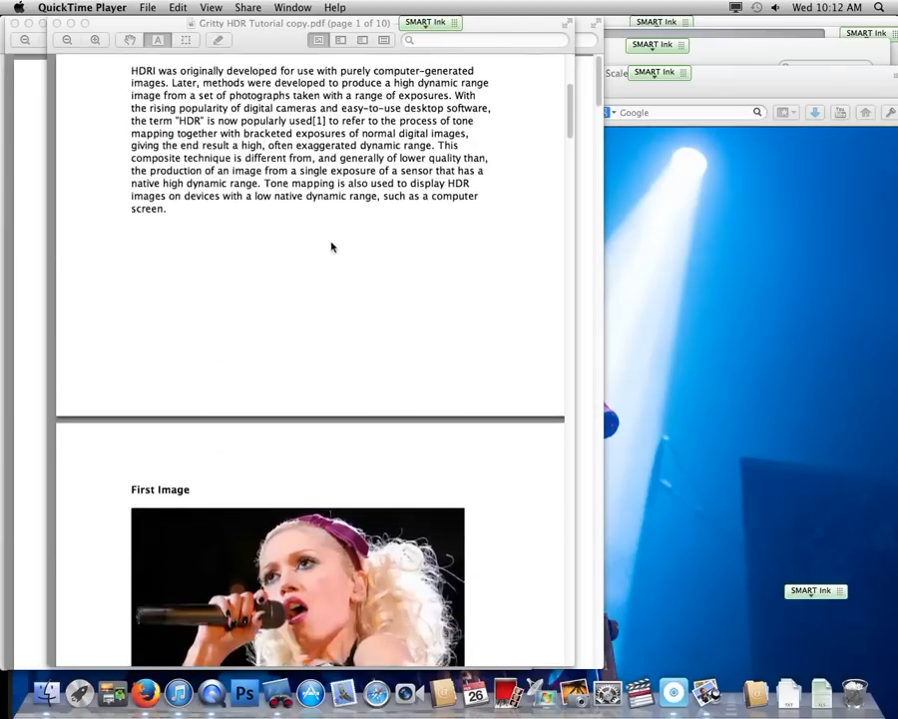
{"action": "scroll", "scroll_direction": "up", "scroll_amount": 3}
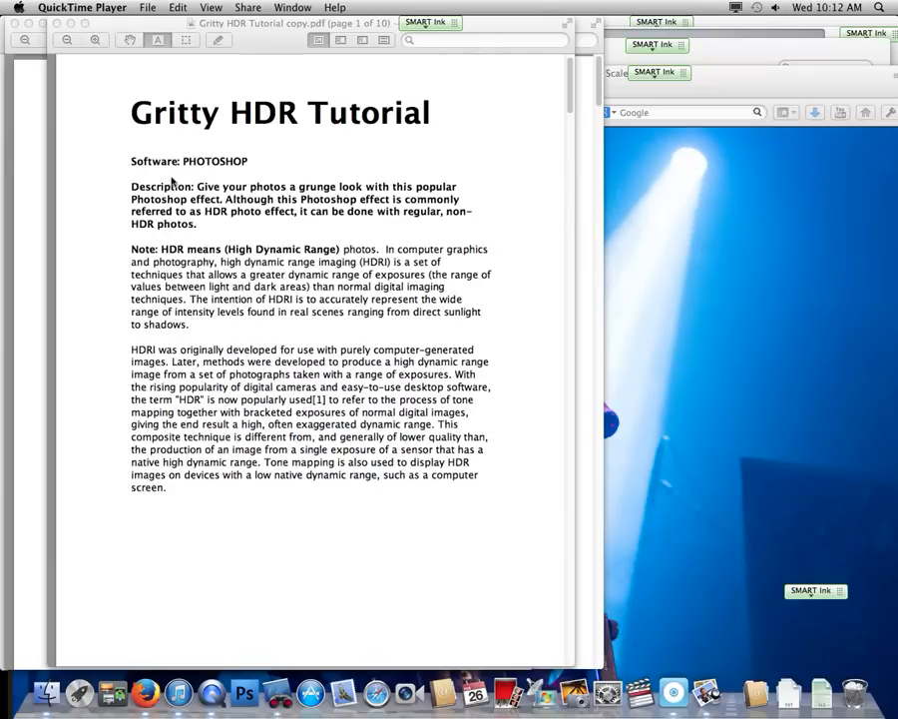
{"action": "mouse_move", "coordinate": [300, 127]}
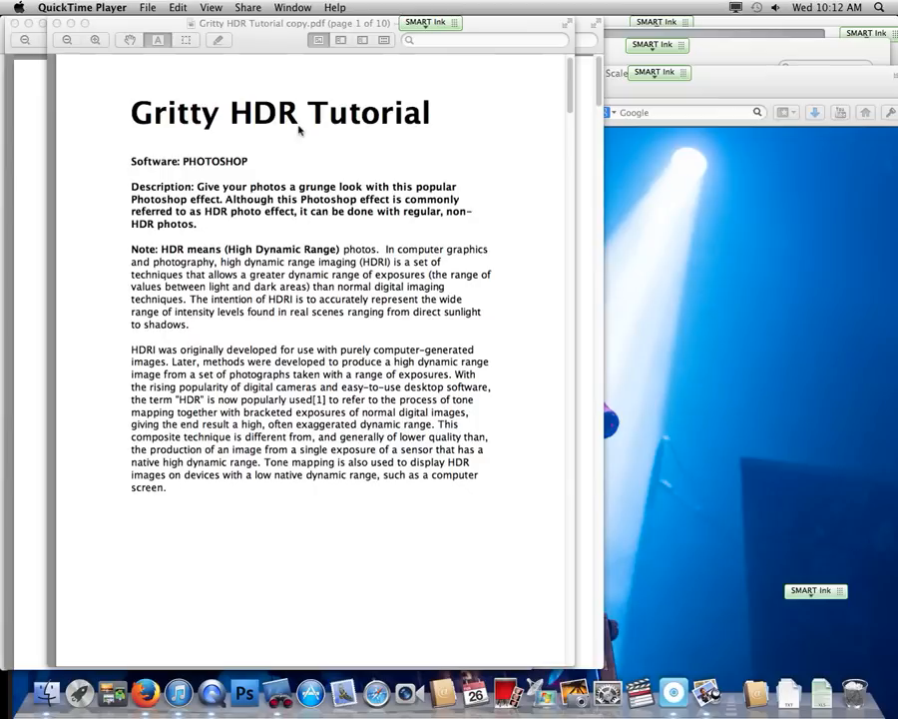
{"action": "mouse_move", "coordinate": [482, 276]}
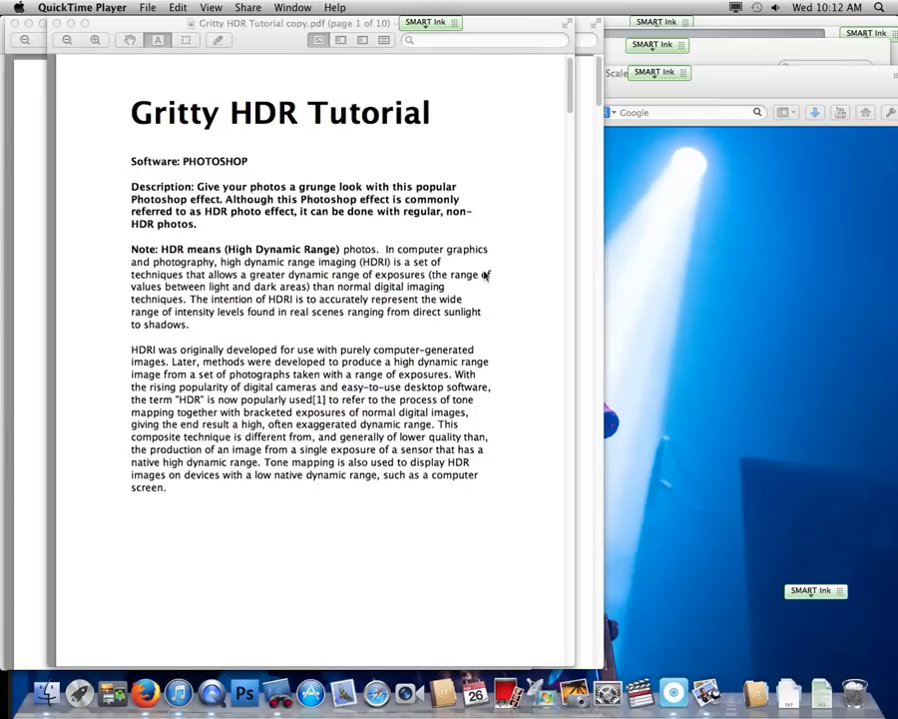
{"action": "mouse_move", "coordinate": [414, 301]}
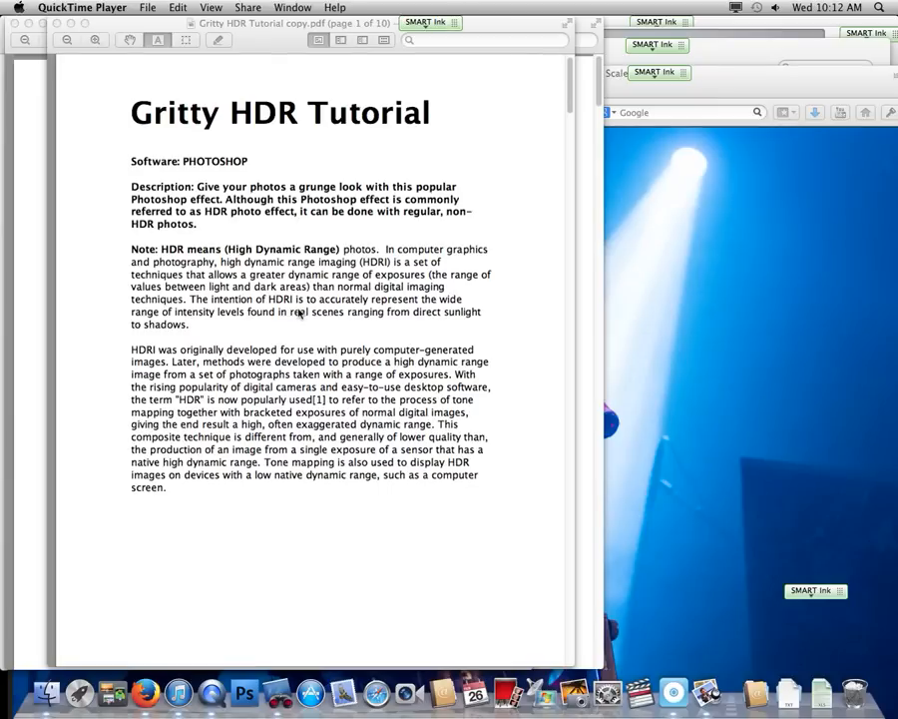
{"action": "scroll", "scroll_direction": "down", "scroll_amount": 3}
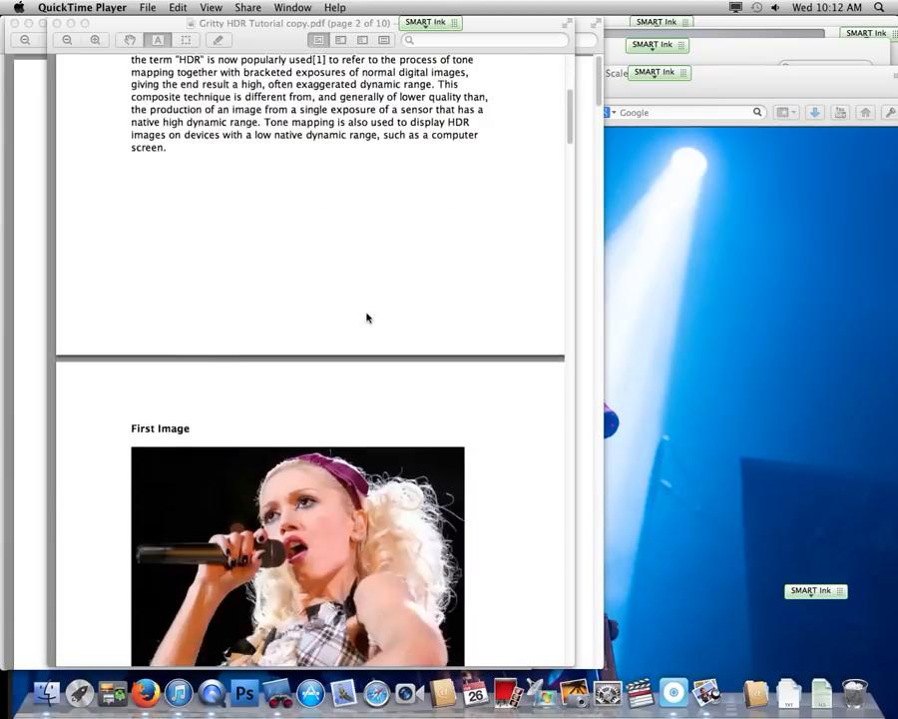
{"action": "scroll", "scroll_direction": "down", "scroll_amount": 3}
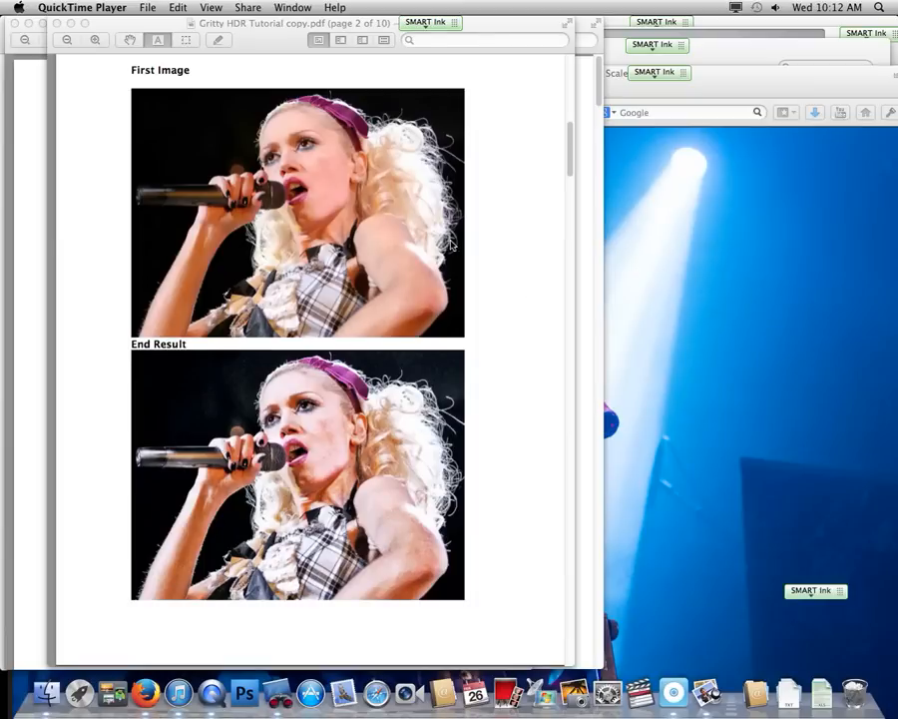
{"action": "mouse_move", "coordinate": [377, 475]}
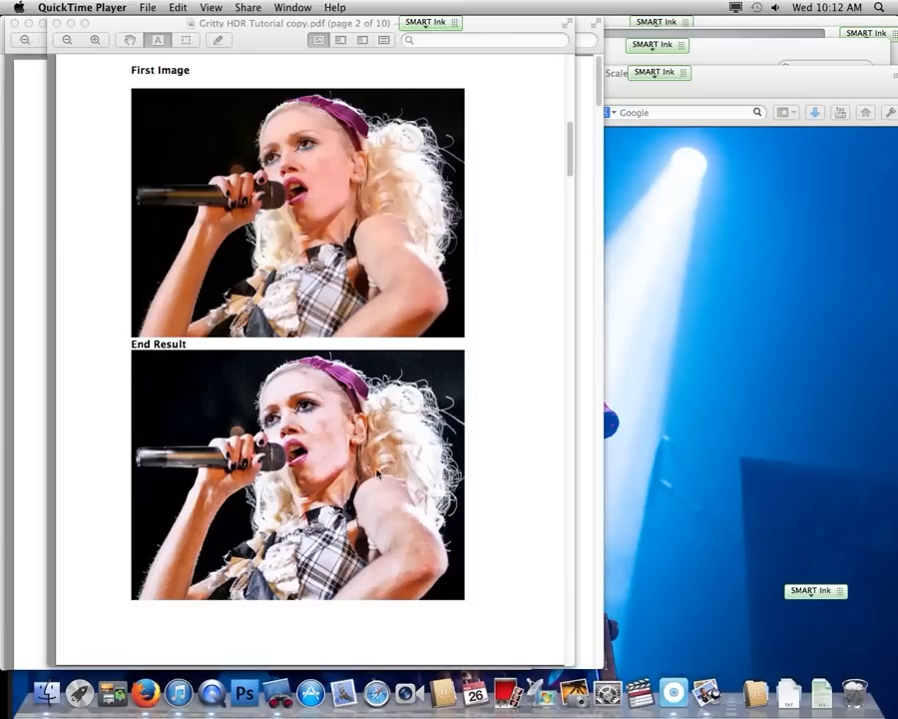
{"action": "mouse_move", "coordinate": [286, 327]}
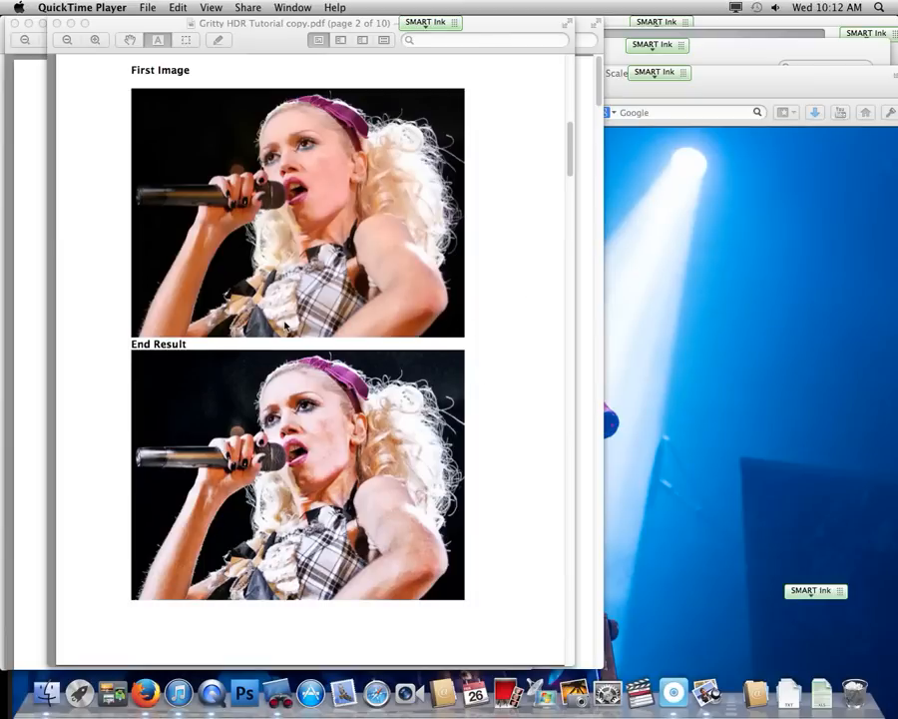
{"action": "scroll", "scroll_direction": "down", "scroll_amount": 3}
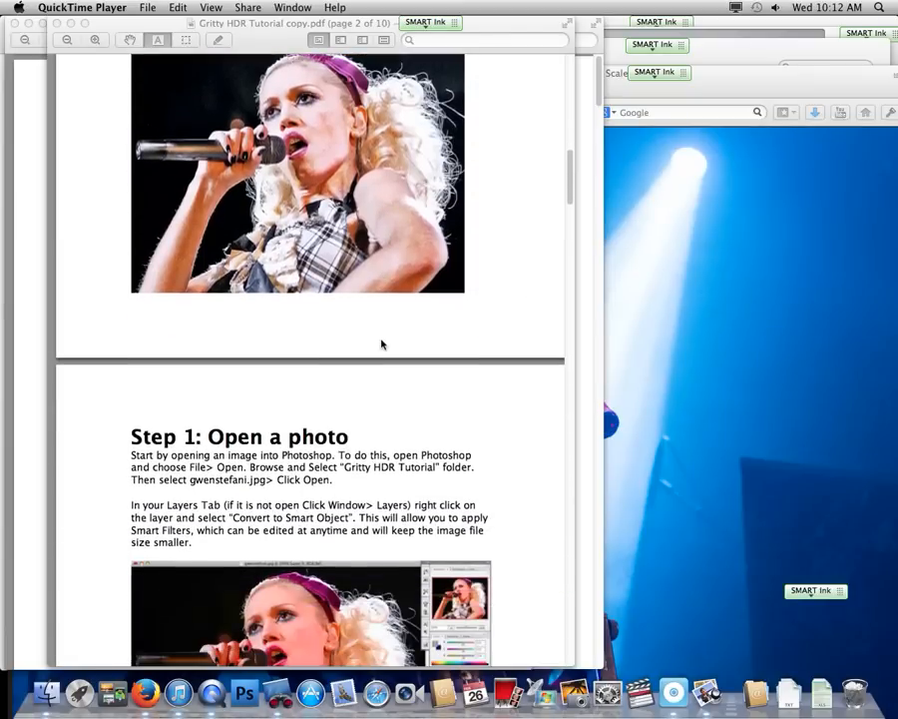
{"action": "scroll", "scroll_direction": "down", "scroll_amount": 3}
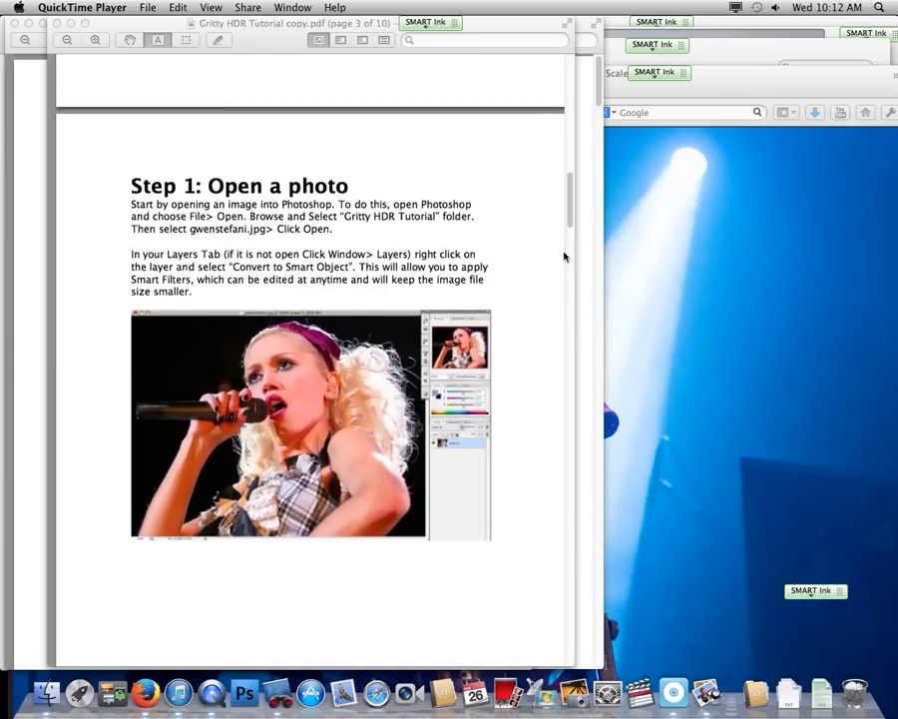
{"action": "mouse_move", "coordinate": [574, 217]}
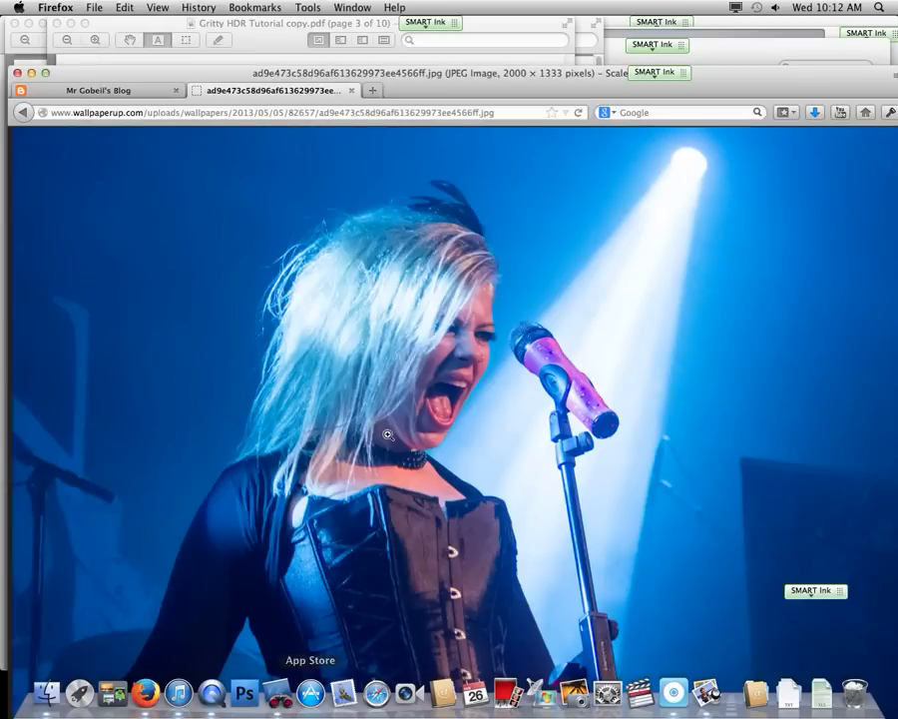
{"action": "mouse_move", "coordinate": [569, 338]}
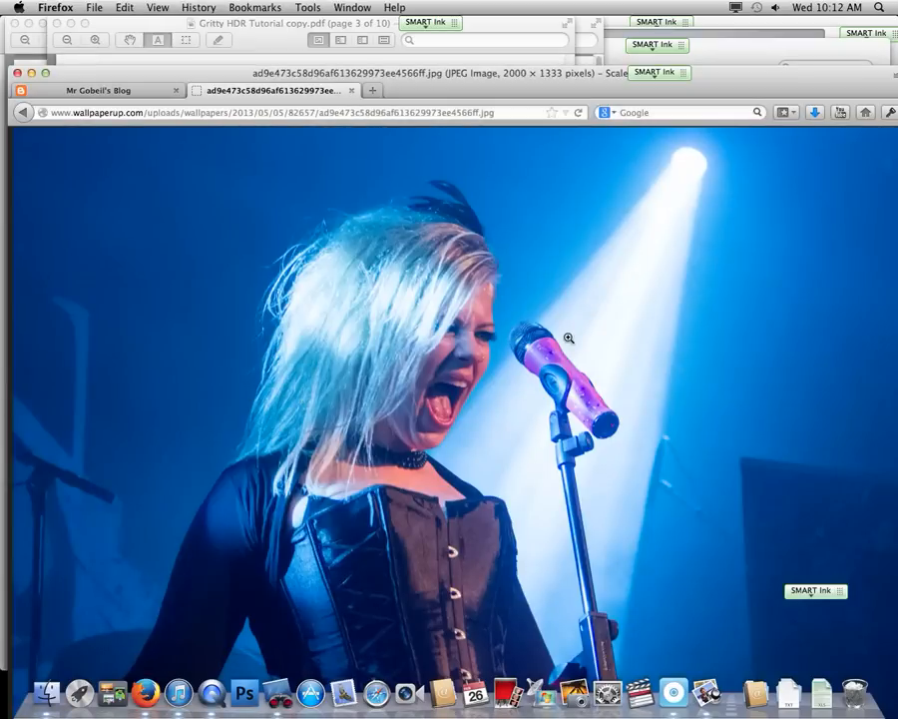
{"action": "mouse_move", "coordinate": [311, 691]}
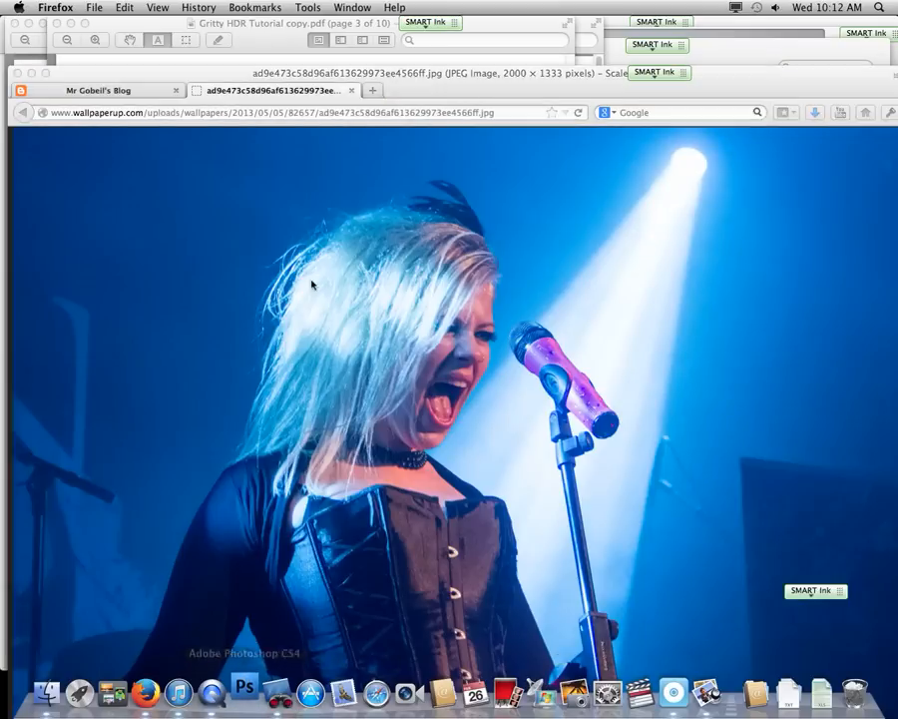
- Switch to Photoshop, open Rock pic.jpg via File > Open and dismiss the JPEG marker warning
{"action": "left_click", "coordinate": [311, 23]}
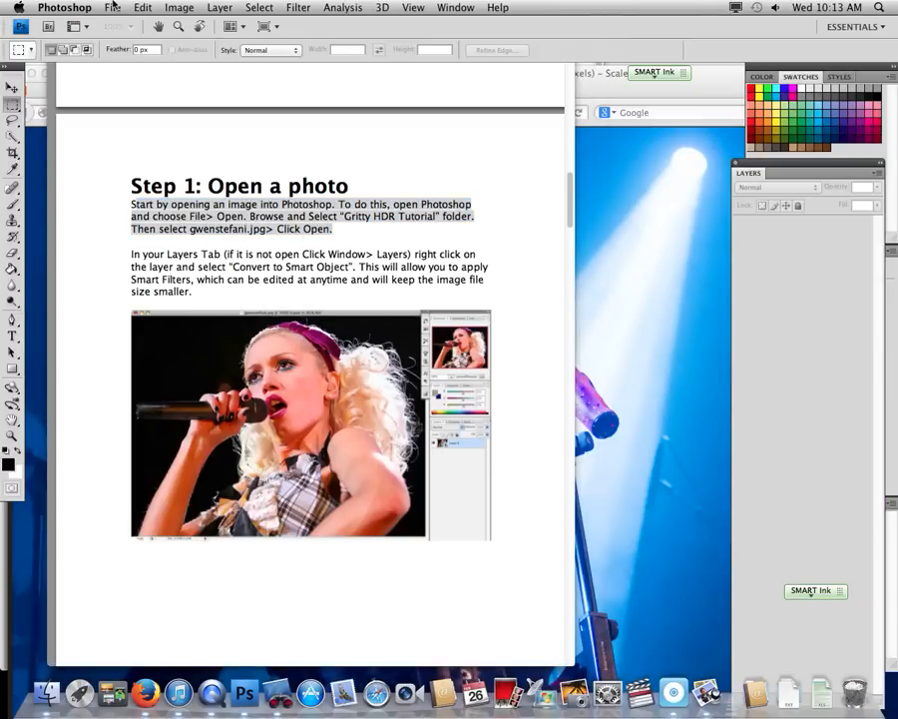
{"action": "left_click", "coordinate": [112, 8]}
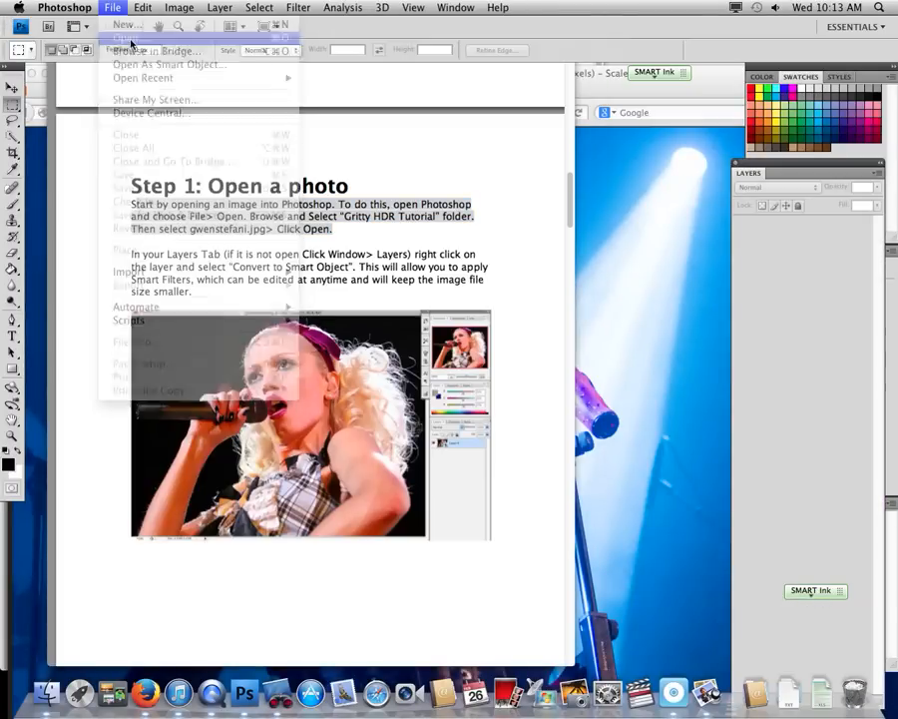
{"action": "left_click", "coordinate": [127, 38]}
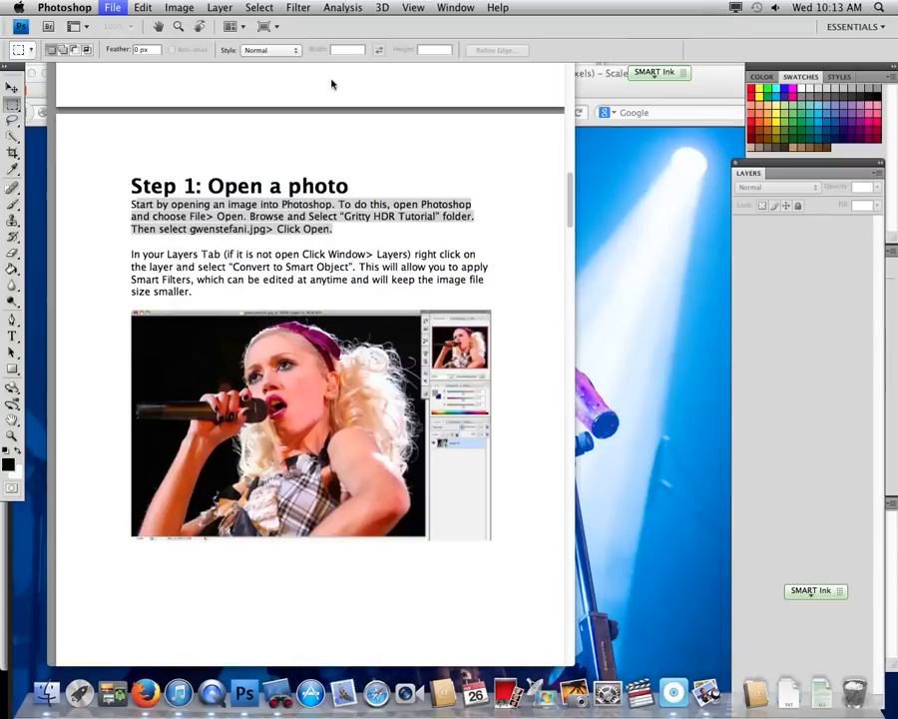
{"action": "mouse_move", "coordinate": [350, 308]}
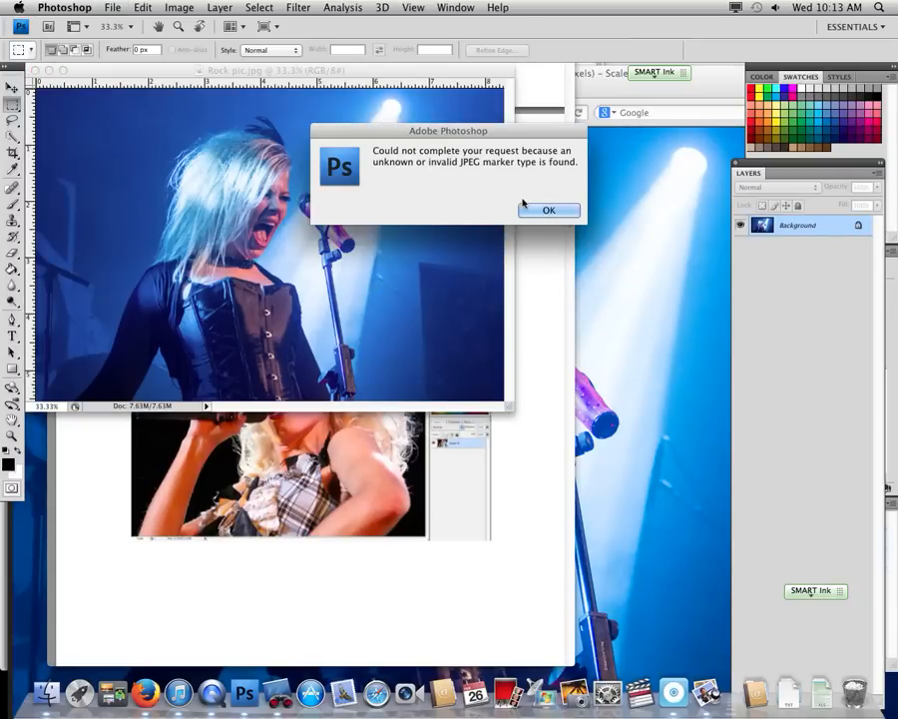
{"action": "left_click", "coordinate": [548, 210]}
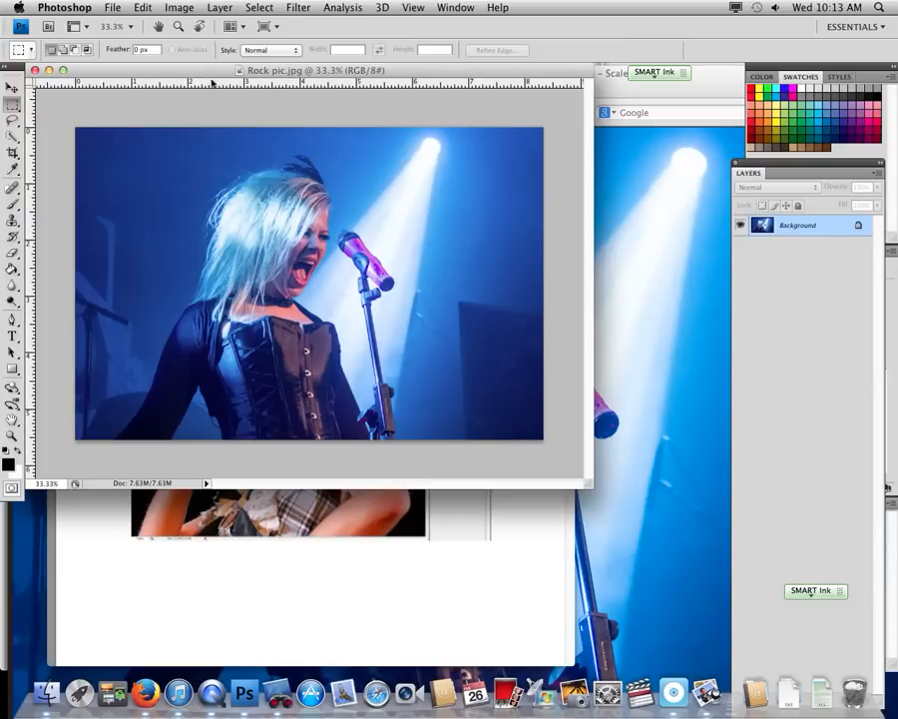
- In Image Size, set 150 pixels/inch giving 1650 × 1100 px, then check the tutorial PDF
{"action": "left_click", "coordinate": [179, 7]}
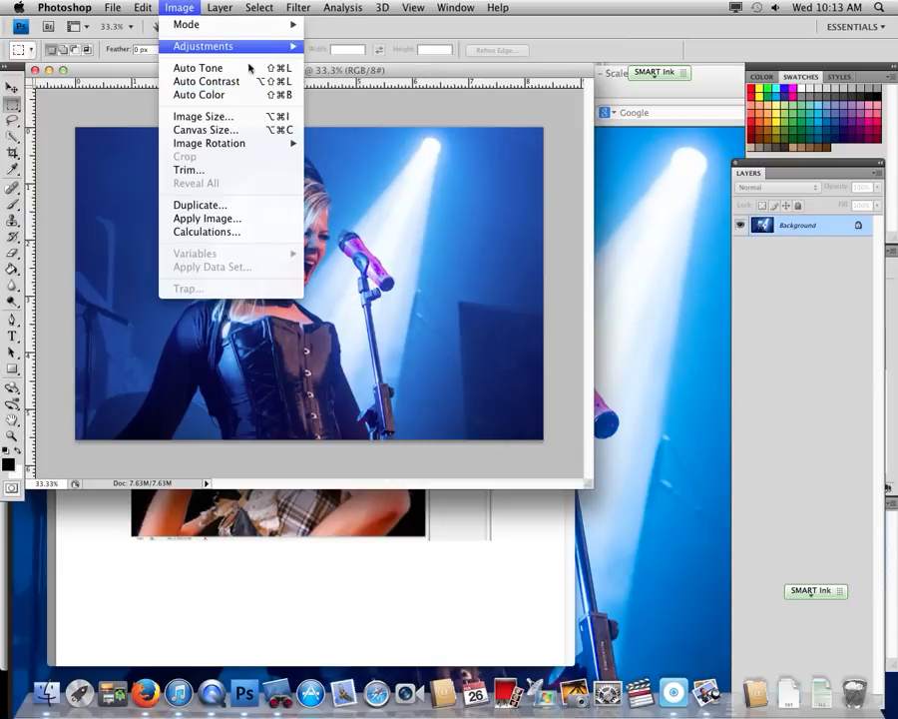
{"action": "left_click", "coordinate": [203, 116]}
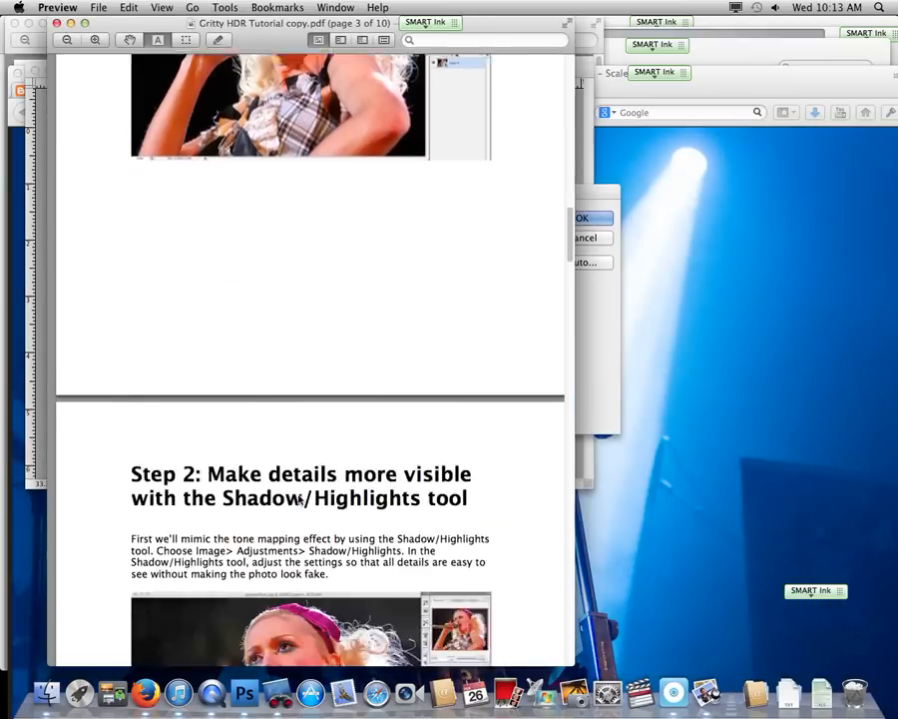
{"action": "scroll", "scroll_direction": "up", "scroll_amount": 3}
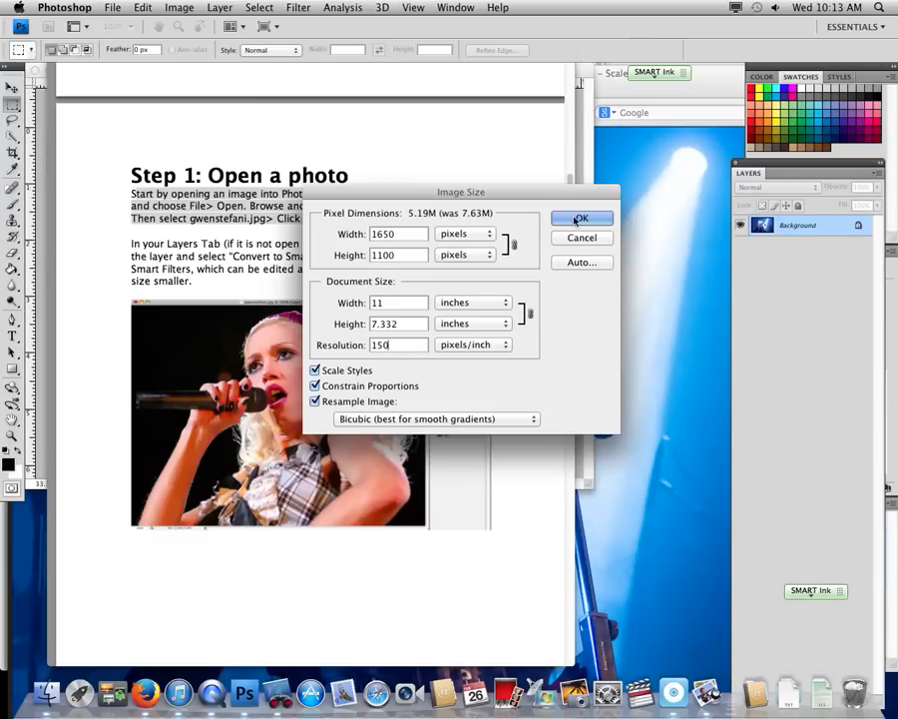
{"action": "left_click", "coordinate": [581, 219]}
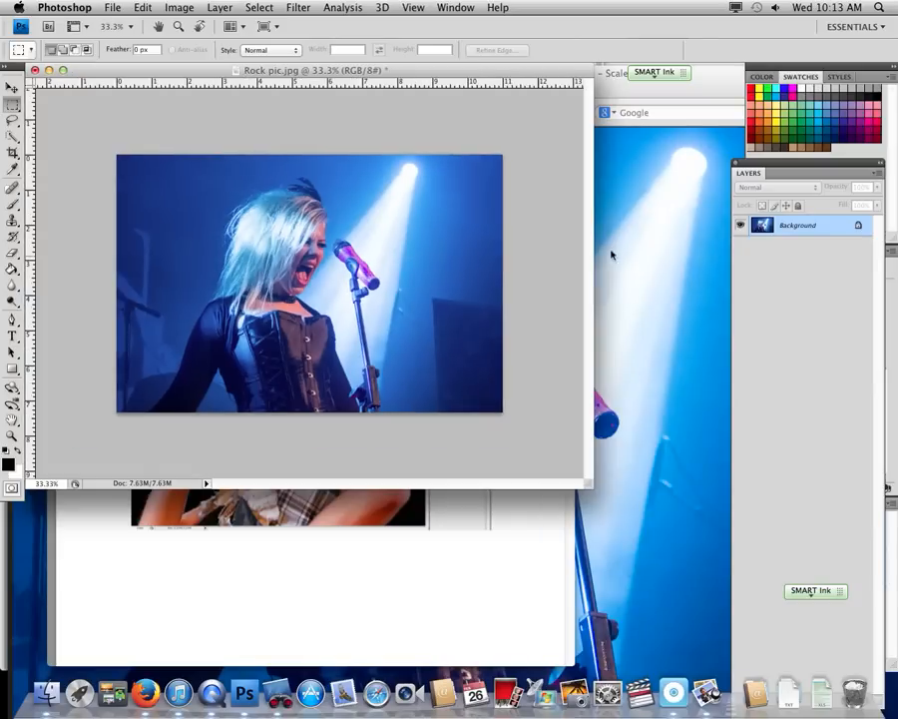
{"action": "left_click", "coordinate": [412, 7]}
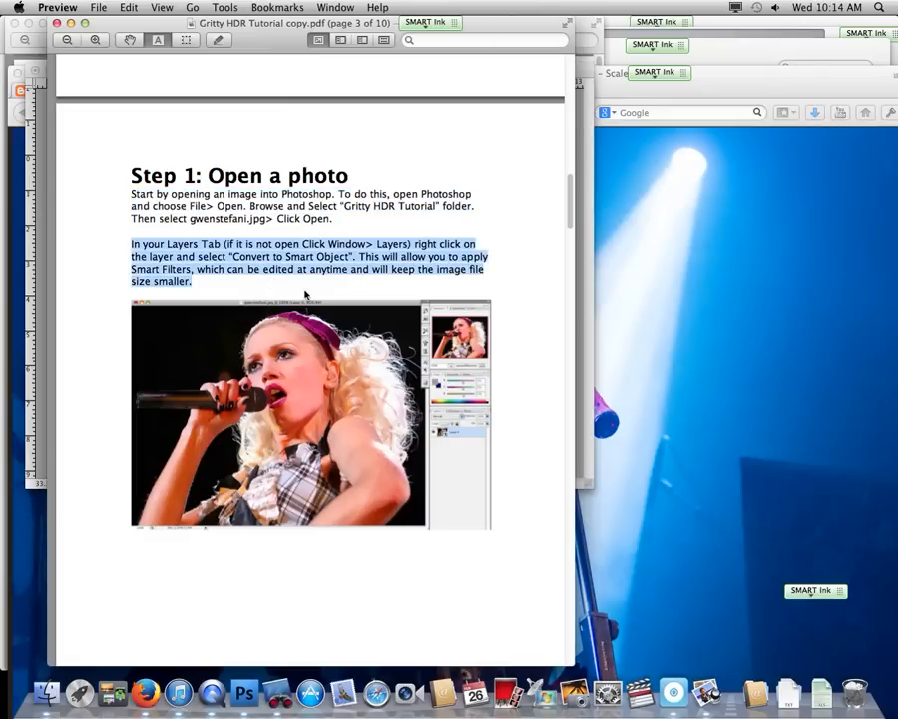
{"action": "left_click", "coordinate": [244, 692]}
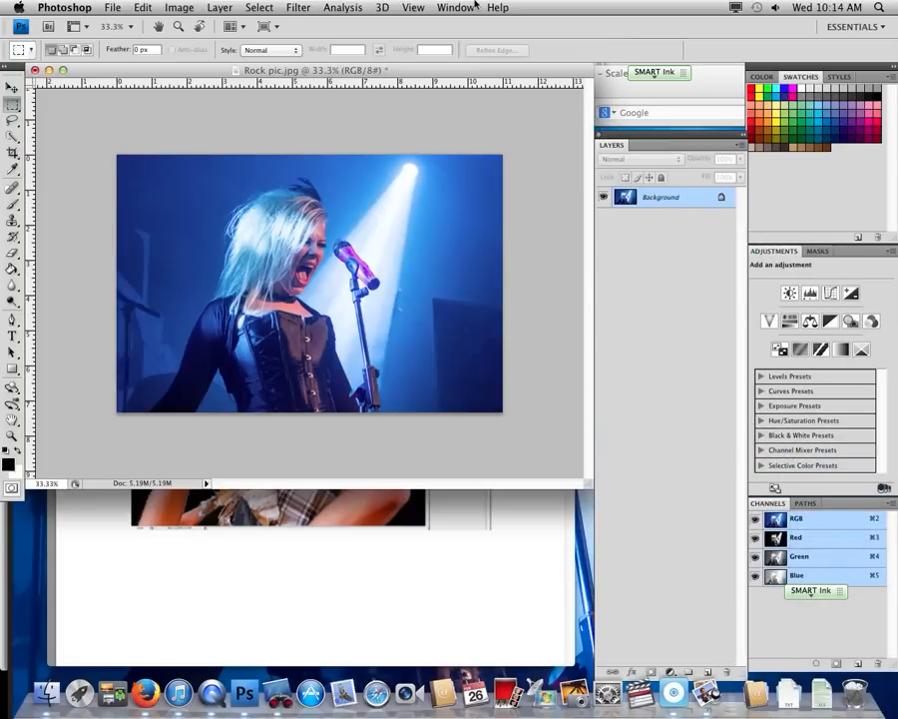
- Show the Tools panel from the Window menu
{"action": "left_click", "coordinate": [456, 7]}
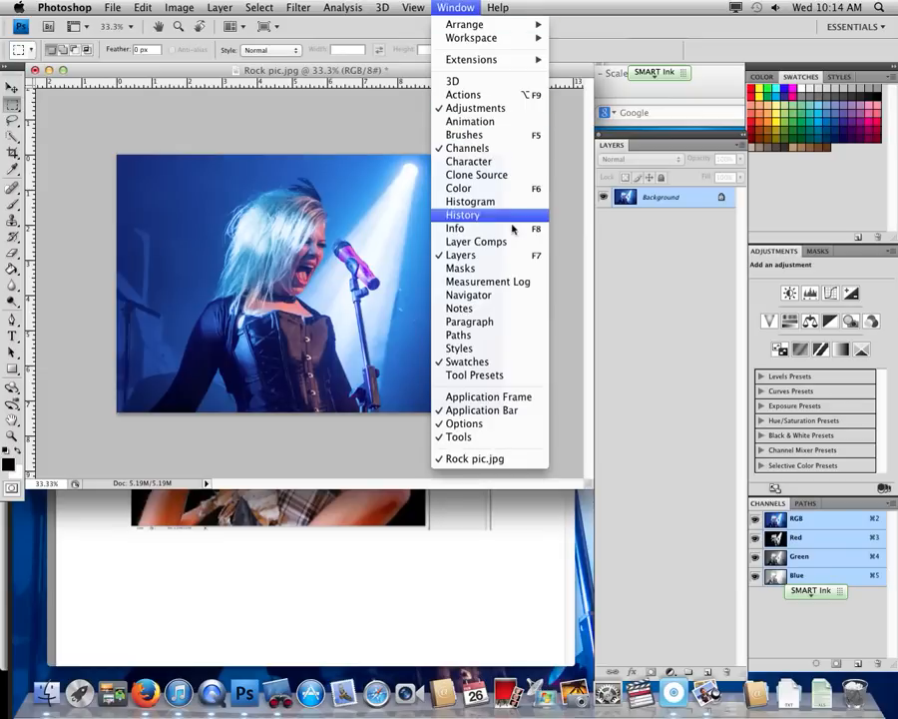
{"action": "mouse_move", "coordinate": [460, 254]}
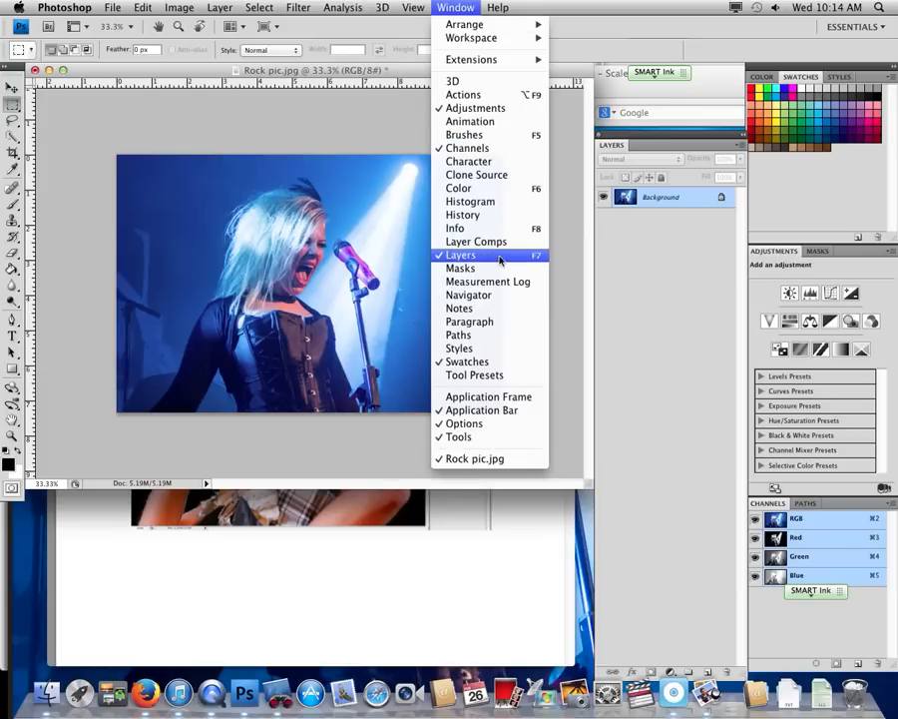
{"action": "mouse_move", "coordinate": [460, 436]}
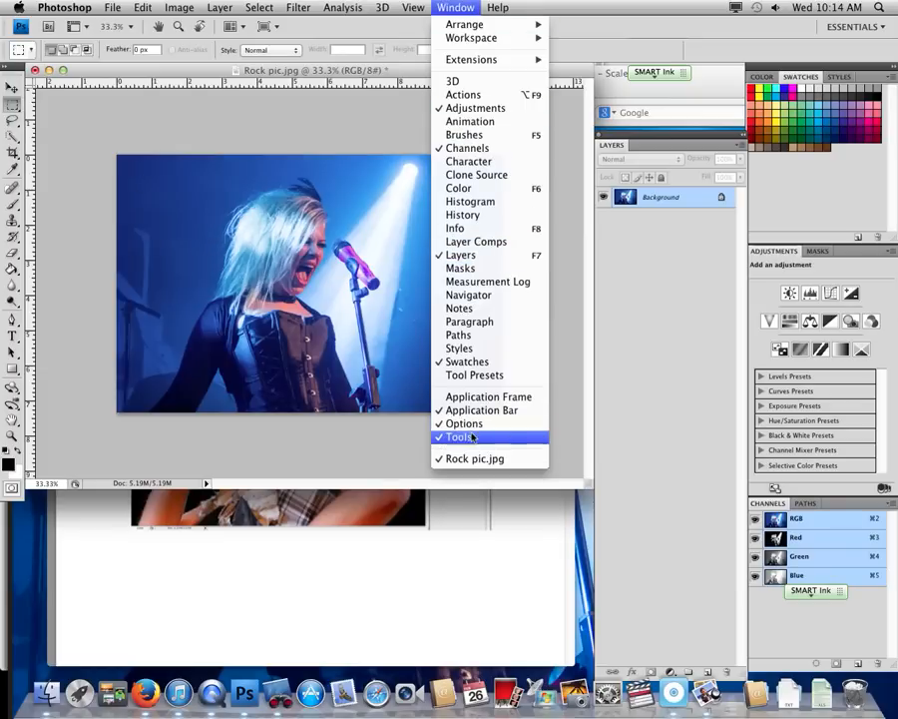
{"action": "left_click", "coordinate": [457, 436]}
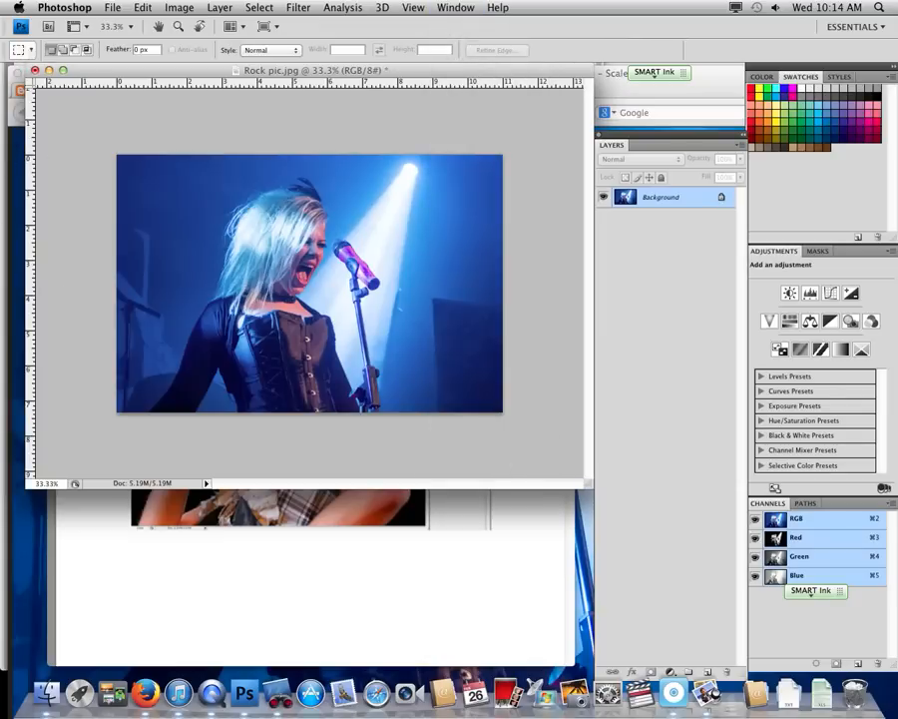
{"action": "left_click", "coordinate": [455, 7]}
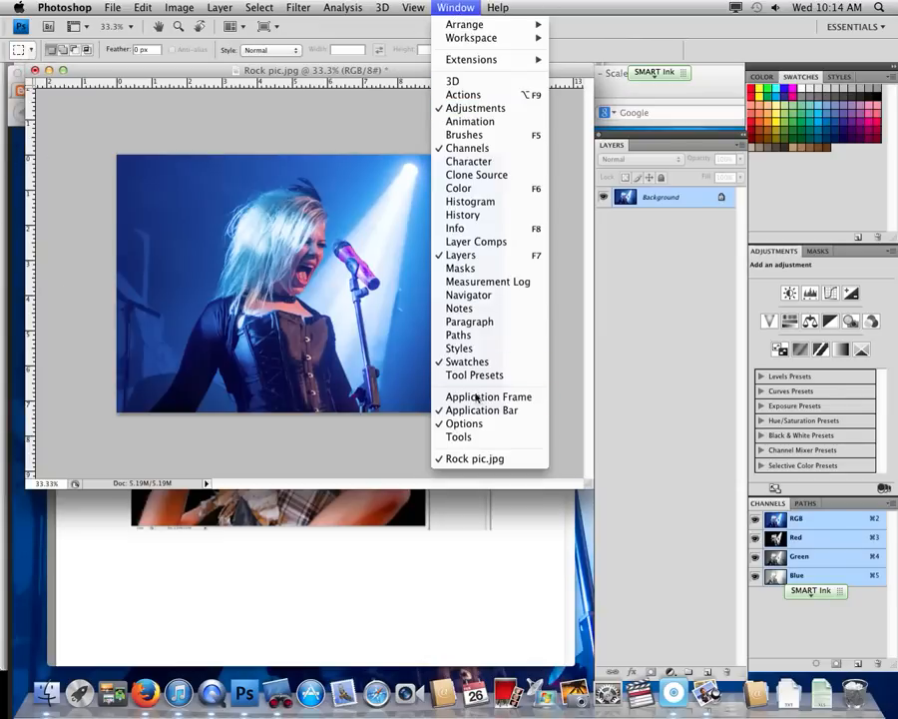
{"action": "left_click", "coordinate": [455, 7]}
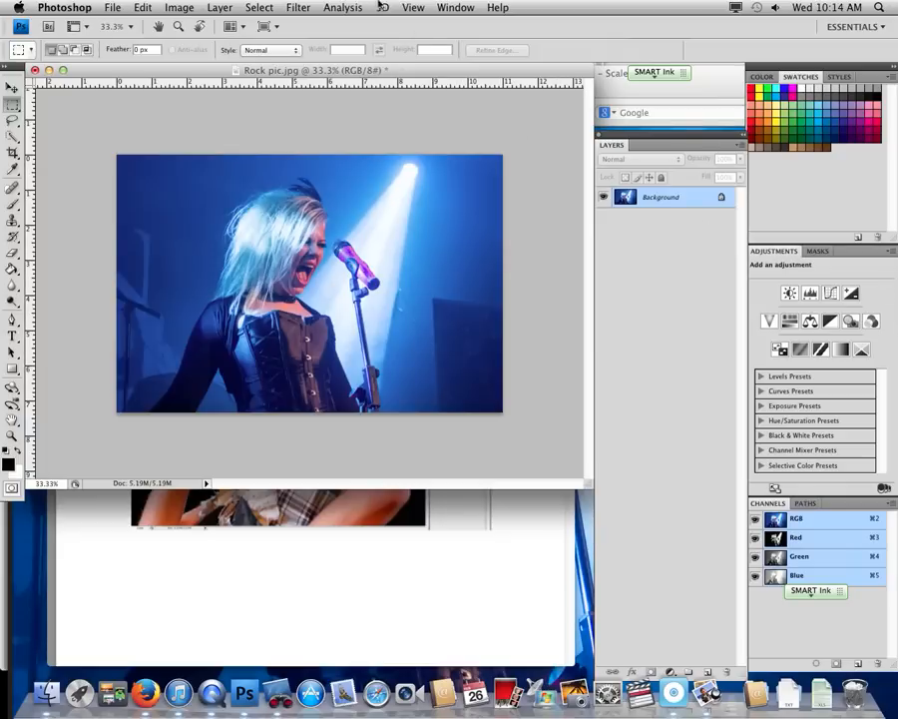
{"action": "left_click", "coordinate": [455, 8]}
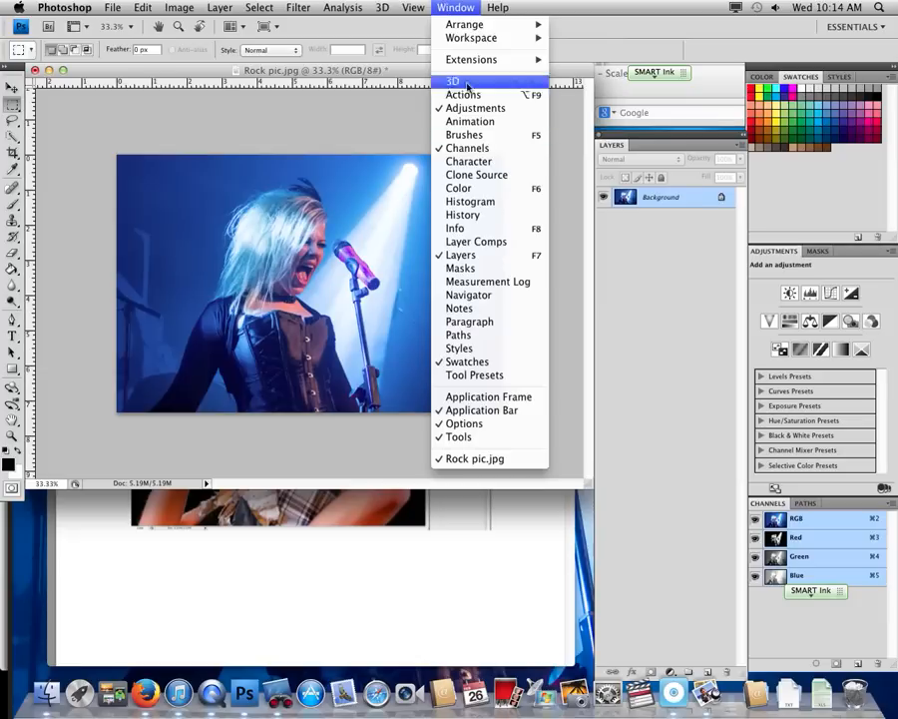
{"action": "mouse_move", "coordinate": [469, 321]}
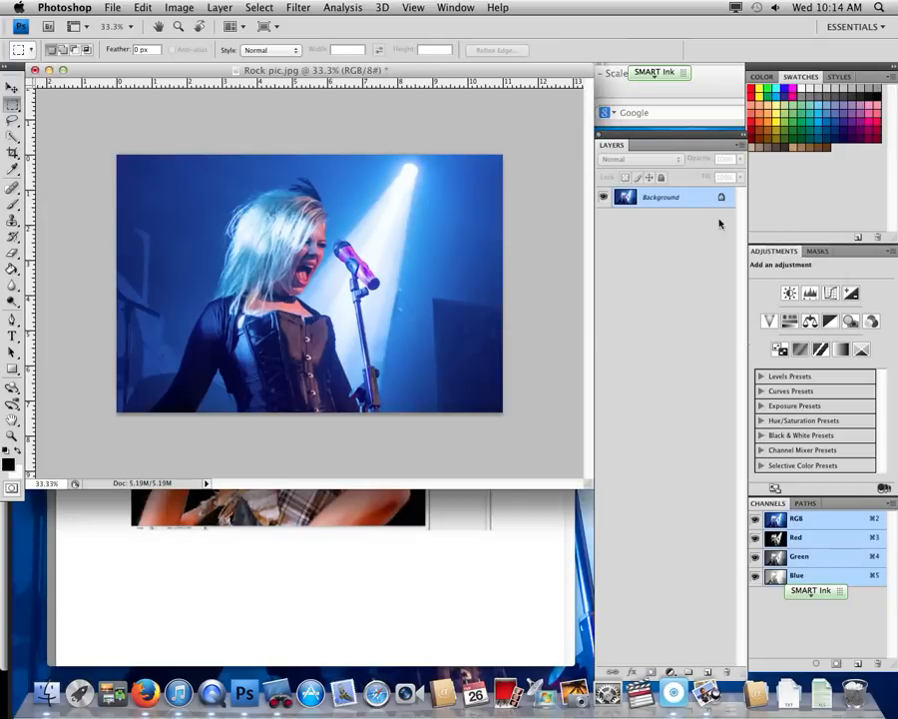
- Convert the Background layer to a Smart Object from its context menu
{"action": "right_click", "coordinate": [660, 196]}
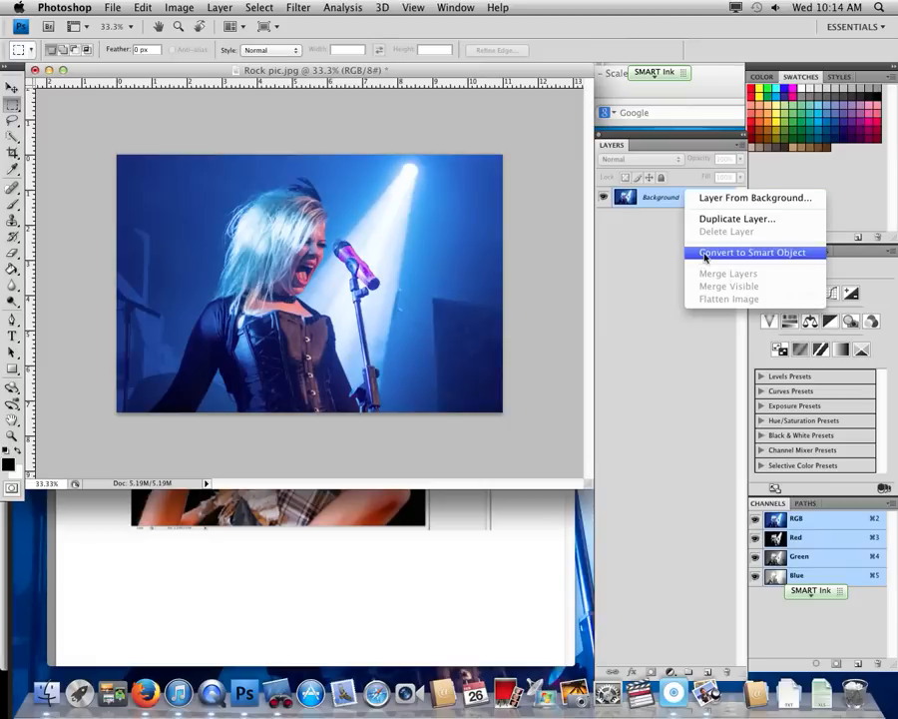
{"action": "left_click", "coordinate": [752, 251]}
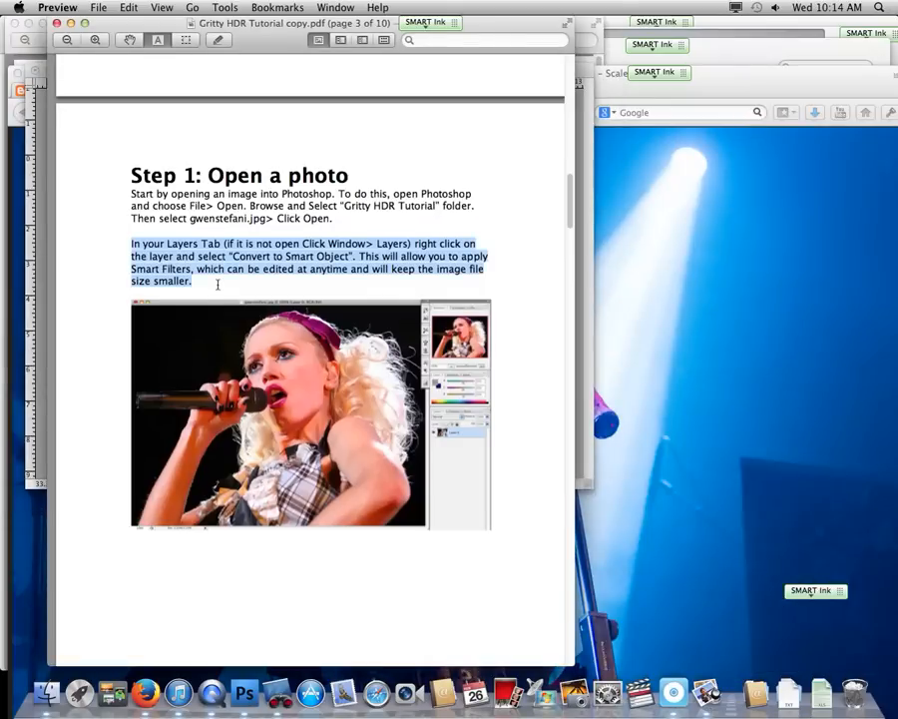
- Scroll the PDF to Step 2, return to the photo and start Image > Adjustments > Shadow/Highlights
{"action": "scroll", "scroll_direction": "down", "scroll_amount": 3}
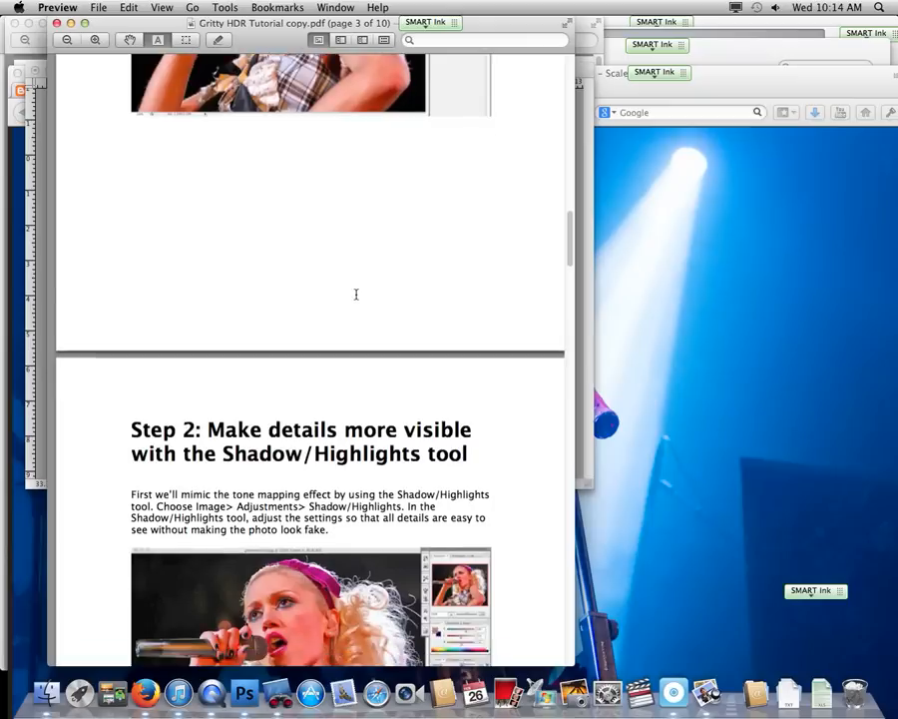
{"action": "scroll", "scroll_direction": "down", "scroll_amount": 3}
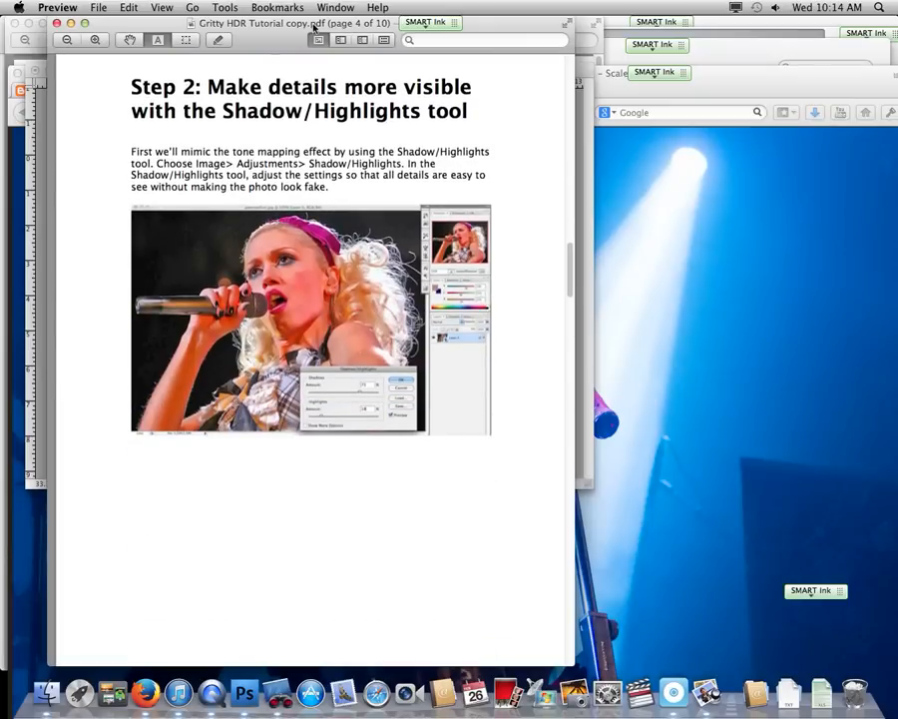
{"action": "mouse_move", "coordinate": [112, 153]}
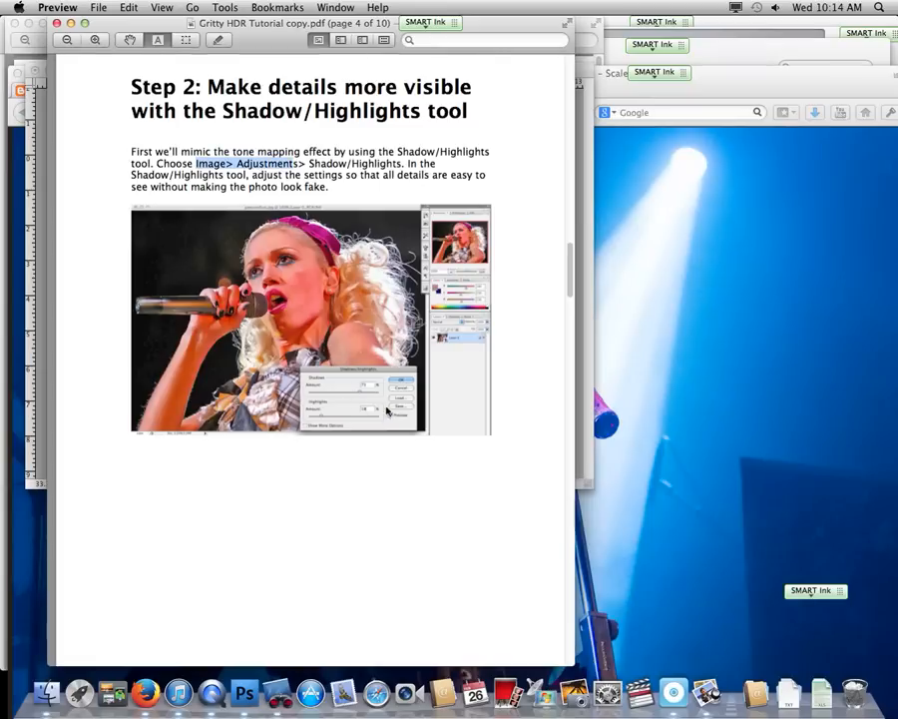
{"action": "scroll", "scroll_direction": "down", "scroll_amount": 3}
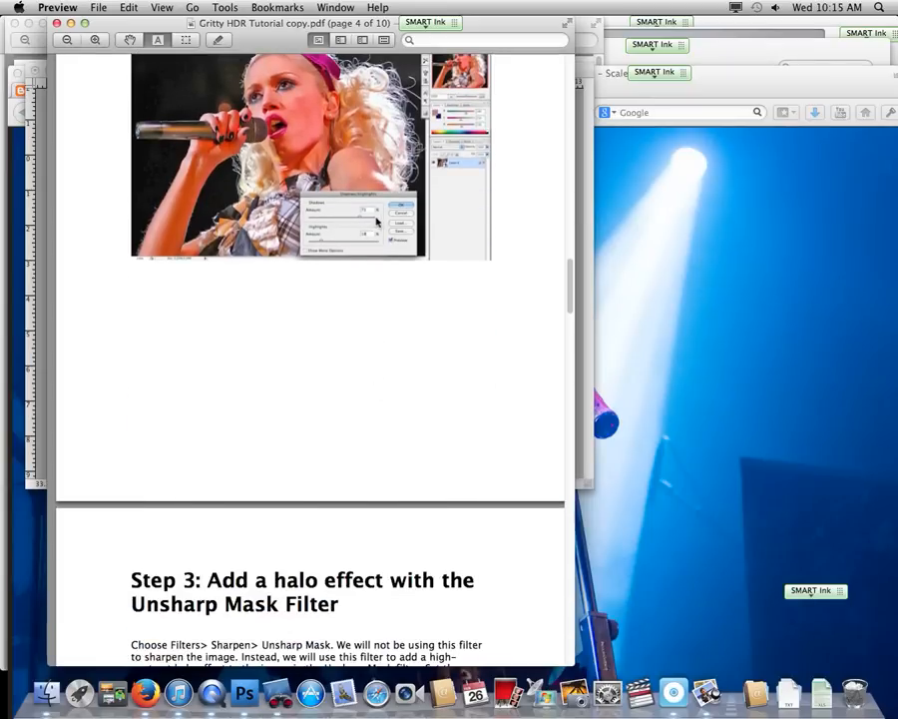
{"action": "left_click", "coordinate": [244, 692]}
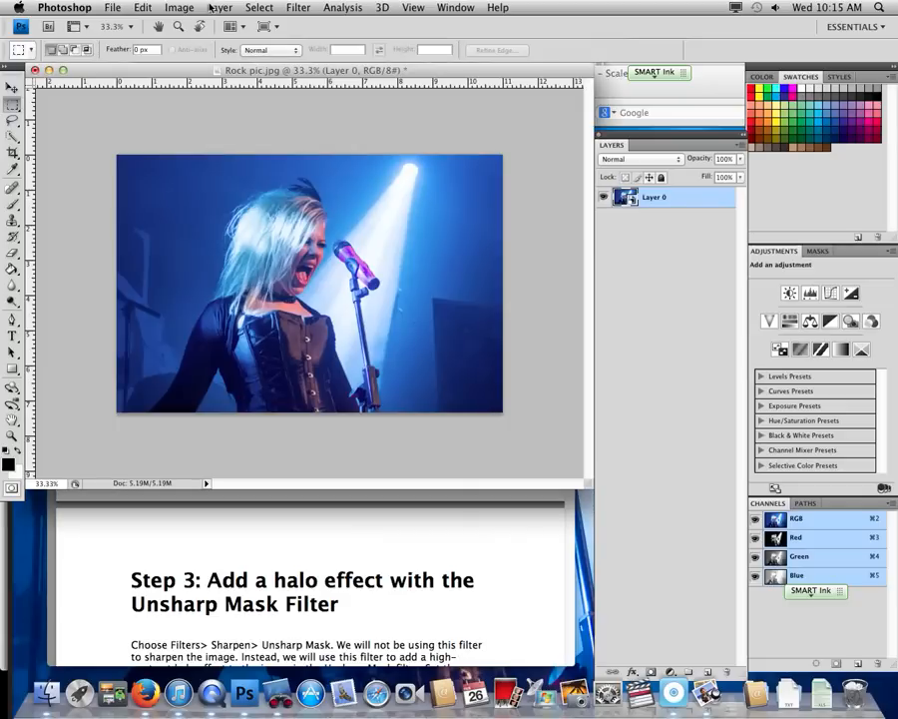
{"action": "left_click", "coordinate": [179, 7]}
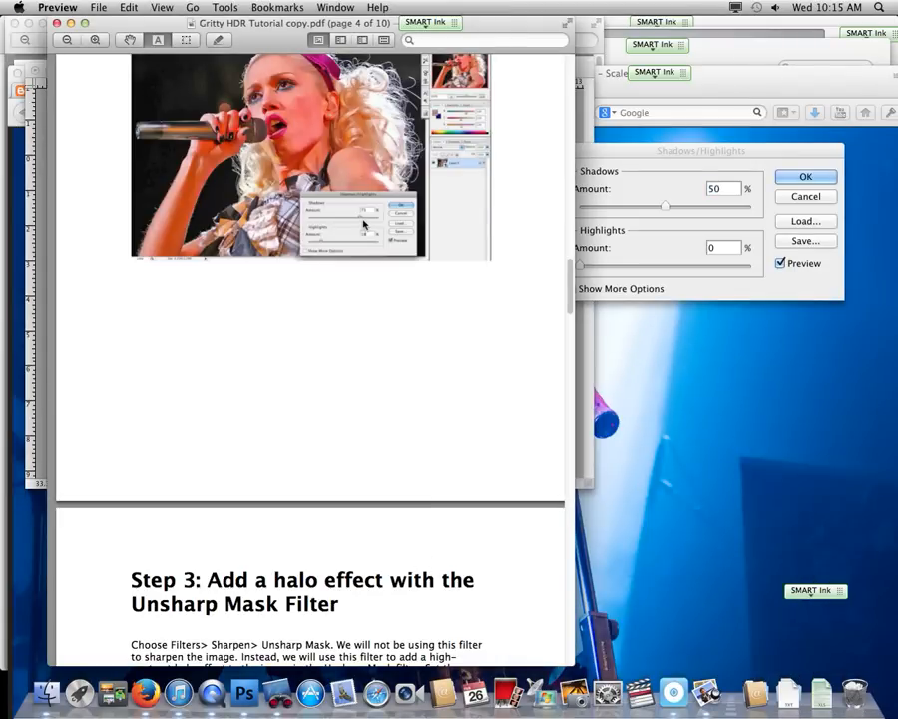
{"action": "mouse_move", "coordinate": [367, 308]}
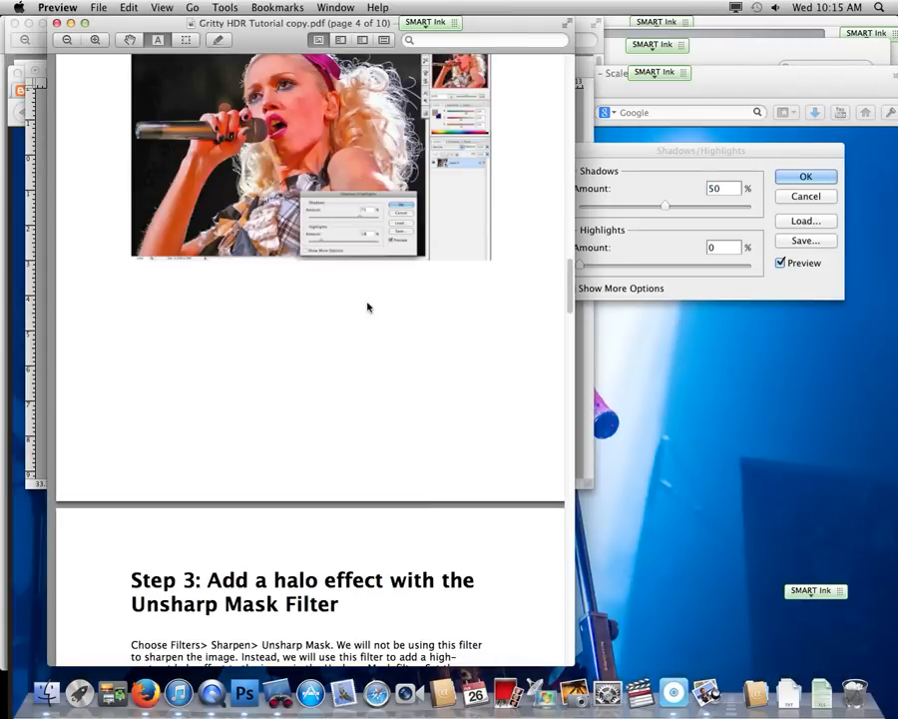
{"action": "mouse_move", "coordinate": [369, 222]}
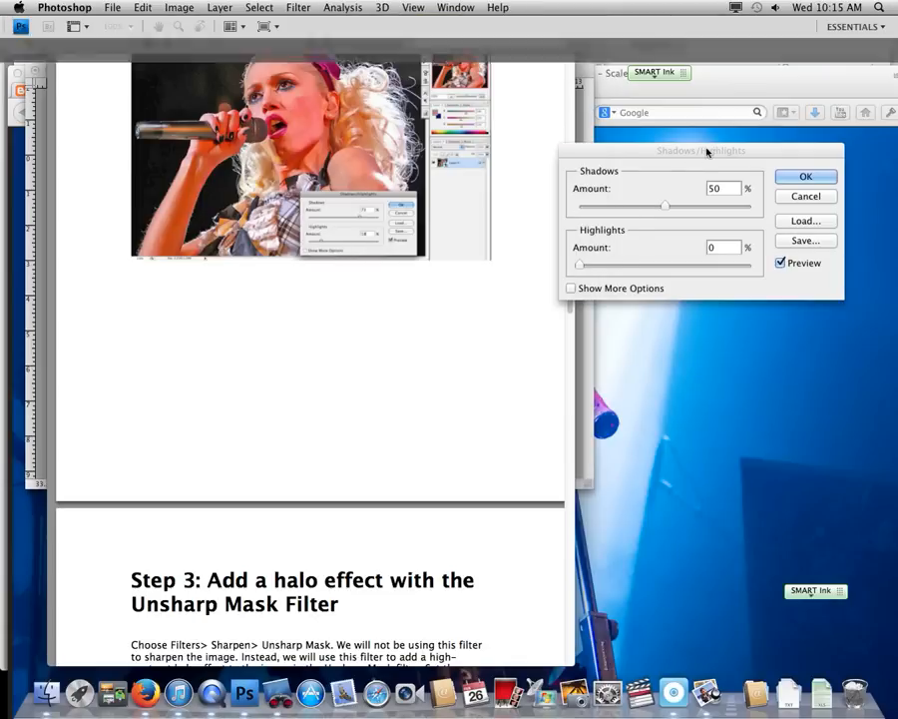
- Set Shadows Amount to 73% and Highlights Amount to 27% and apply the adjustment
{"action": "left_click_drag", "start_coordinate": [665, 206], "coordinate": [671, 206]}
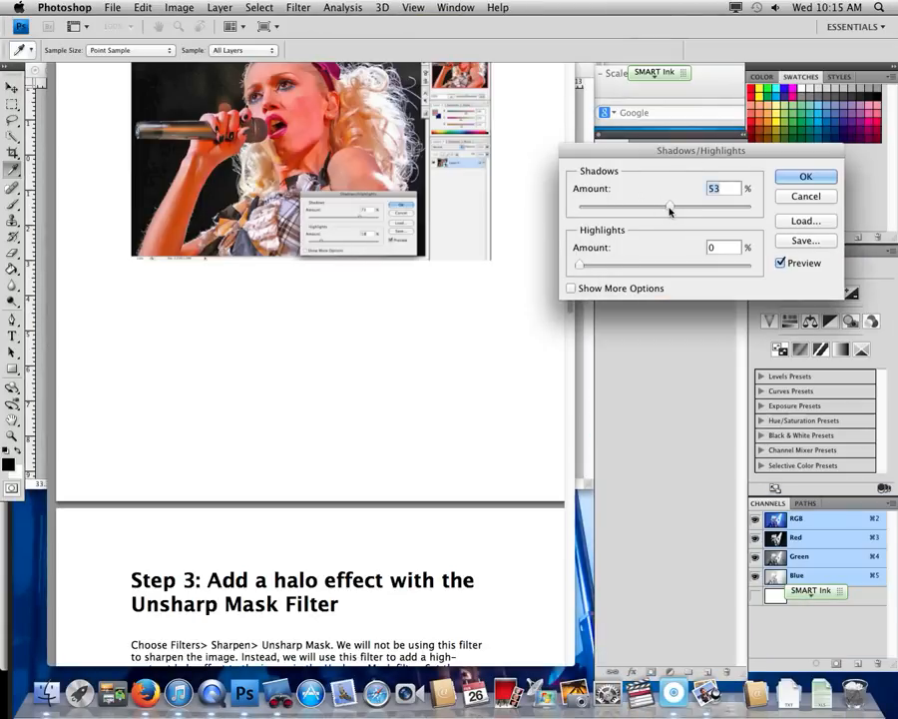
{"action": "left_click_drag", "start_coordinate": [671, 205], "coordinate": [686, 206]}
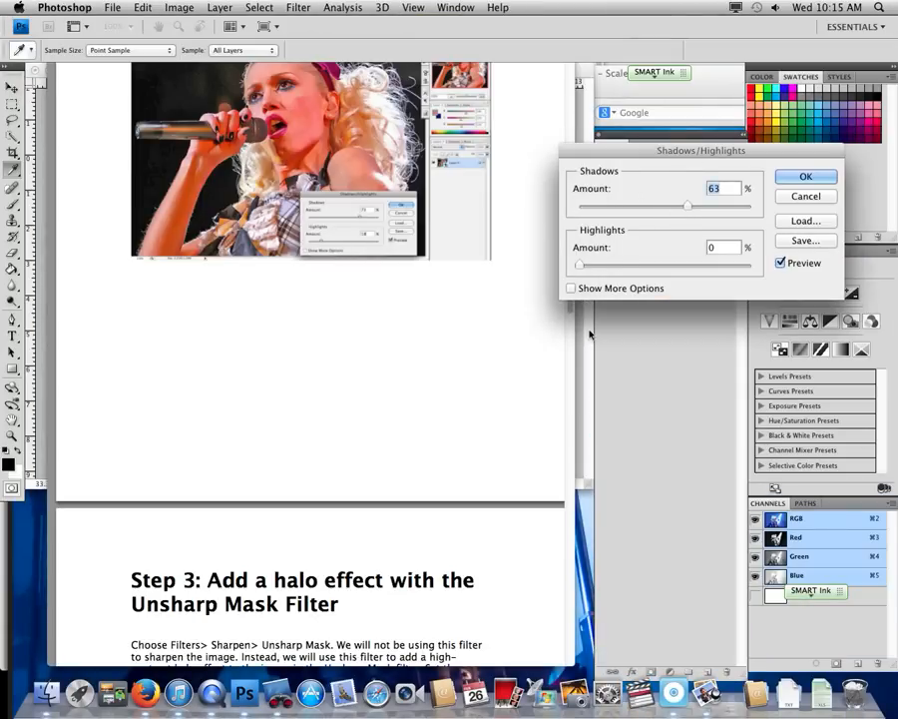
{"action": "left_click_drag", "start_coordinate": [686, 205], "coordinate": [697, 206]}
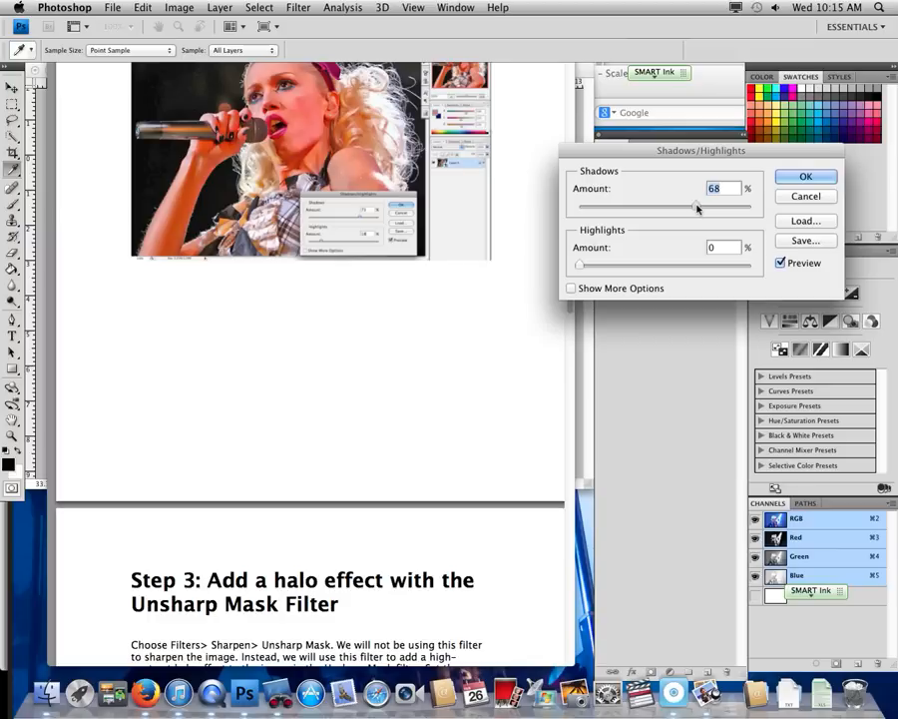
{"action": "left_click_drag", "start_coordinate": [699, 206], "coordinate": [706, 206]}
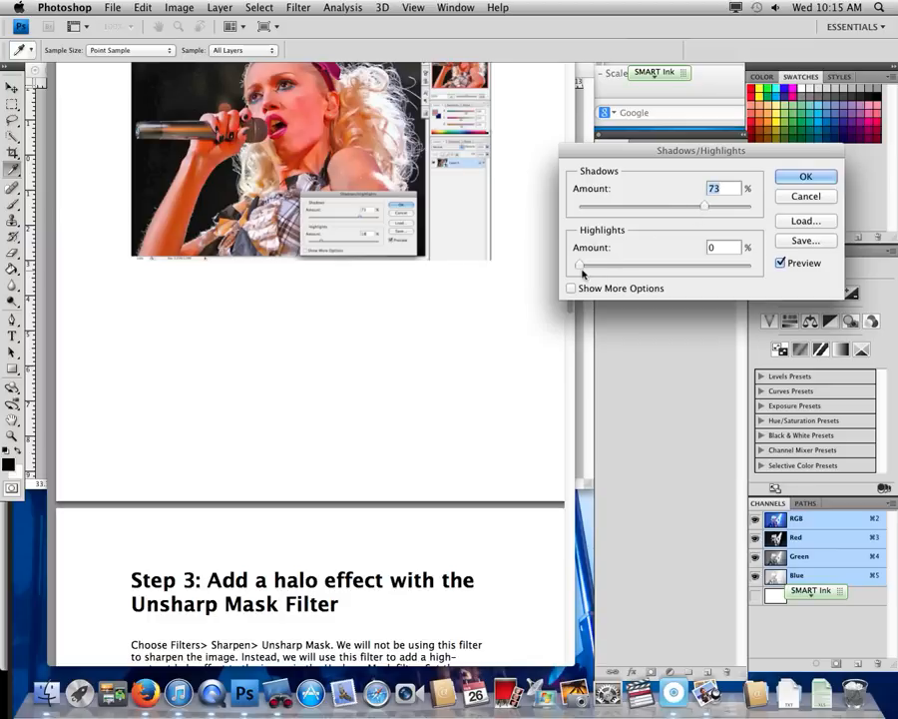
{"action": "left_click_drag", "start_coordinate": [580, 267], "coordinate": [624, 266]}
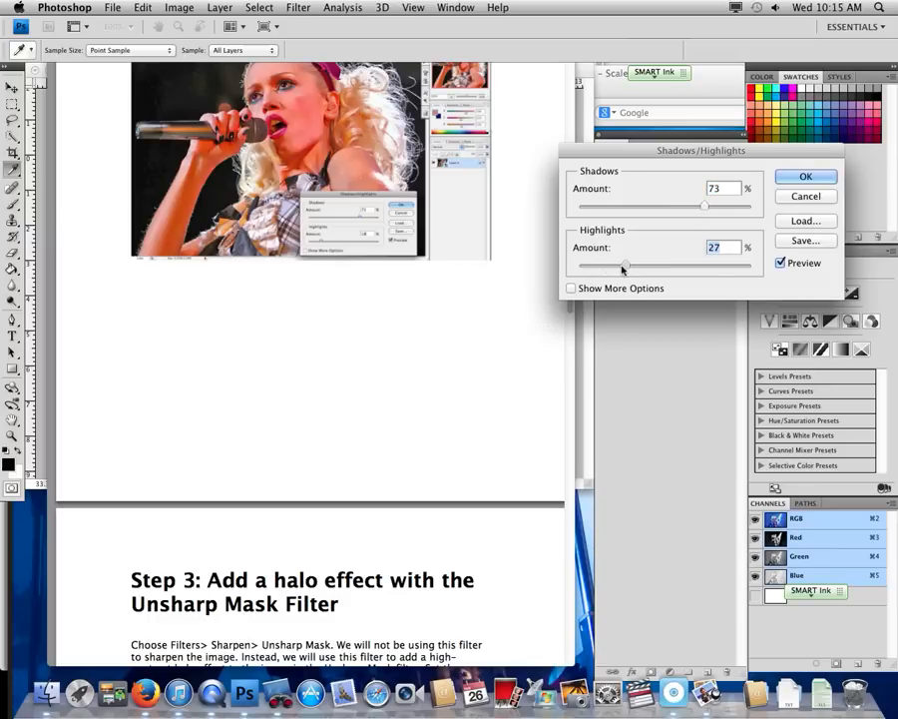
{"action": "left_click", "coordinate": [805, 175]}
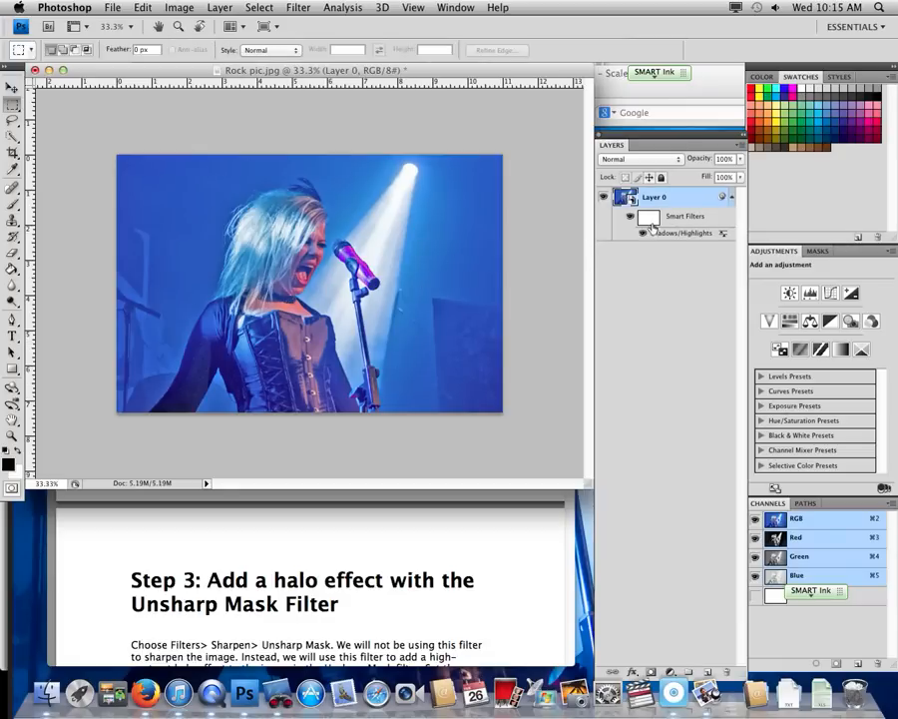
{"action": "left_click", "coordinate": [642, 232]}
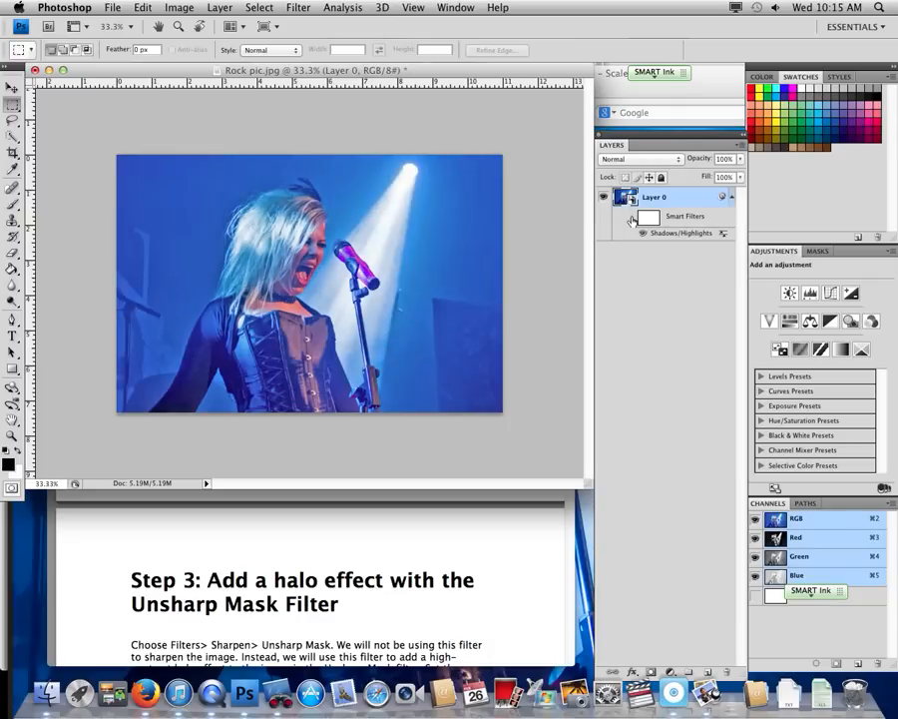
{"action": "mouse_move", "coordinate": [633, 217]}
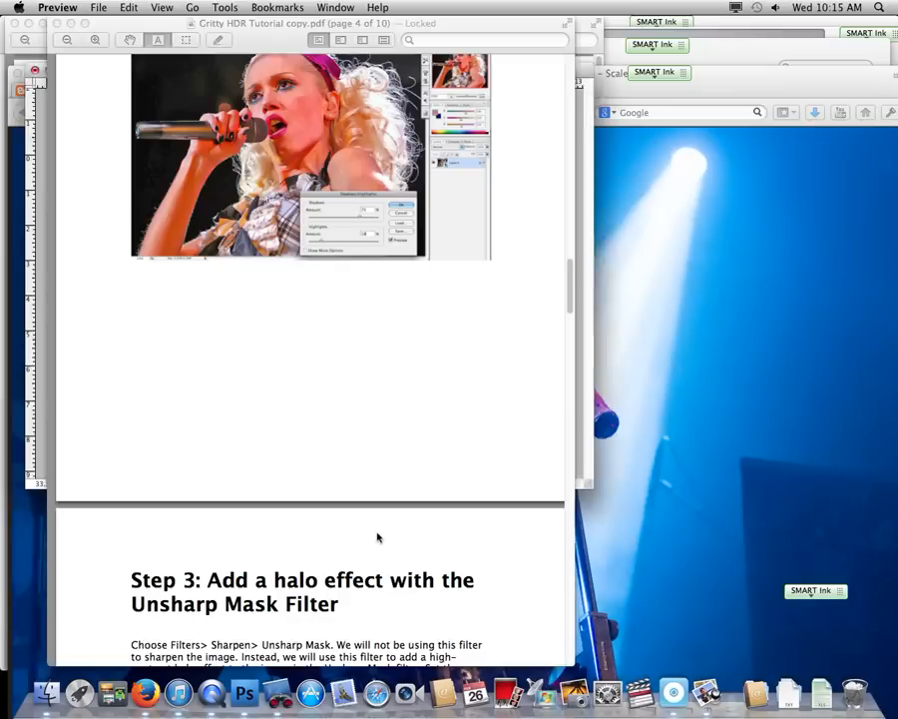
- Scroll the PDF down to Step 3 on the Unsharp Mask halo effect
{"action": "scroll", "scroll_direction": "down", "scroll_amount": 3}
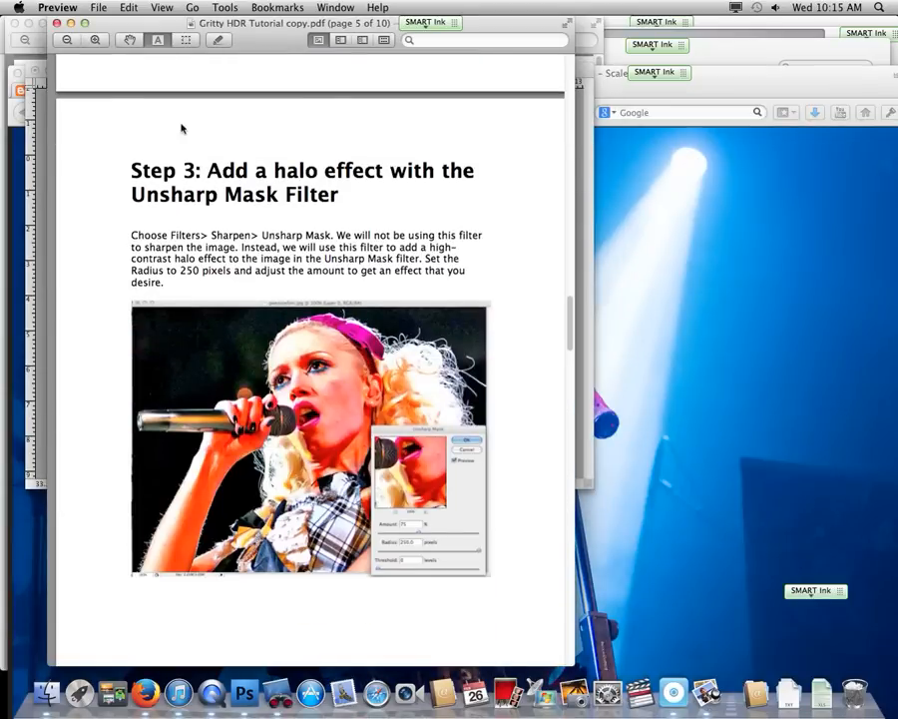
{"action": "mouse_move", "coordinate": [322, 213]}
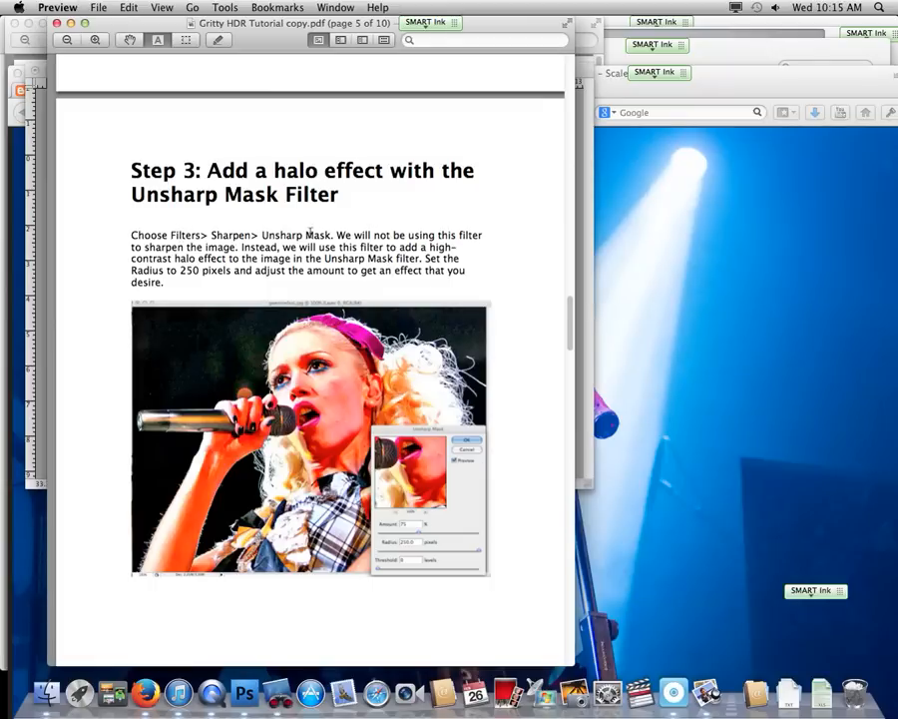
{"action": "mouse_move", "coordinate": [42, 253]}
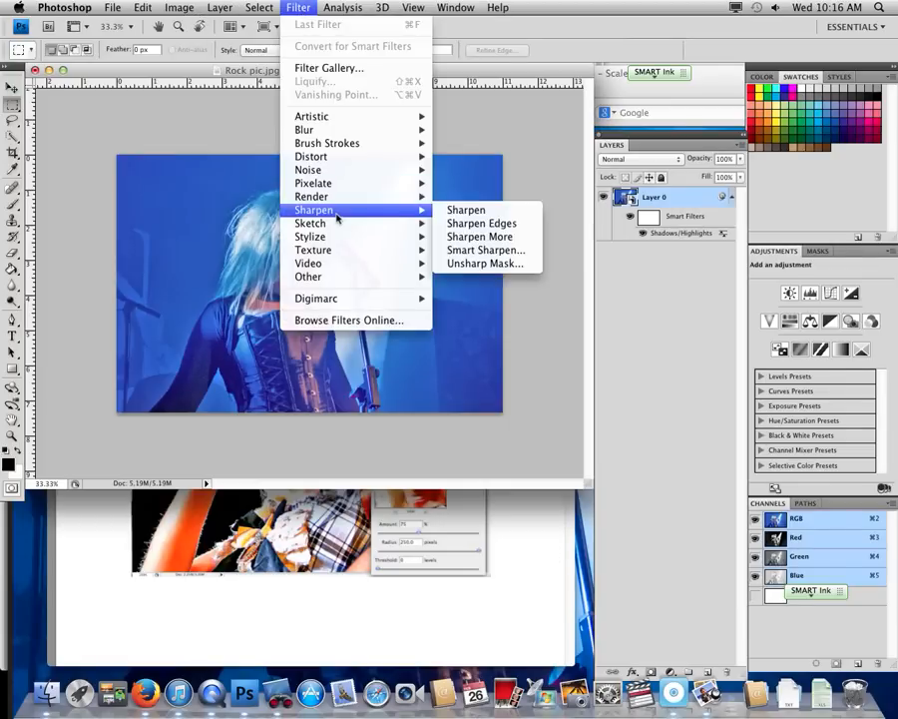
{"action": "mouse_move", "coordinate": [311, 155]}
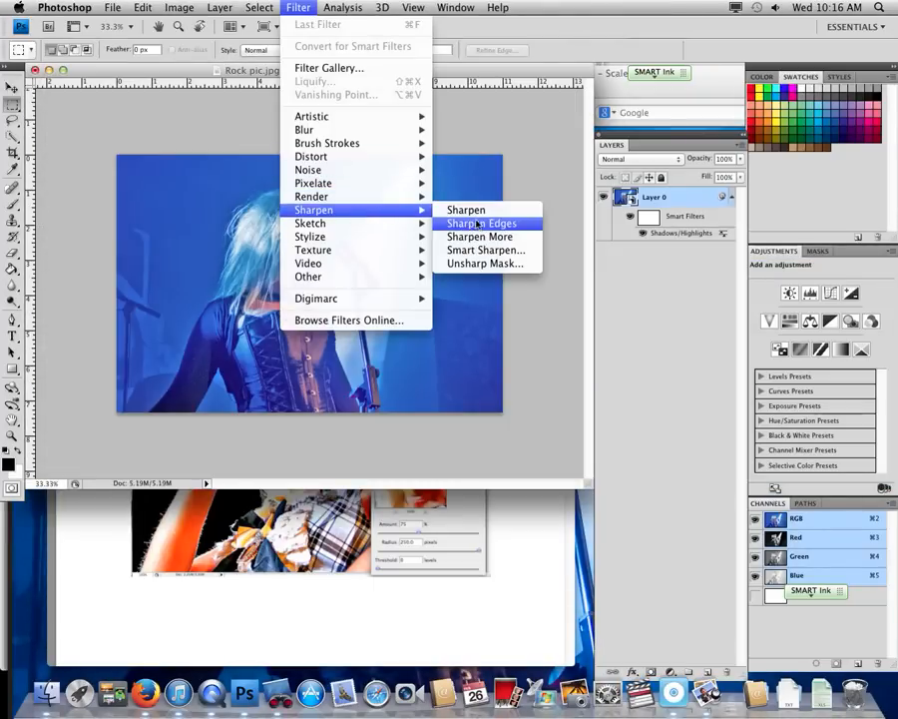
- Apply Filter > Sharpen > Unsharp Mask with Amount 77% and Radius 250 pixels as a smart filter
{"action": "left_click", "coordinate": [484, 263]}
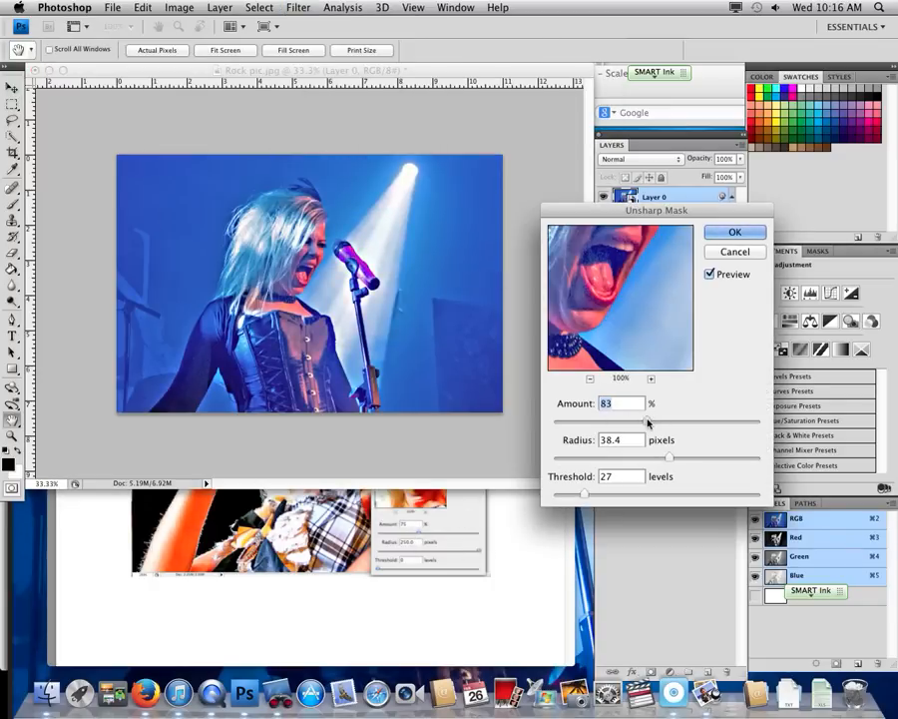
{"action": "left_click", "coordinate": [589, 378]}
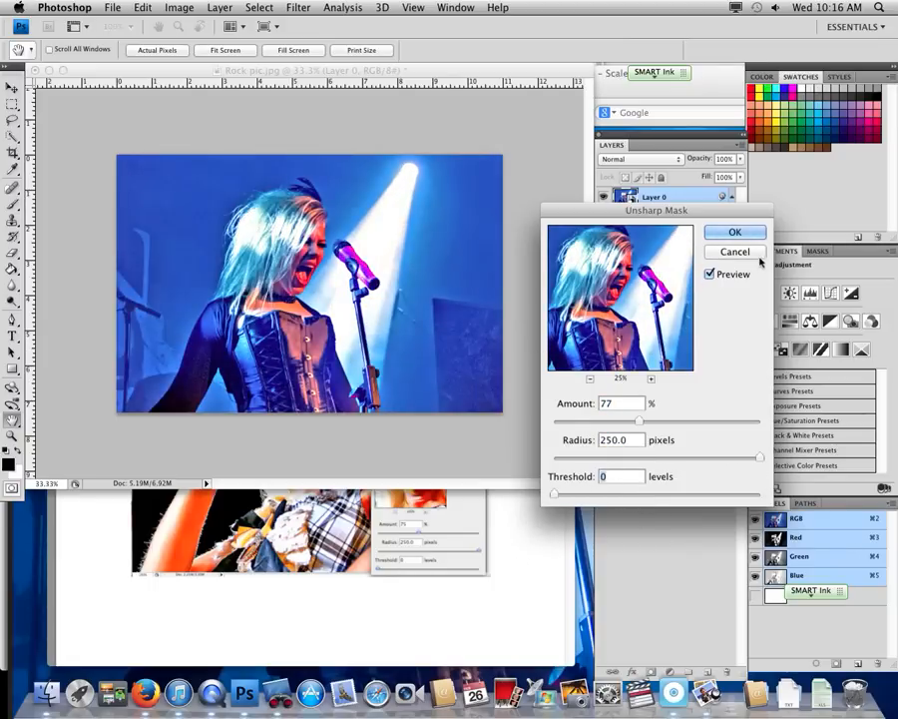
{"action": "left_click", "coordinate": [736, 232]}
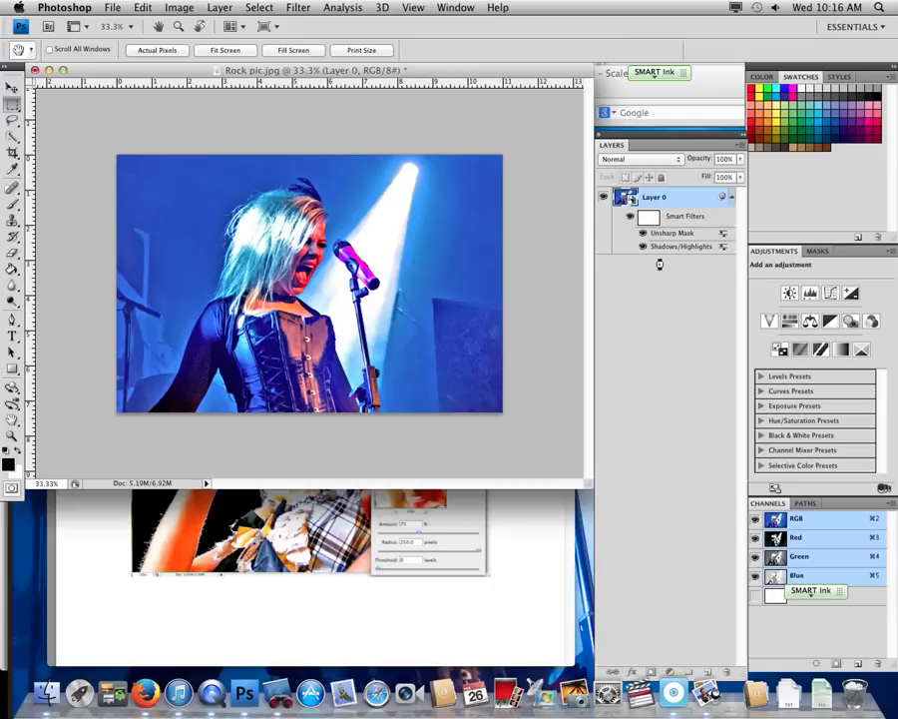
{"action": "left_click", "coordinate": [12, 87]}
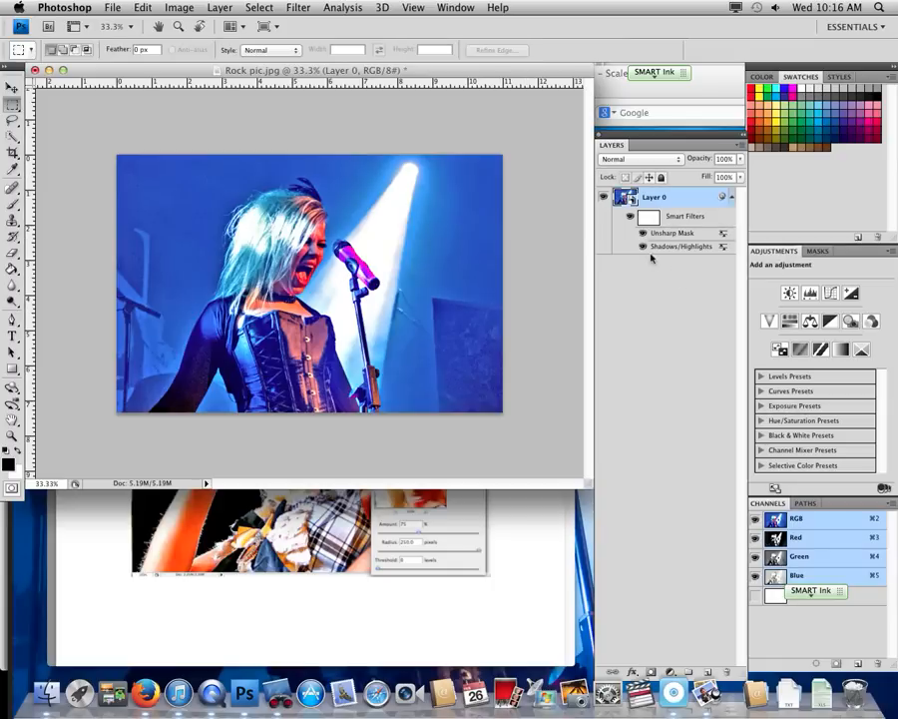
{"action": "left_click", "coordinate": [643, 246]}
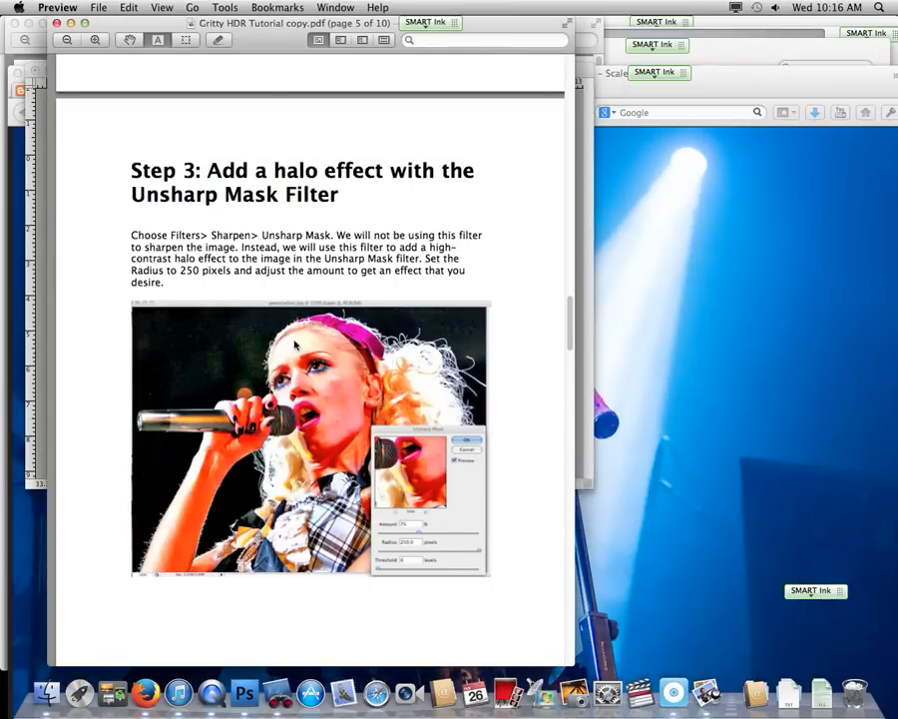
- Scroll the PDF to Step 4 and return to the rock singer photo in Photoshop
{"action": "scroll", "scroll_direction": "down", "scroll_amount": 3}
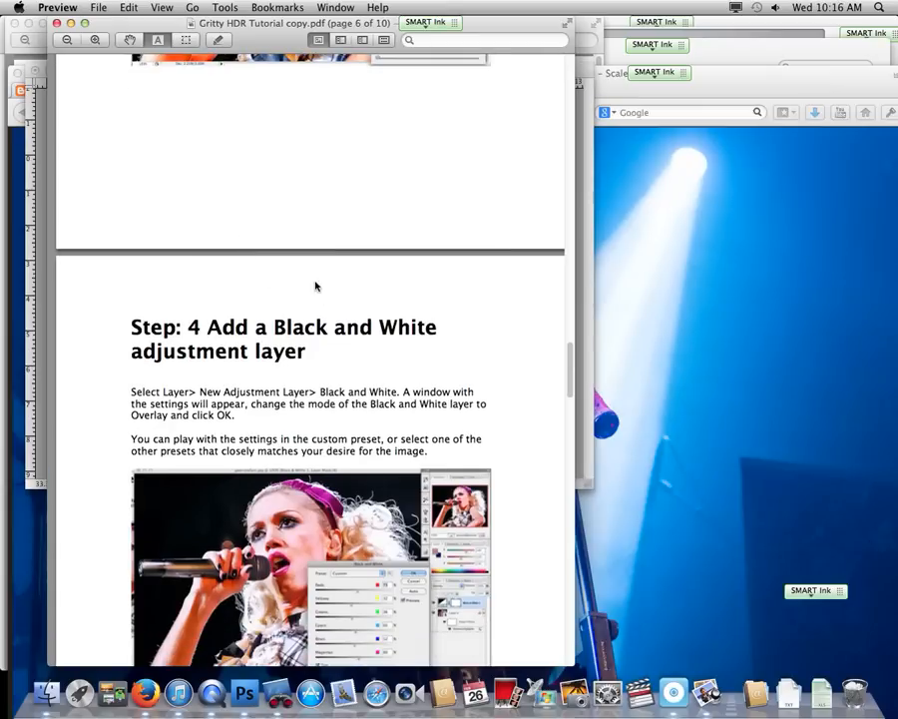
{"action": "mouse_move", "coordinate": [347, 370]}
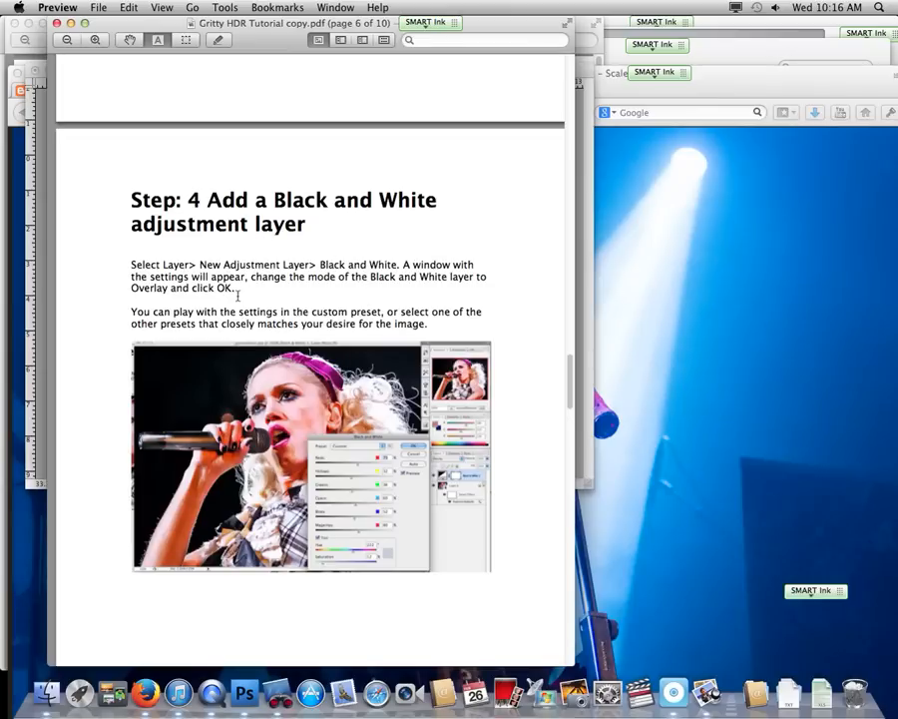
{"action": "mouse_move", "coordinate": [590, 216]}
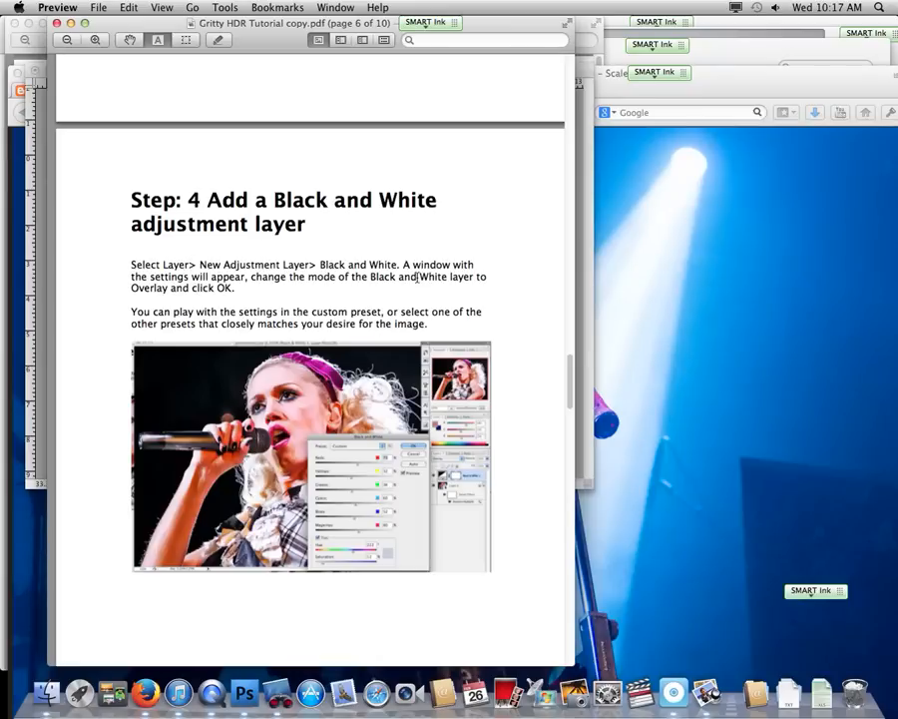
{"action": "left_click", "coordinate": [244, 692]}
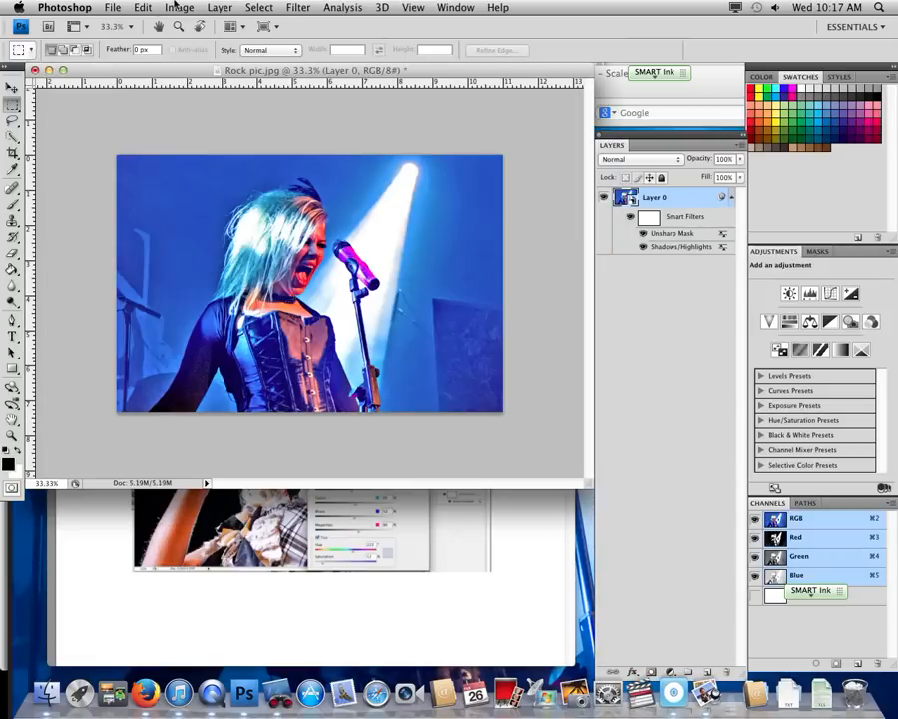
- Create a Black & White adjustment layer 'Black & White 1' with Mode set to Overlay
{"action": "left_click", "coordinate": [219, 7]}
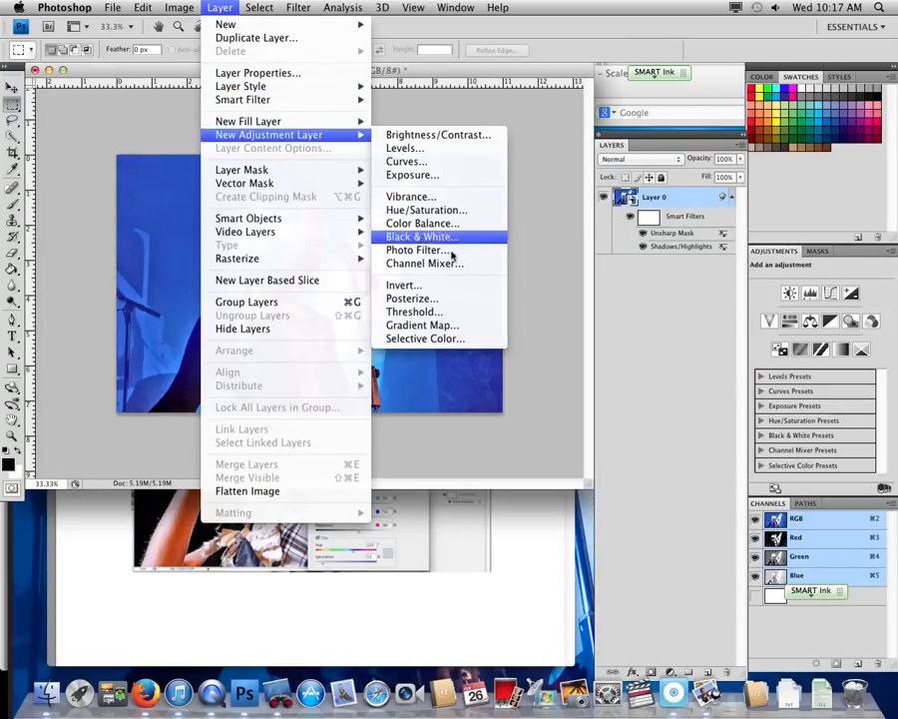
{"action": "left_click", "coordinate": [420, 237]}
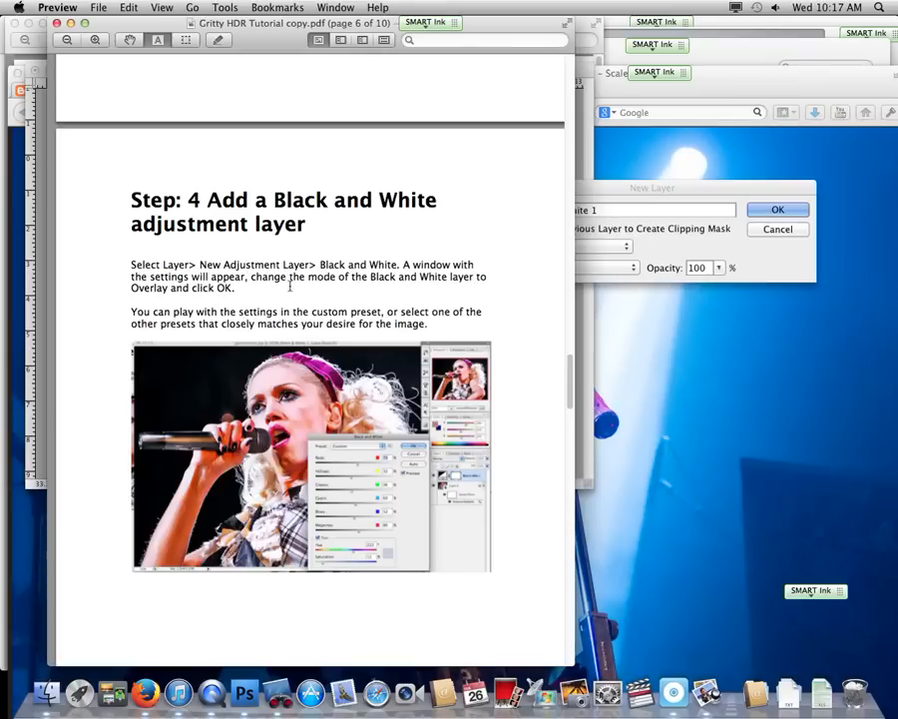
{"action": "left_click_drag", "start_coordinate": [310, 276], "coordinate": [487, 276]}
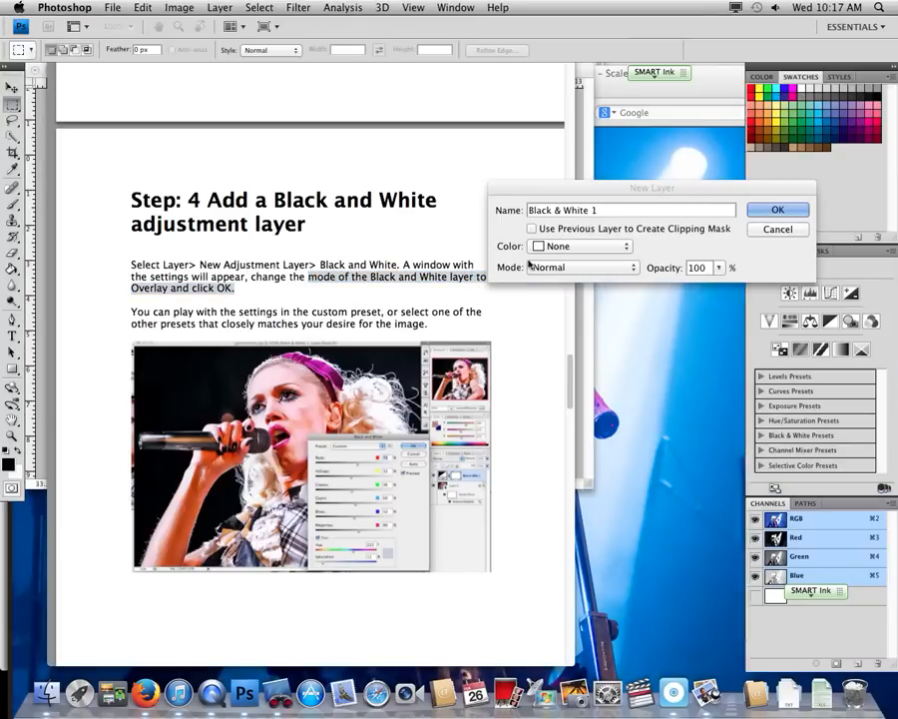
{"action": "left_click", "coordinate": [584, 266]}
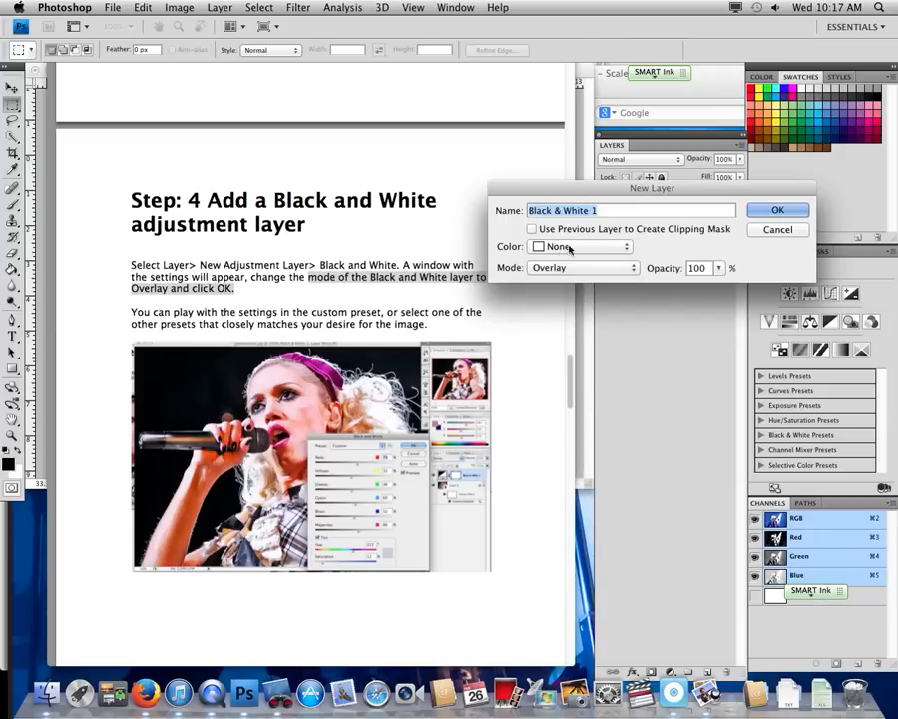
{"action": "left_click", "coordinate": [778, 210]}
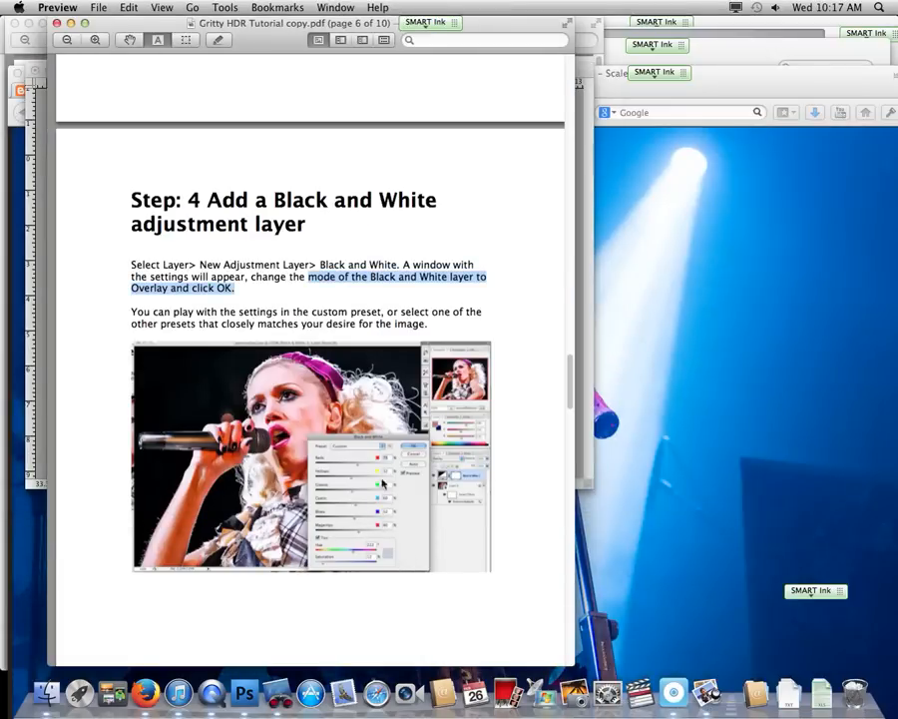
{"action": "scroll", "scroll_direction": "up", "scroll_amount": 3}
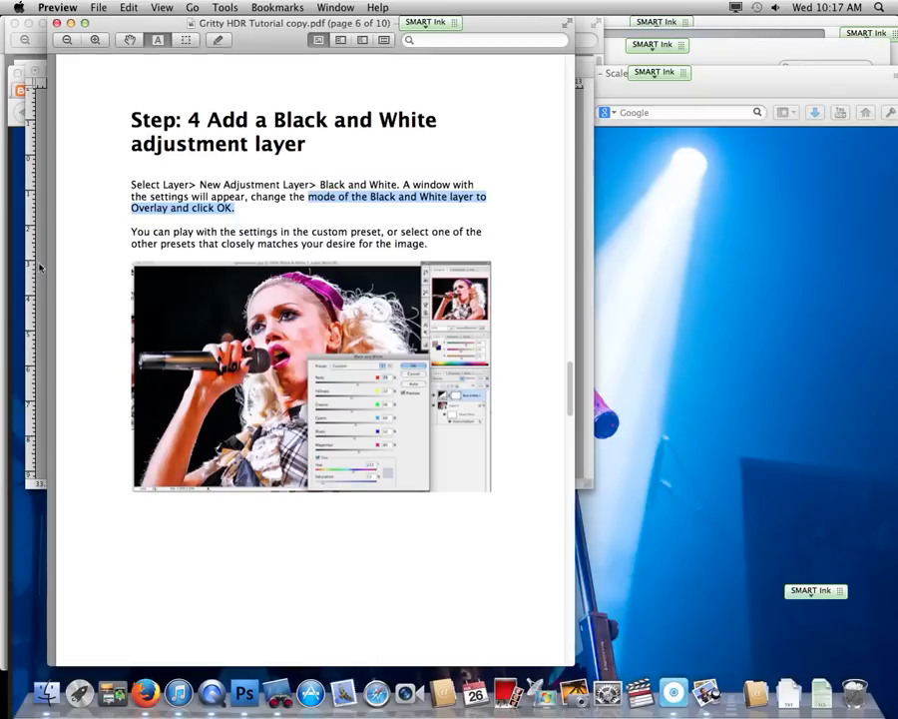
{"action": "left_click", "coordinate": [244, 692]}
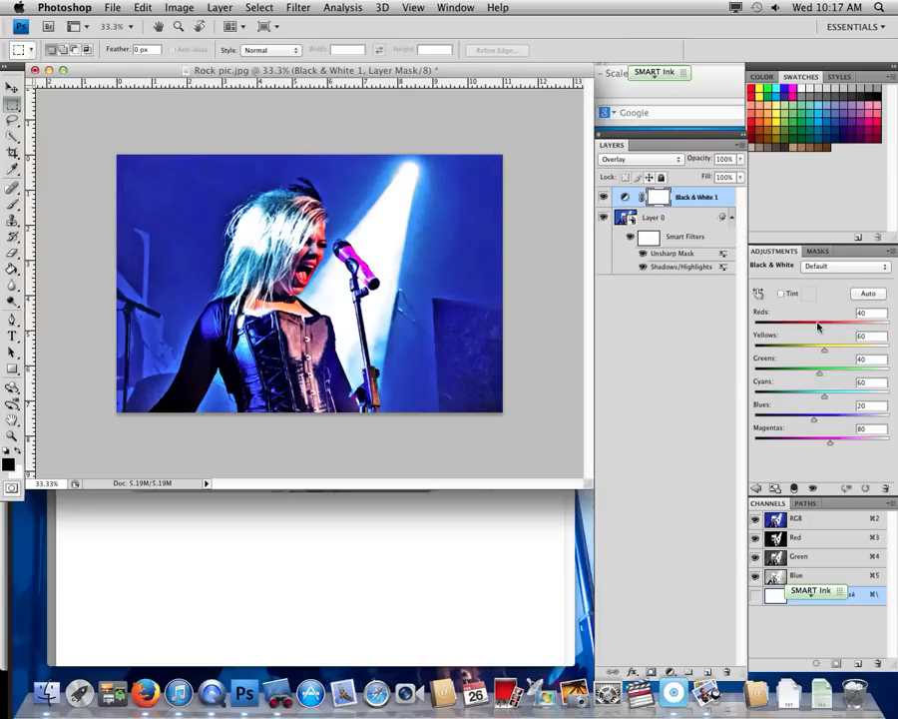
- Experiment with the Reds mix, trying negative values, then settle it high at 104
{"action": "left_click_drag", "start_coordinate": [825, 324], "coordinate": [818, 324]}
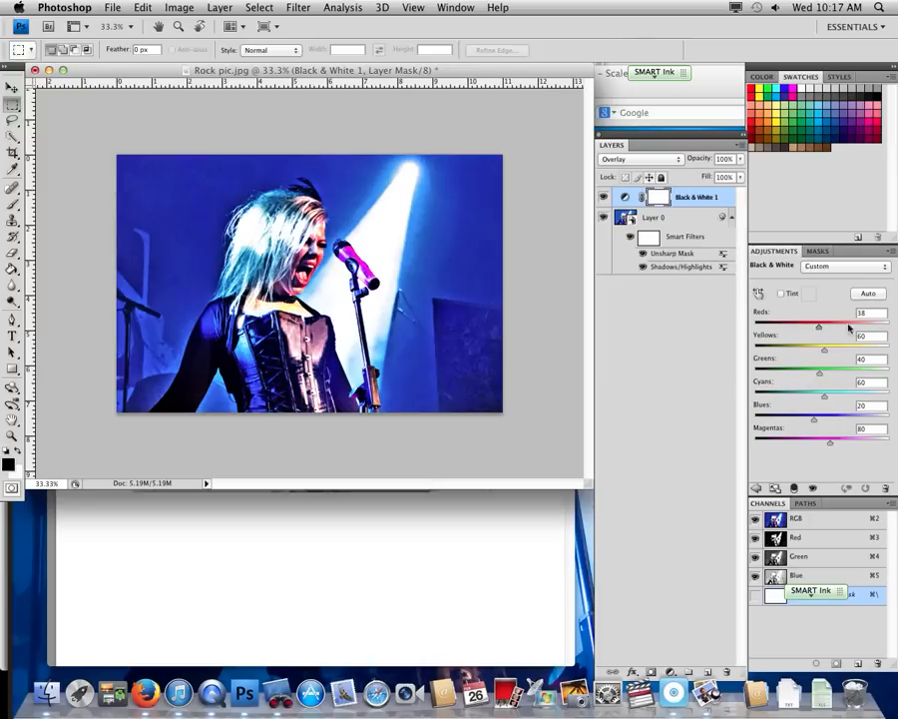
{"action": "left_click_drag", "start_coordinate": [820, 325], "coordinate": [832, 325]}
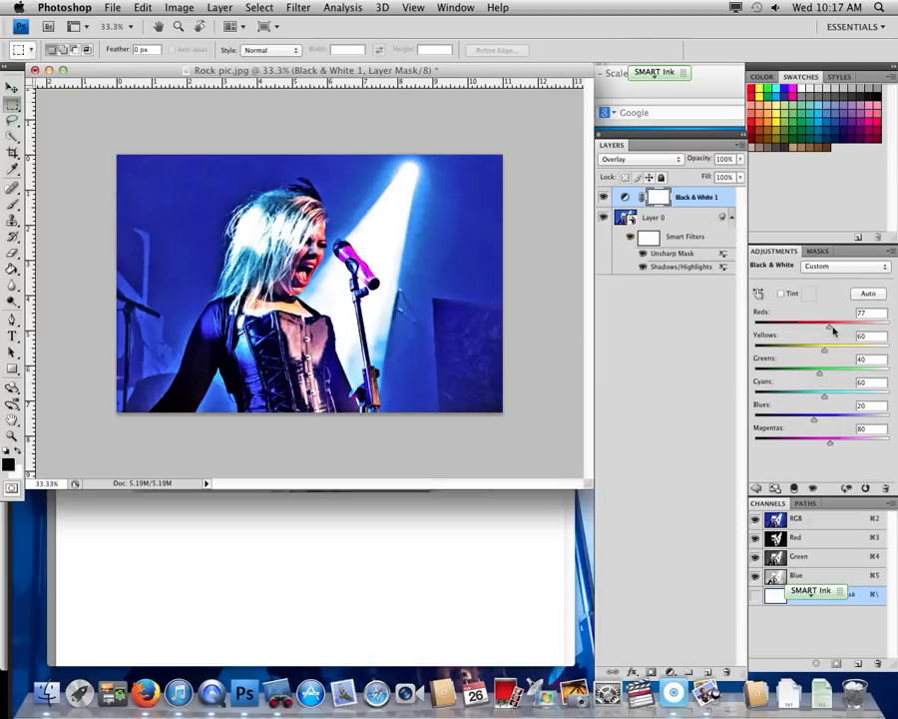
{"action": "left_click_drag", "start_coordinate": [829, 323], "coordinate": [824, 324]}
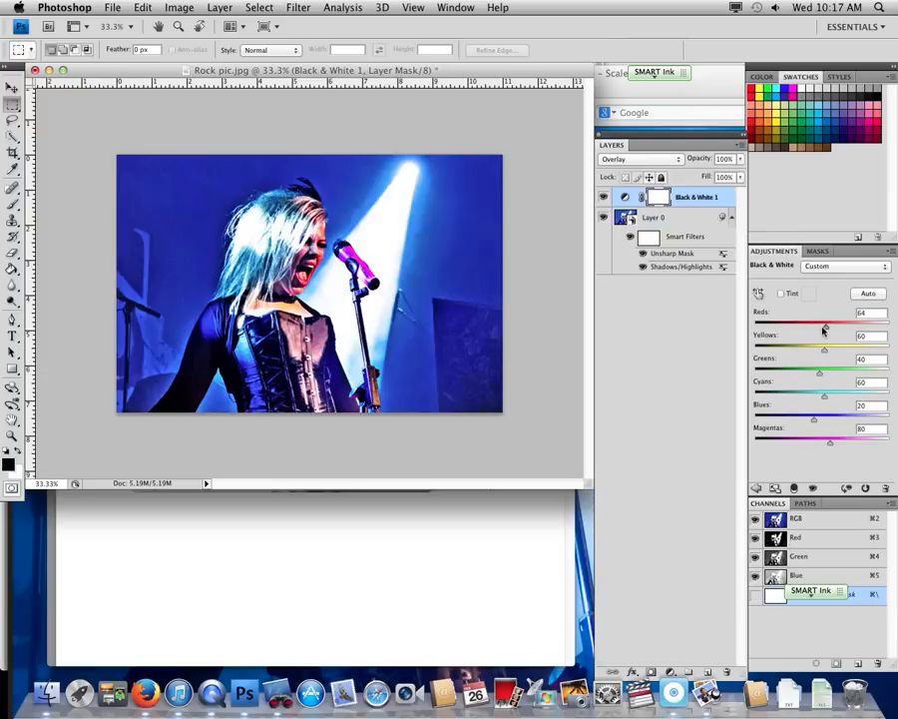
{"action": "left_click_drag", "start_coordinate": [824, 325], "coordinate": [807, 324]}
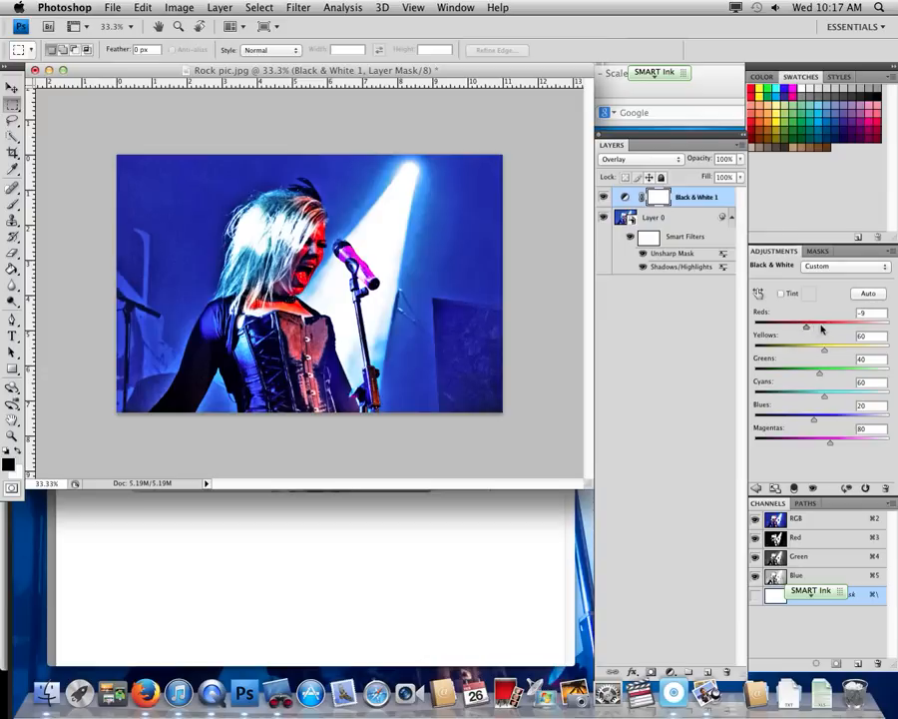
{"action": "left_click_drag", "start_coordinate": [809, 325], "coordinate": [848, 325]}
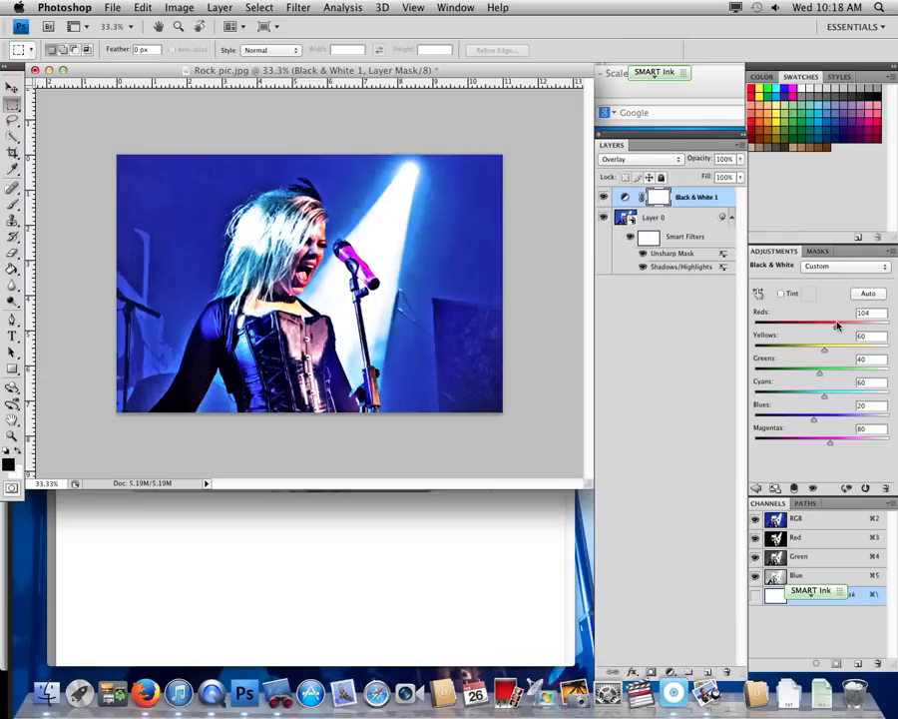
- Tune Yellows, Greens and Cyans (about 59) to moderate values, Blues to 77, Magentas near 300
{"action": "left_click_drag", "start_coordinate": [825, 348], "coordinate": [862, 348]}
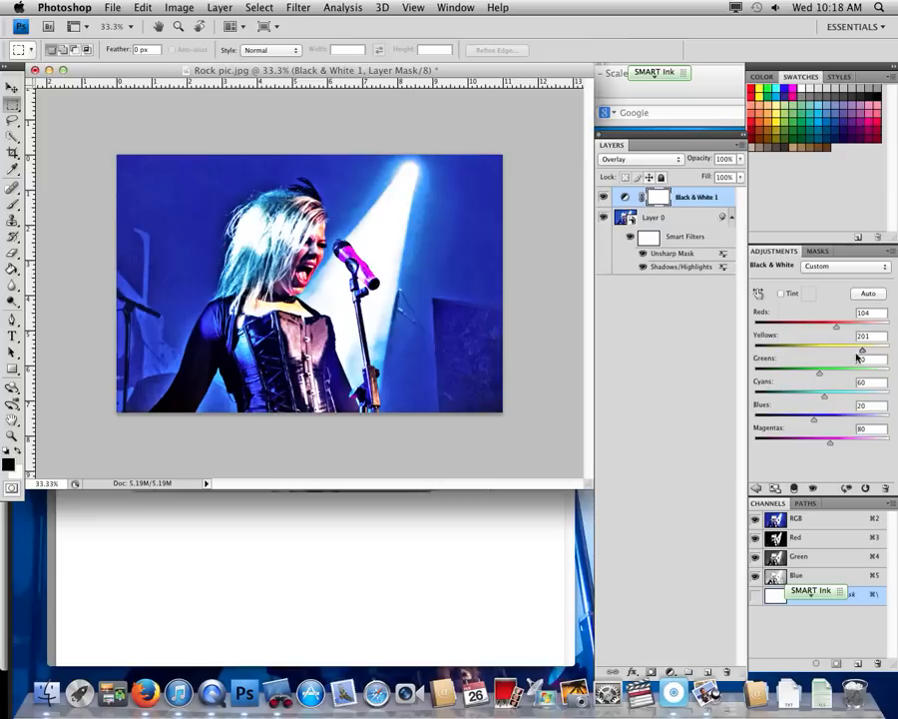
{"action": "left_click_drag", "start_coordinate": [858, 346], "coordinate": [841, 347]}
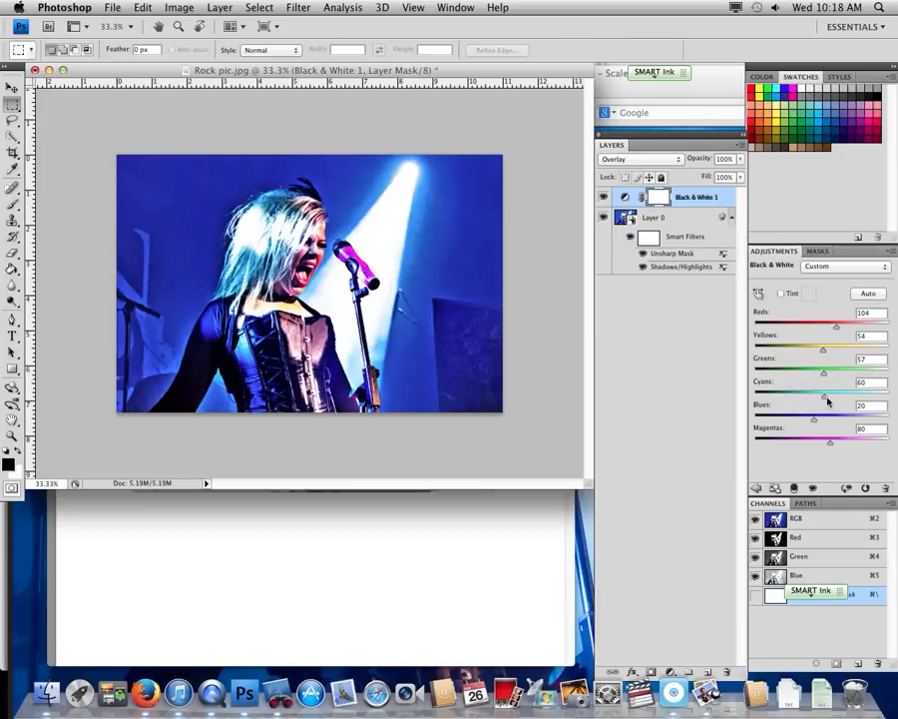
{"action": "left_click_drag", "start_coordinate": [824, 371], "coordinate": [755, 370]}
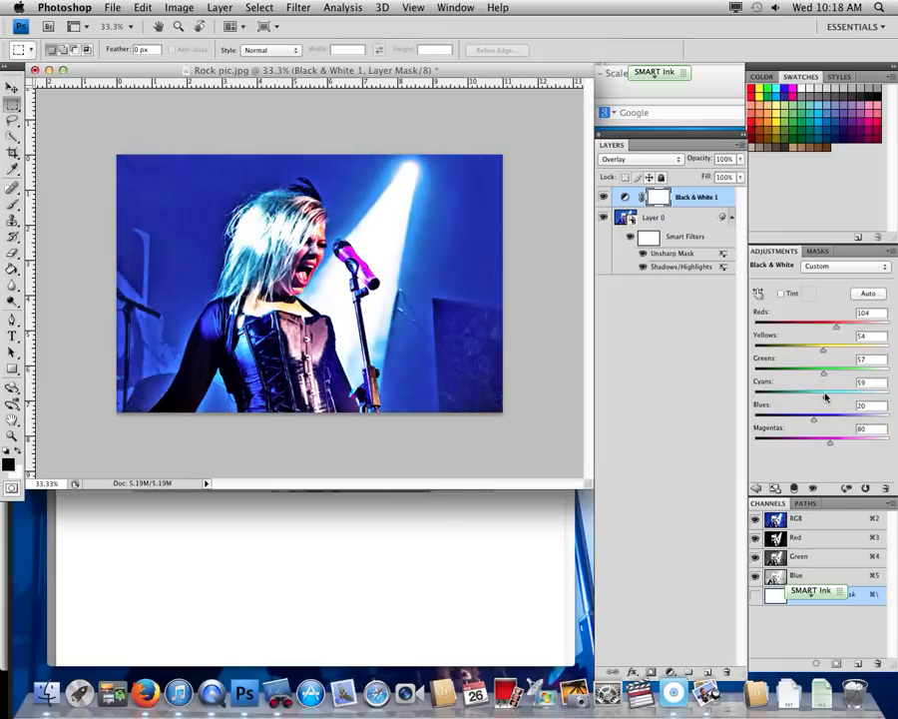
{"action": "left_click_drag", "start_coordinate": [815, 417], "coordinate": [879, 417]}
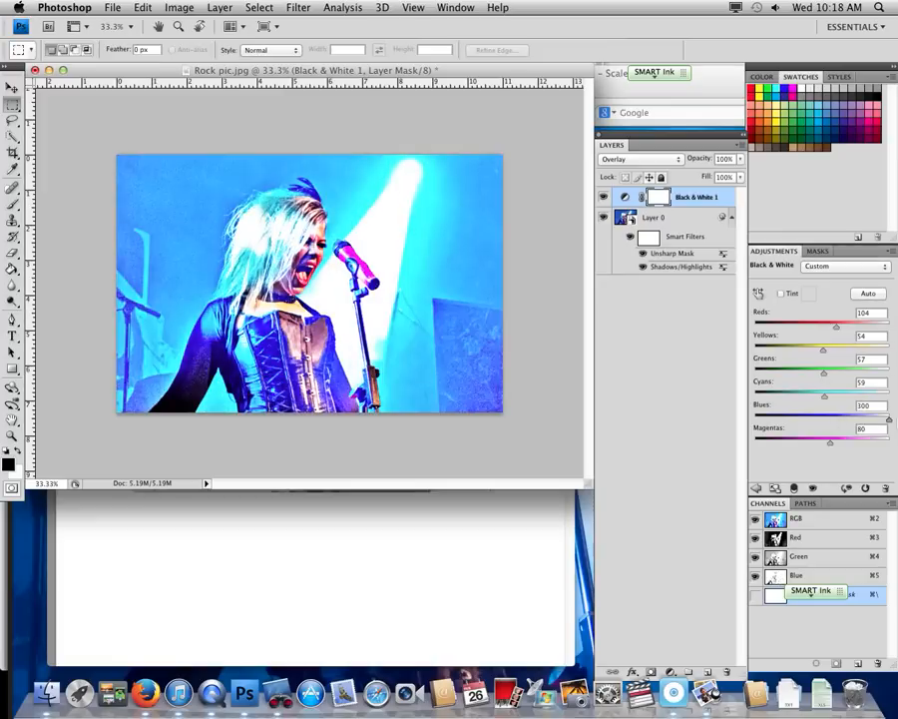
{"action": "left_click_drag", "start_coordinate": [836, 417], "coordinate": [813, 417]}
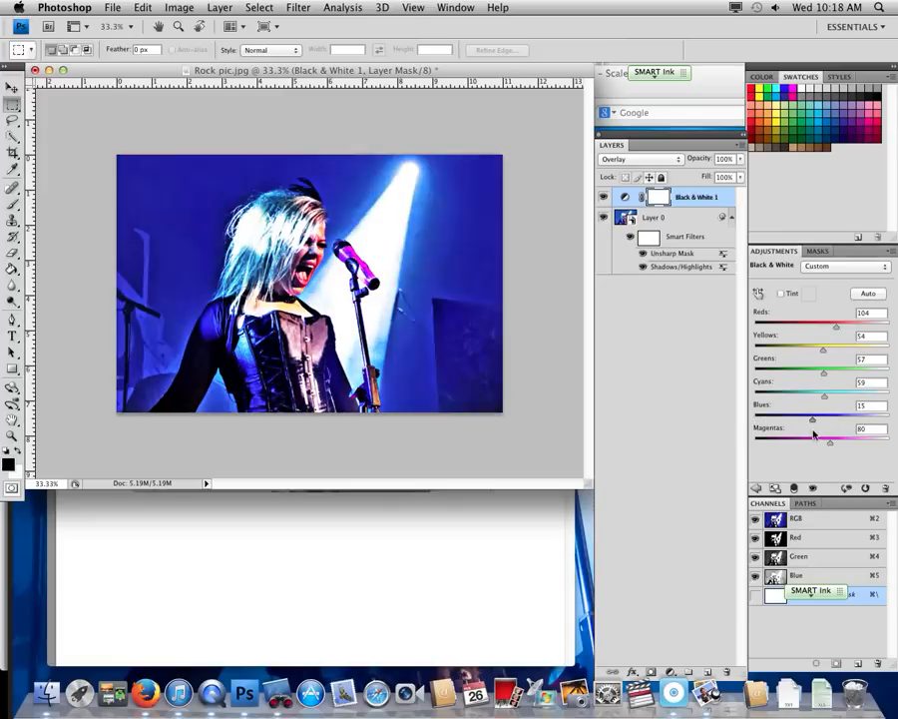
{"action": "left_click_drag", "start_coordinate": [811, 417], "coordinate": [829, 416]}
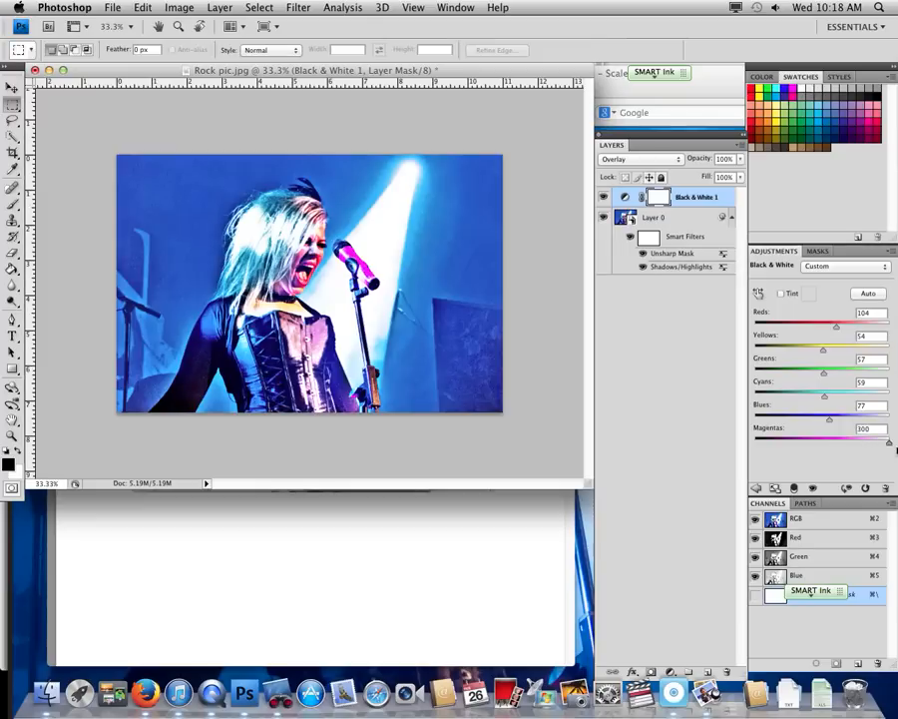
{"action": "left_click_drag", "start_coordinate": [838, 441], "coordinate": [836, 441]}
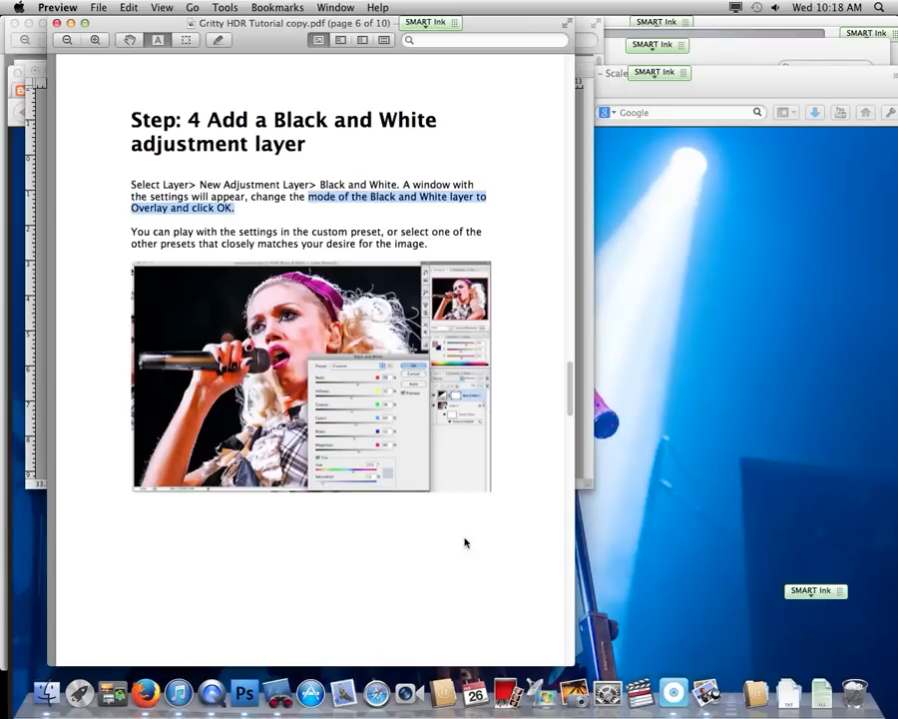
- Scroll the tutorial PDF to Step 5 on the Grain layer and move the Preview window lower
{"action": "scroll", "scroll_direction": "down", "scroll_amount": 3}
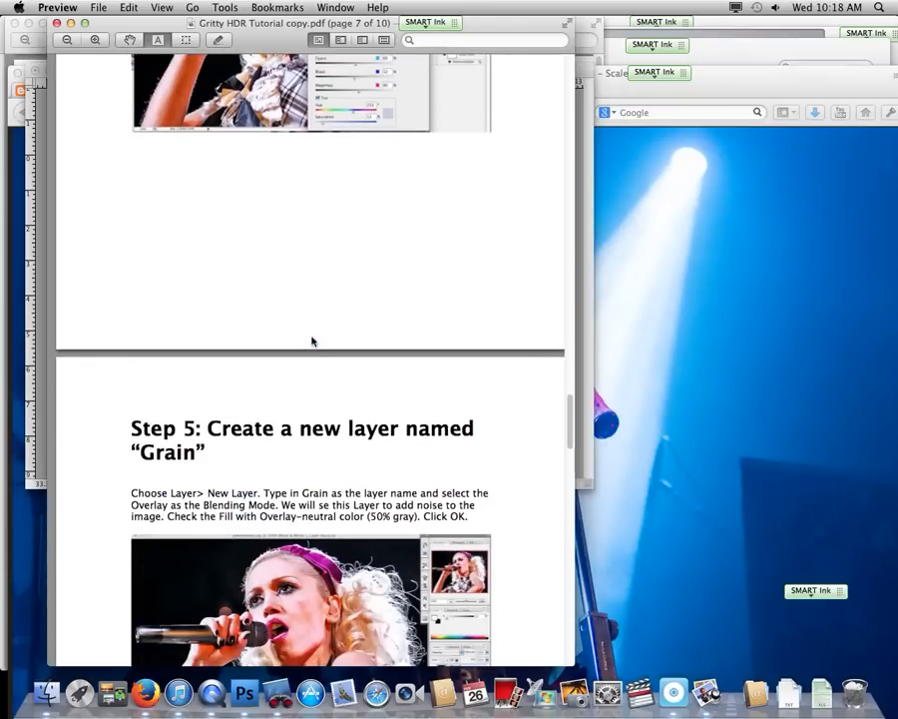
{"action": "scroll", "scroll_direction": "down", "scroll_amount": 3}
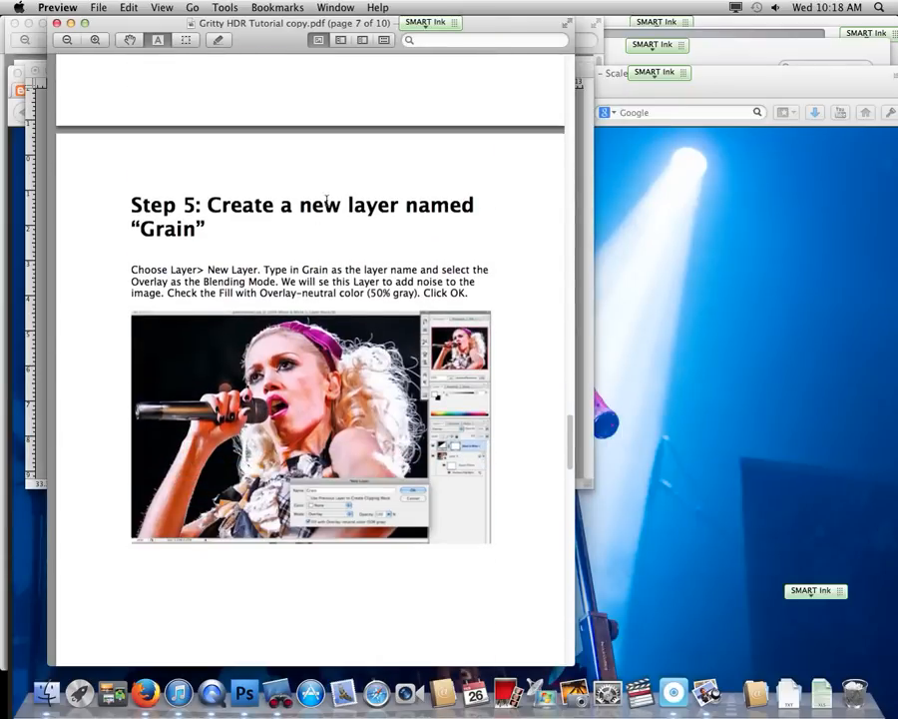
{"action": "scroll", "scroll_direction": "up", "scroll_amount": 3}
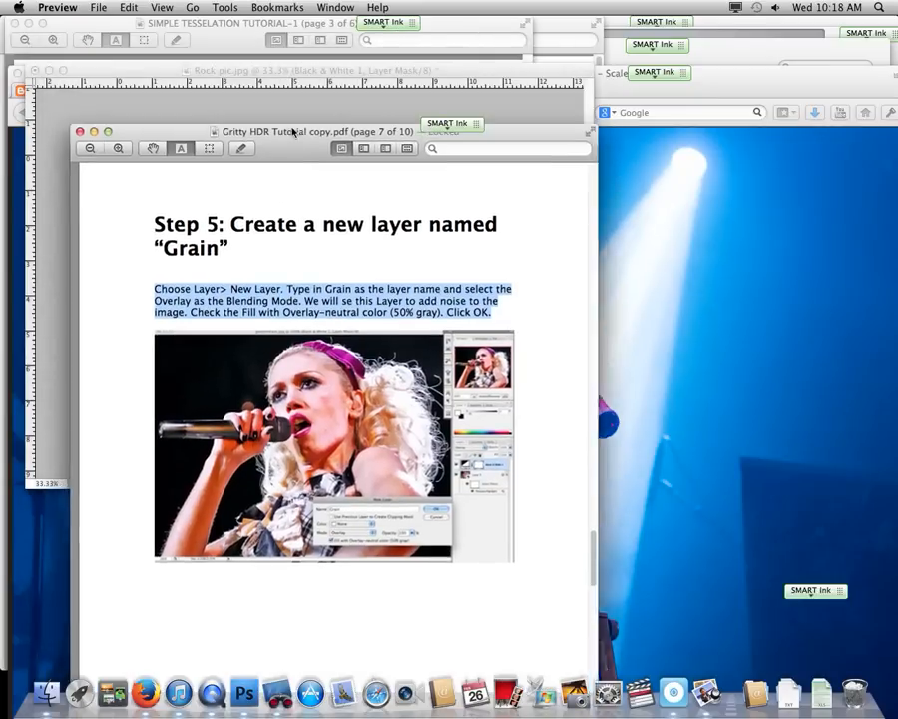
{"action": "left_click_drag", "start_coordinate": [295, 131], "coordinate": [315, 332]}
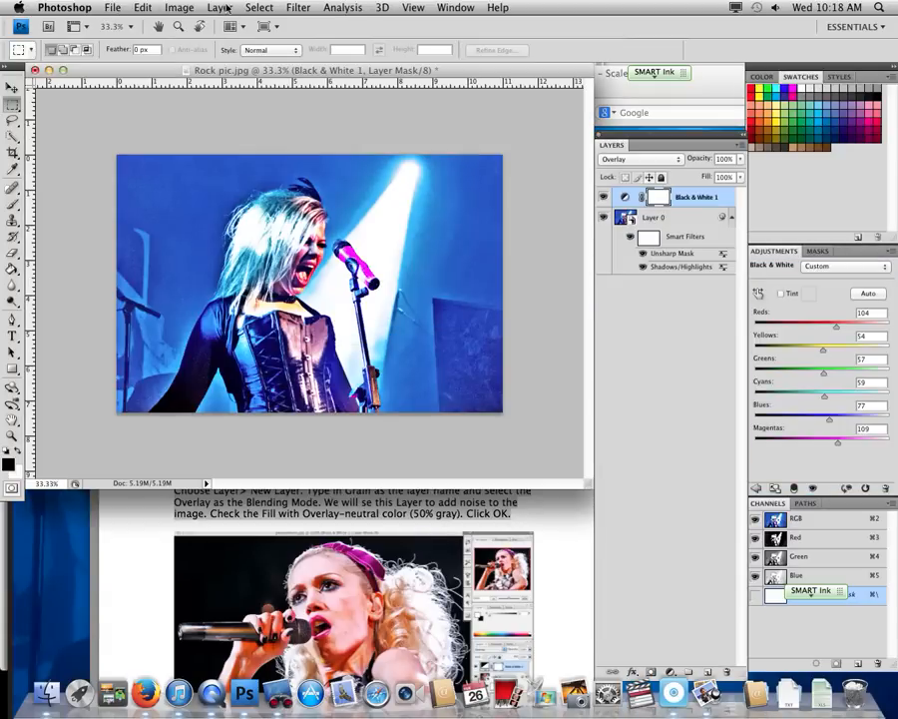
- Create a new layer named Grain in Overlay mode, filled with 50% neutral gray
{"action": "left_click", "coordinate": [219, 7]}
{"action": "type", "text": "Grain"}
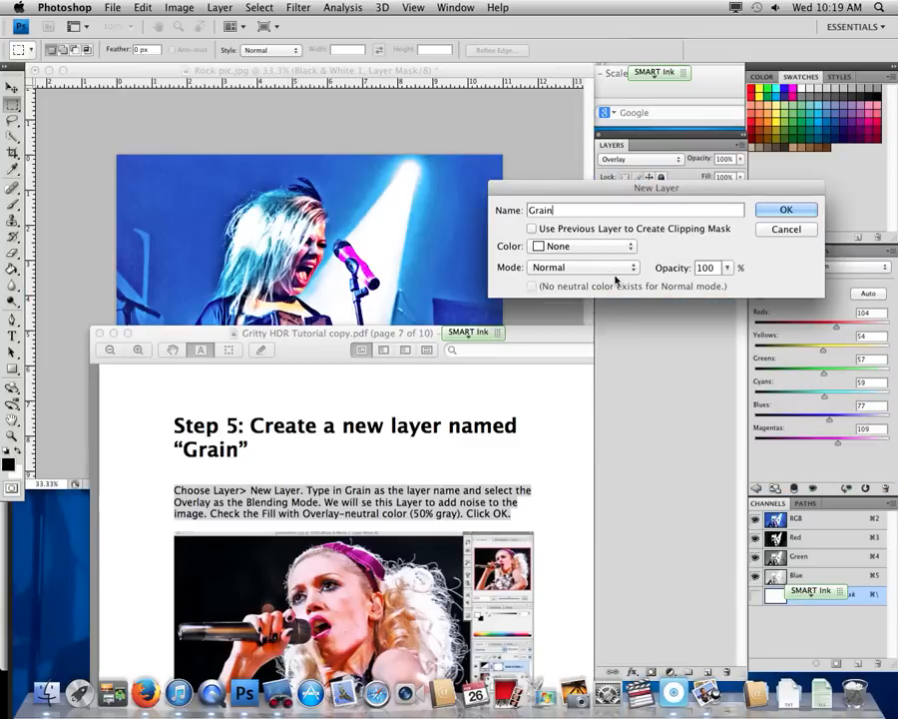
{"action": "left_click", "coordinate": [582, 266]}
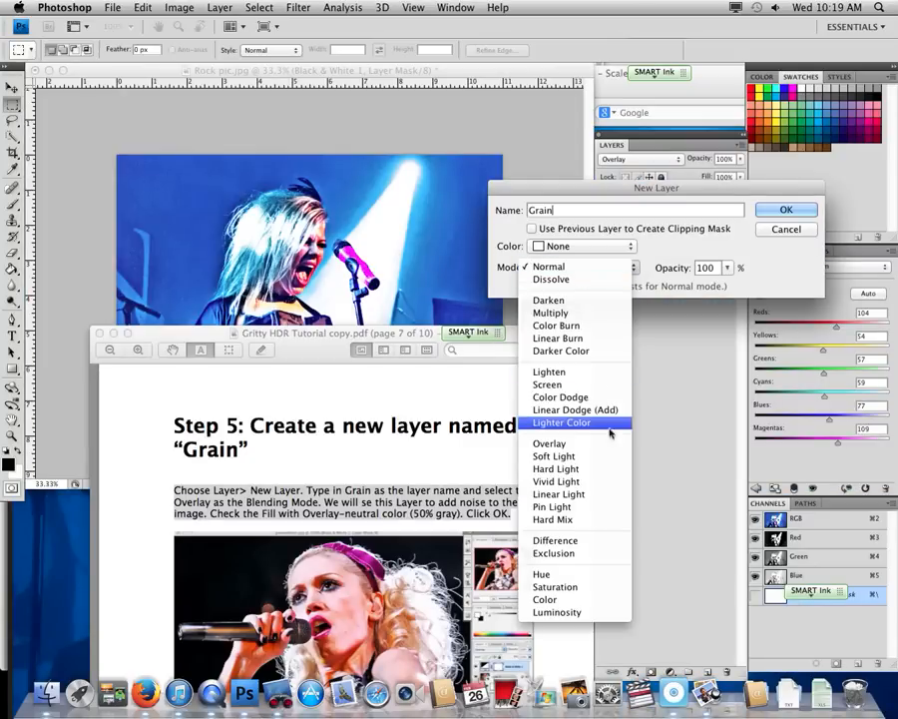
{"action": "left_click", "coordinate": [549, 443]}
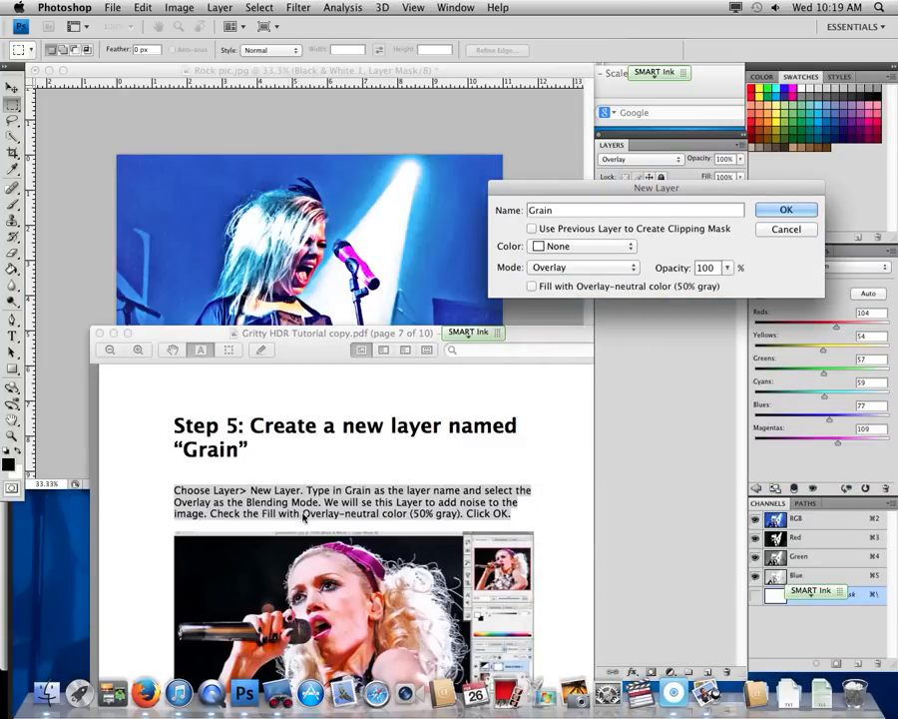
{"action": "mouse_move", "coordinate": [679, 387]}
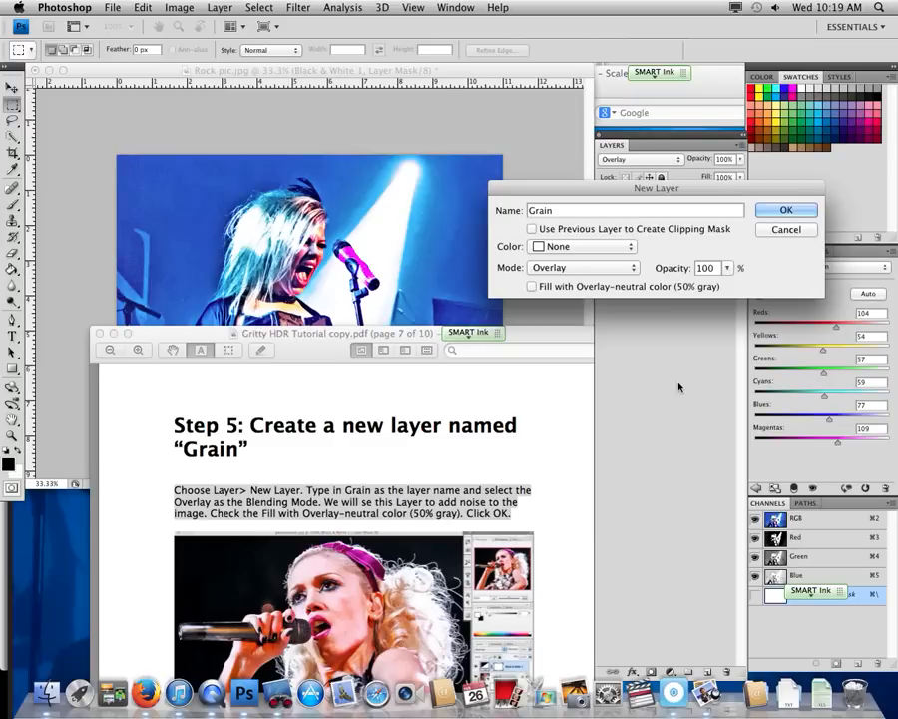
{"action": "left_click", "coordinate": [532, 286]}
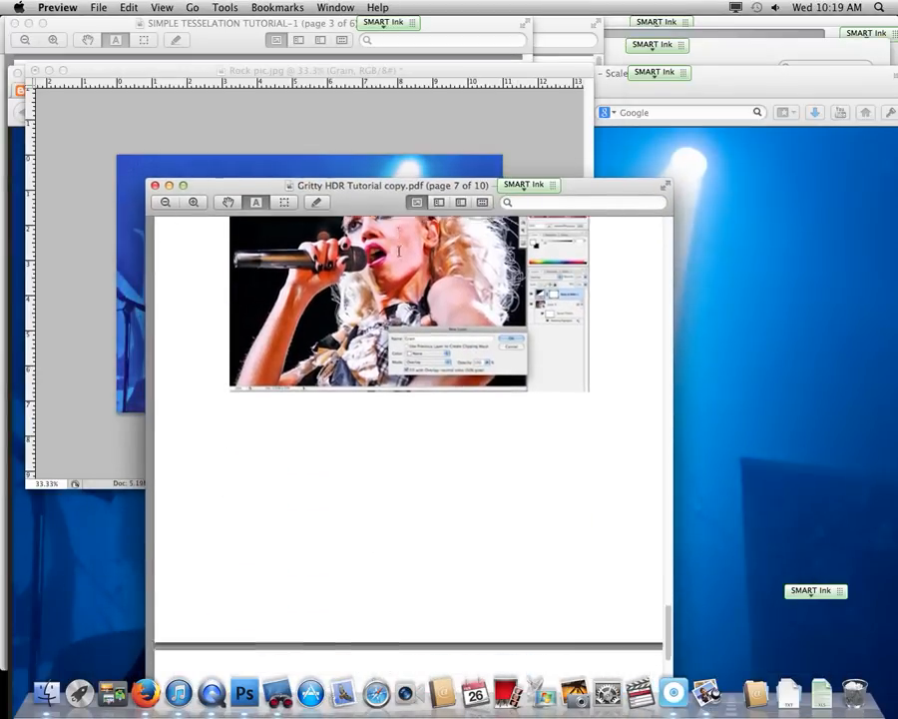
- Scroll the tutorial to Step 6, Add Noise, and return to Photoshop's Filter menu
{"action": "scroll", "scroll_direction": "down", "scroll_amount": 3}
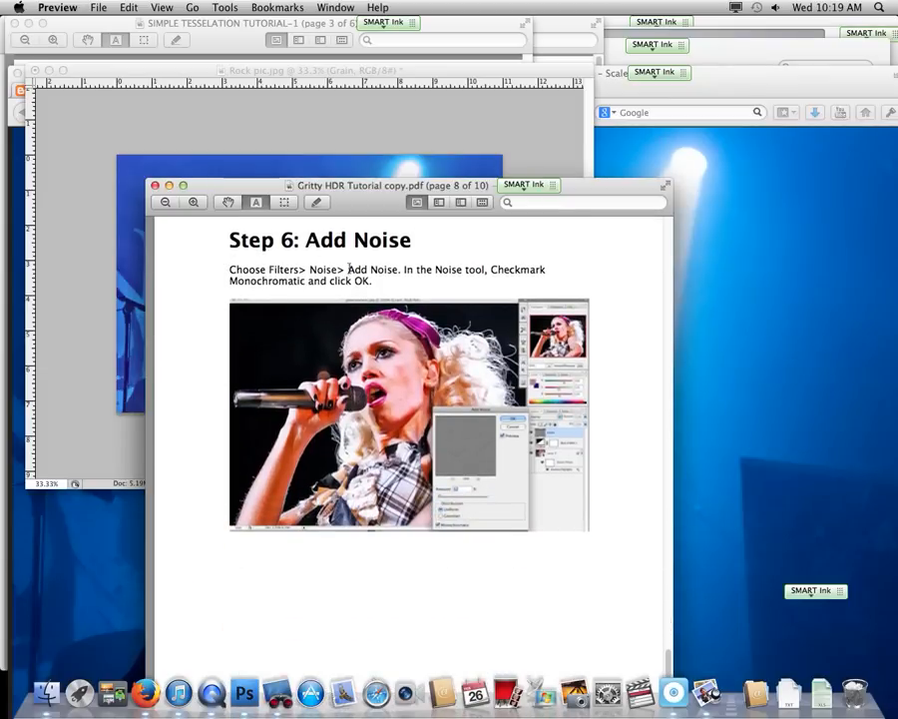
{"action": "left_click", "coordinate": [243, 692]}
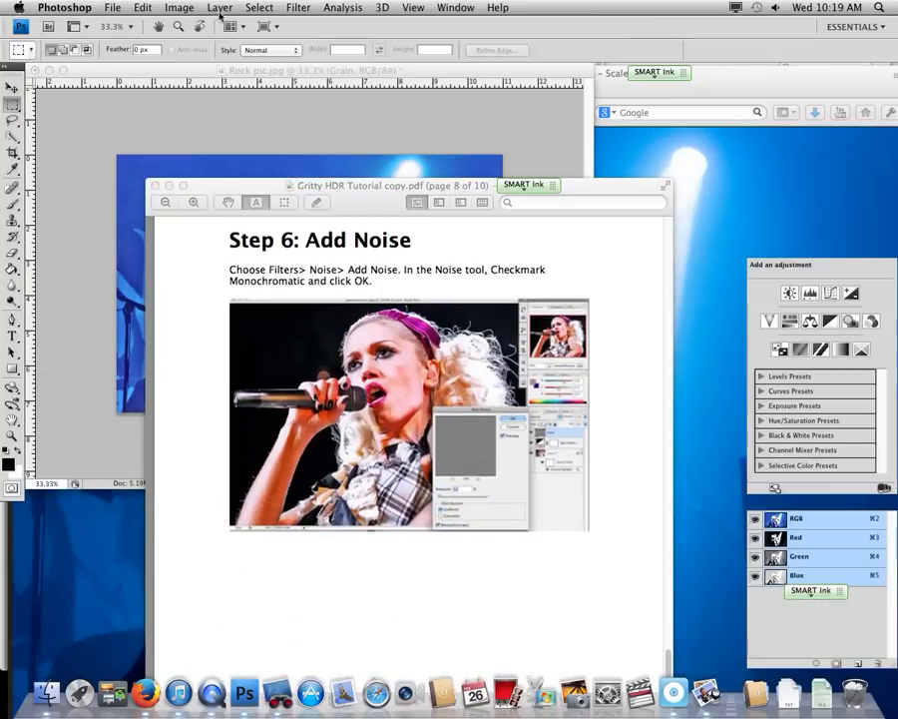
{"action": "left_click", "coordinate": [297, 8]}
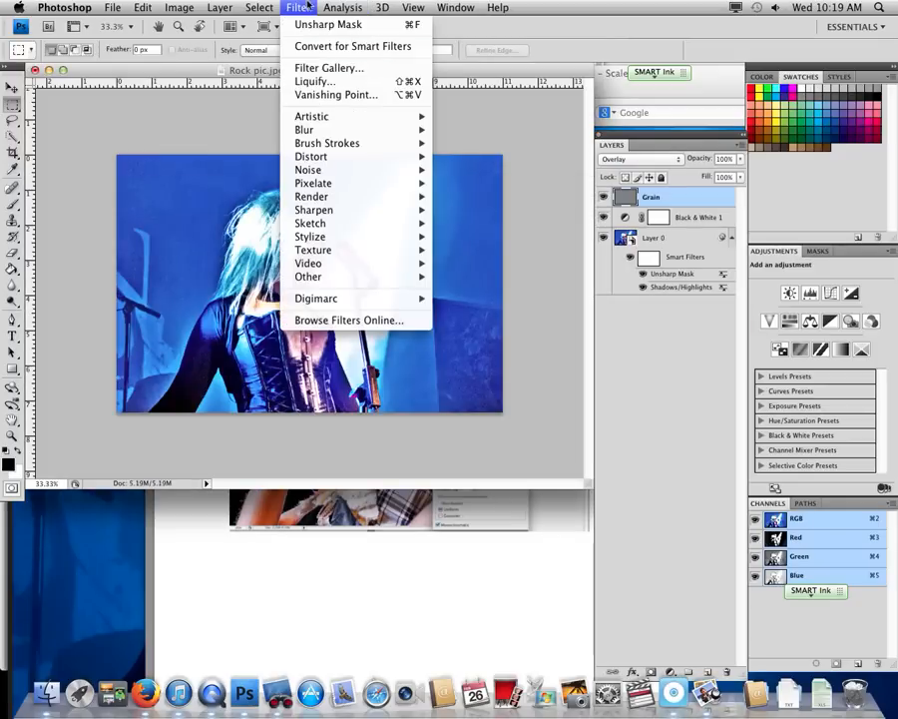
{"action": "mouse_move", "coordinate": [309, 170]}
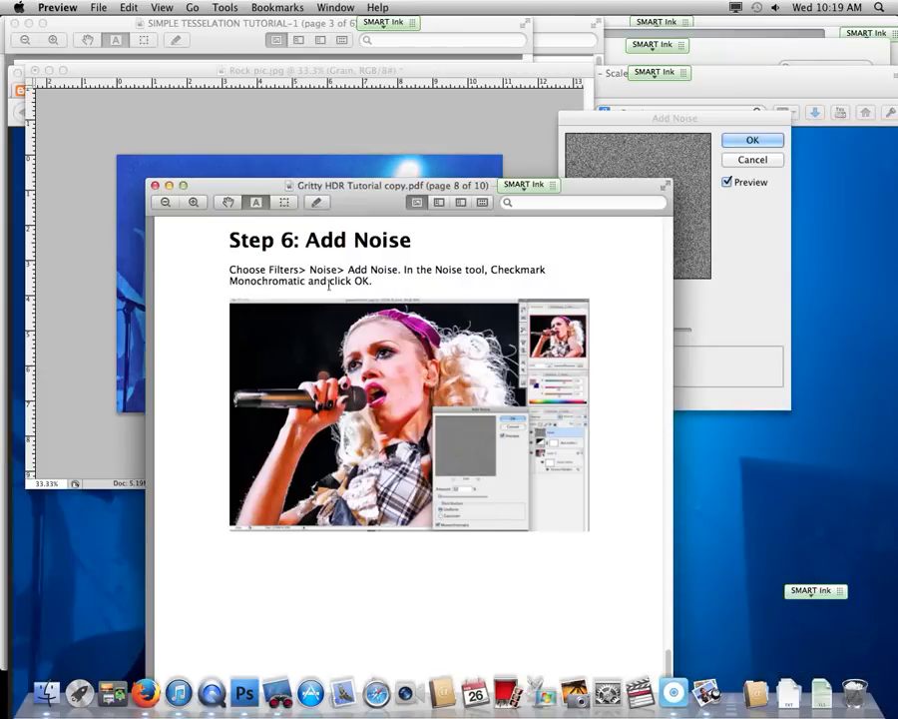
{"action": "mouse_move", "coordinate": [454, 504]}
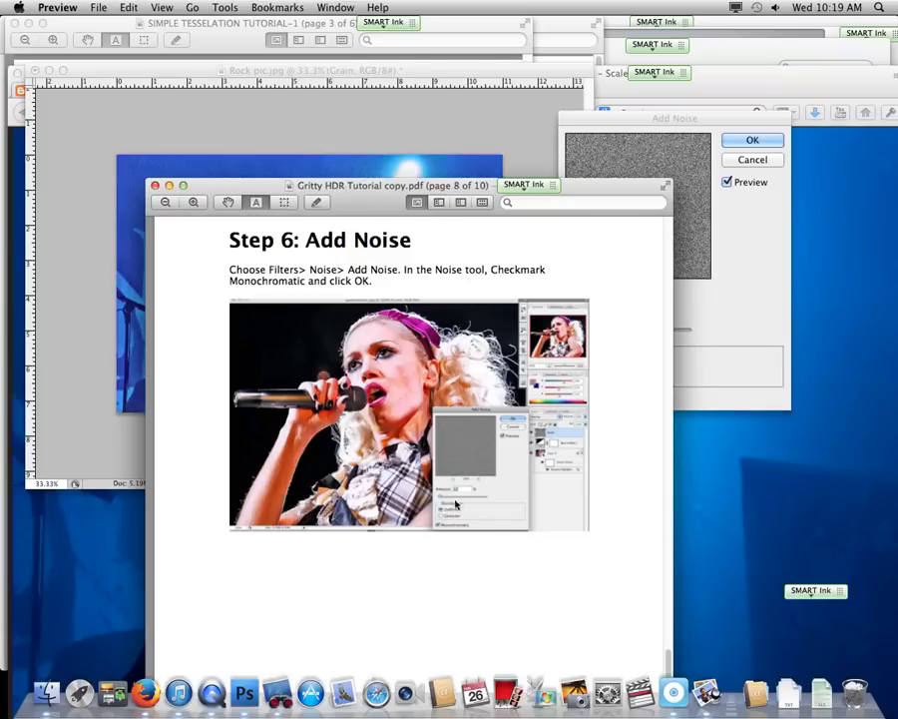
{"action": "mouse_move", "coordinate": [458, 511]}
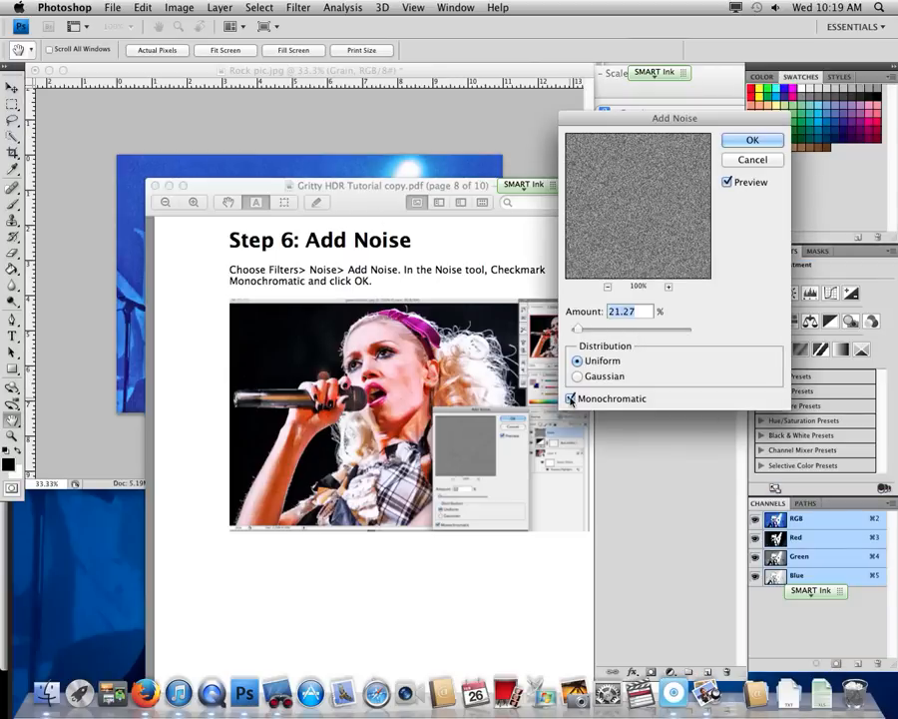
- Apply Add Noise to the Grain layer, monochromatic at about 14%
{"action": "left_click", "coordinate": [571, 398]}
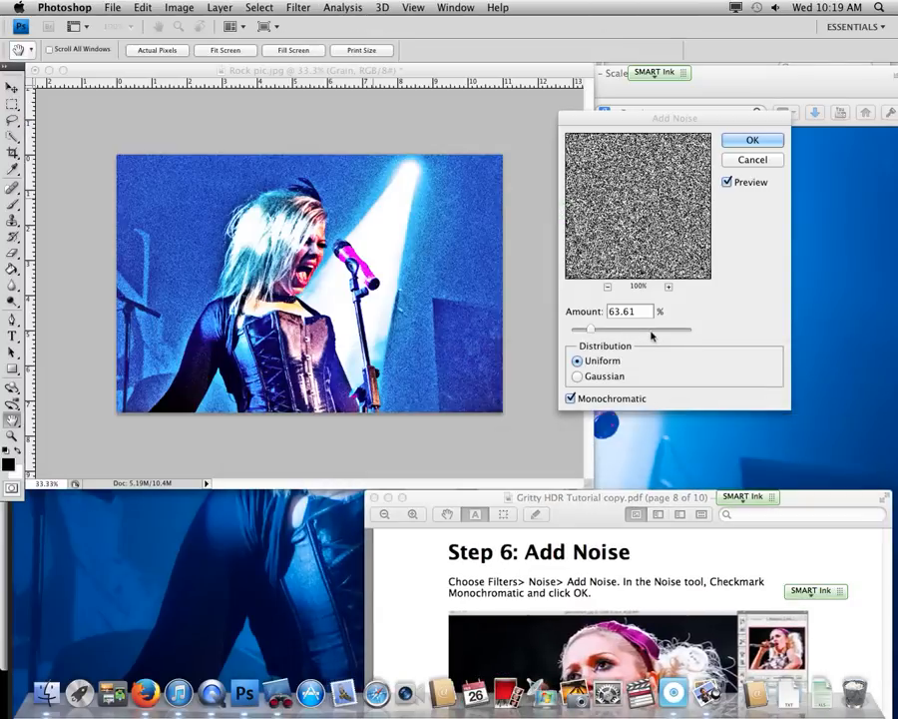
{"action": "left_click_drag", "start_coordinate": [591, 329], "coordinate": [631, 329]}
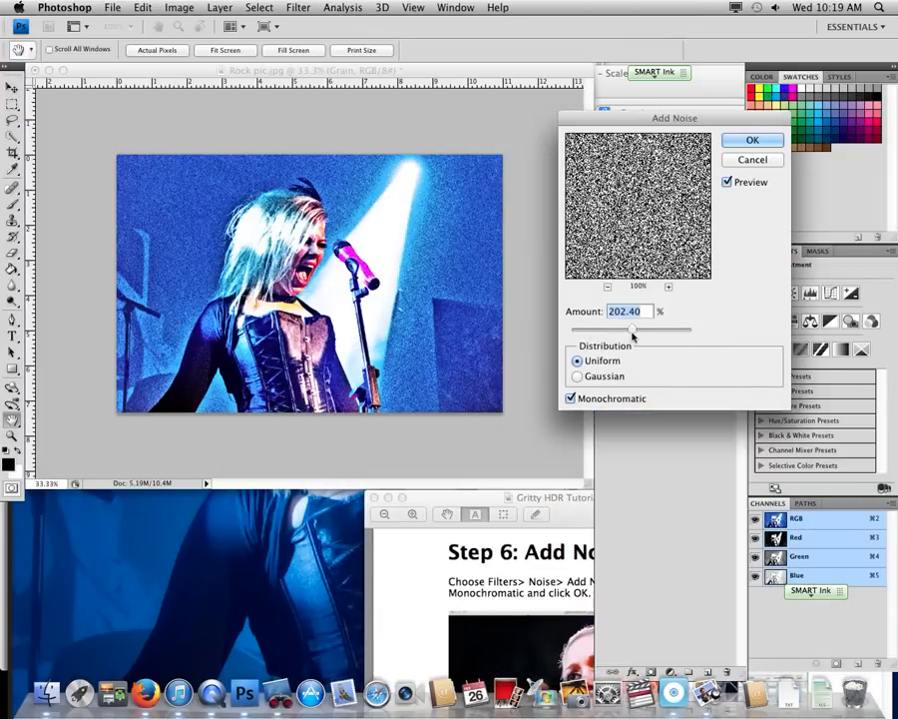
{"action": "left_click_drag", "start_coordinate": [631, 330], "coordinate": [649, 330]}
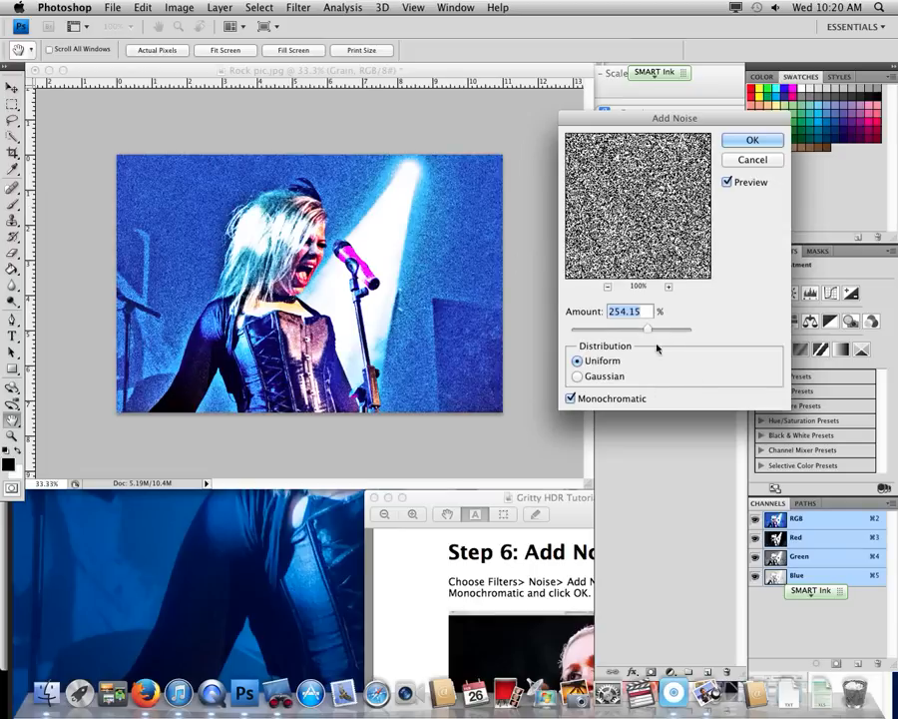
{"action": "left_click_drag", "start_coordinate": [650, 328], "coordinate": [579, 328]}
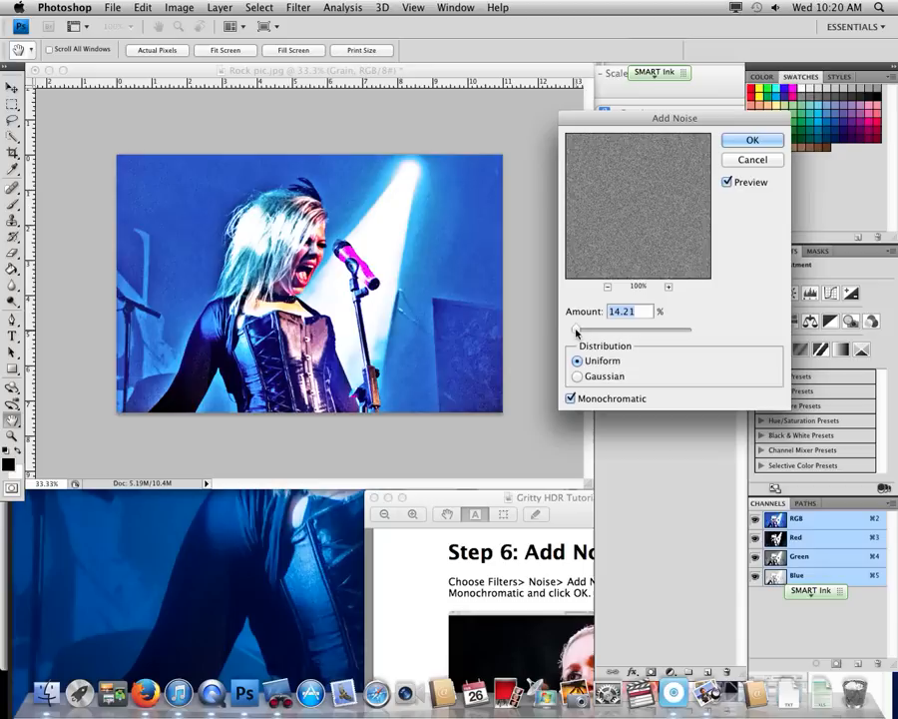
{"action": "left_click", "coordinate": [753, 140]}
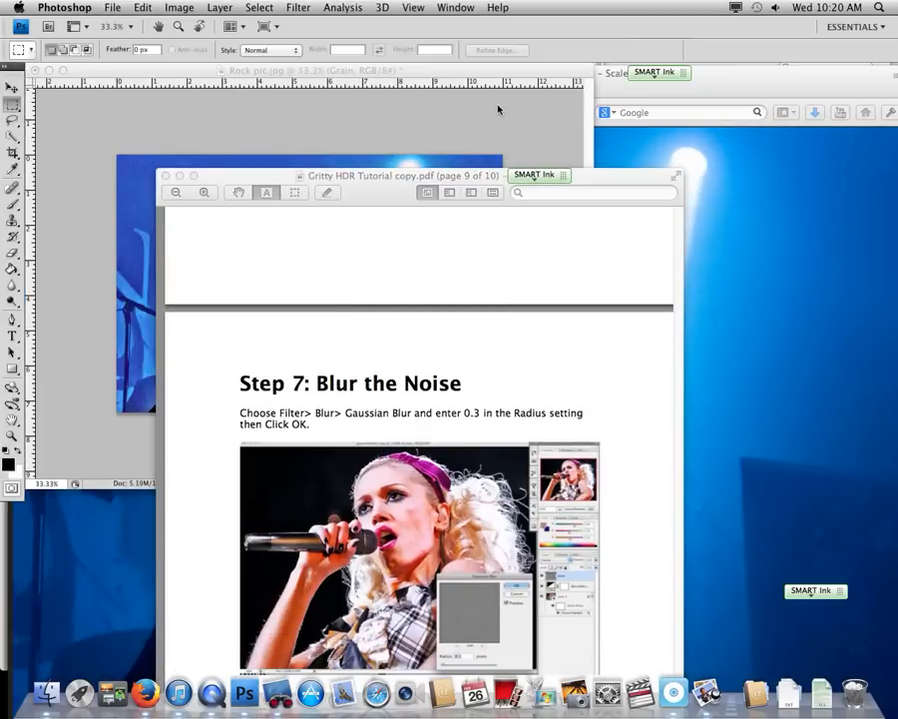
- Apply a 0.3-pixel Gaussian Blur to the Grain layer and return to the tutorial
{"action": "left_click", "coordinate": [297, 7]}
{"action": "type", "text": ".3"}
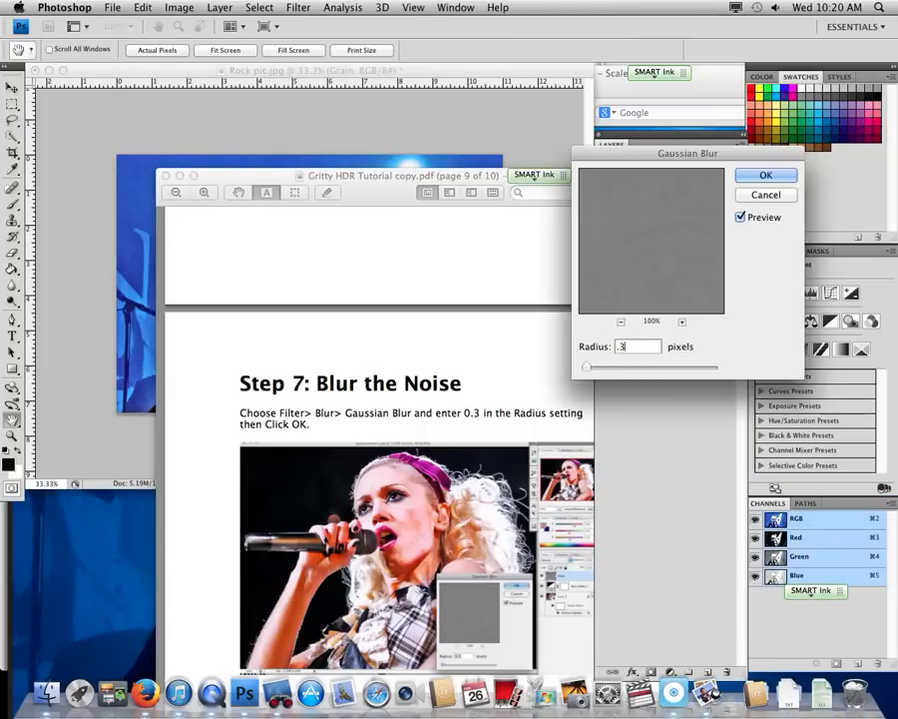
{"action": "left_click", "coordinate": [765, 175]}
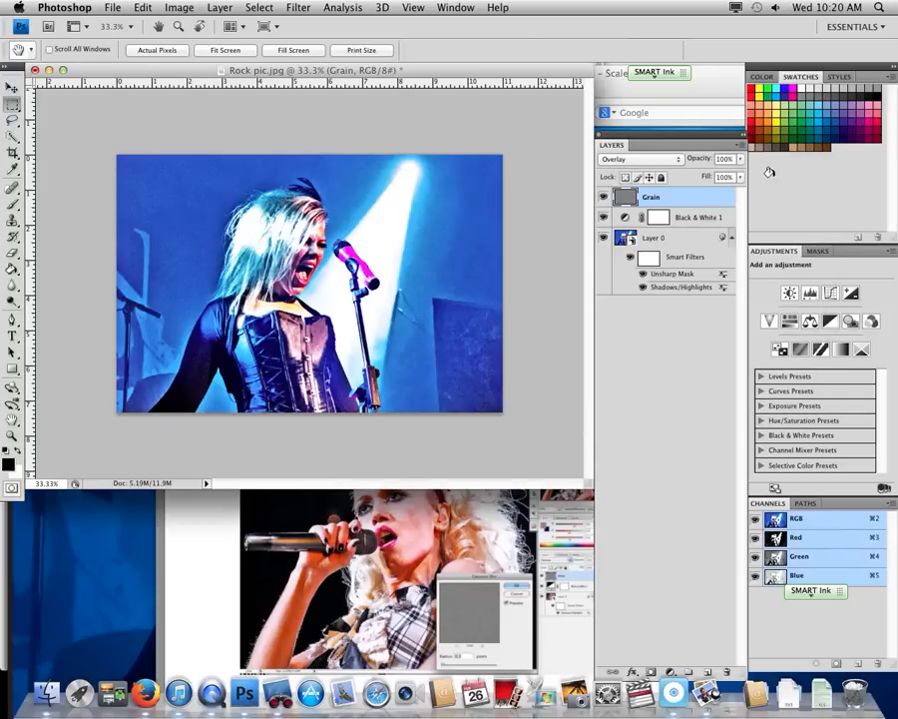
{"action": "left_click", "coordinate": [13, 88]}
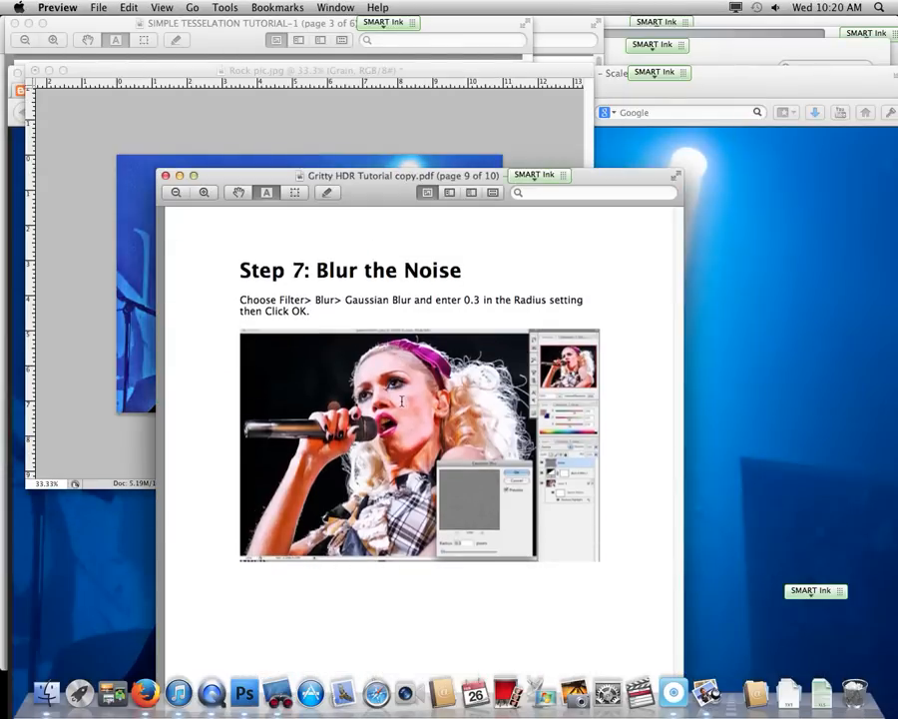
- Scroll the tutorial PDF to page 10's Step 8 on Auto Levels contrast
{"action": "scroll", "scroll_direction": "down", "scroll_amount": 3}
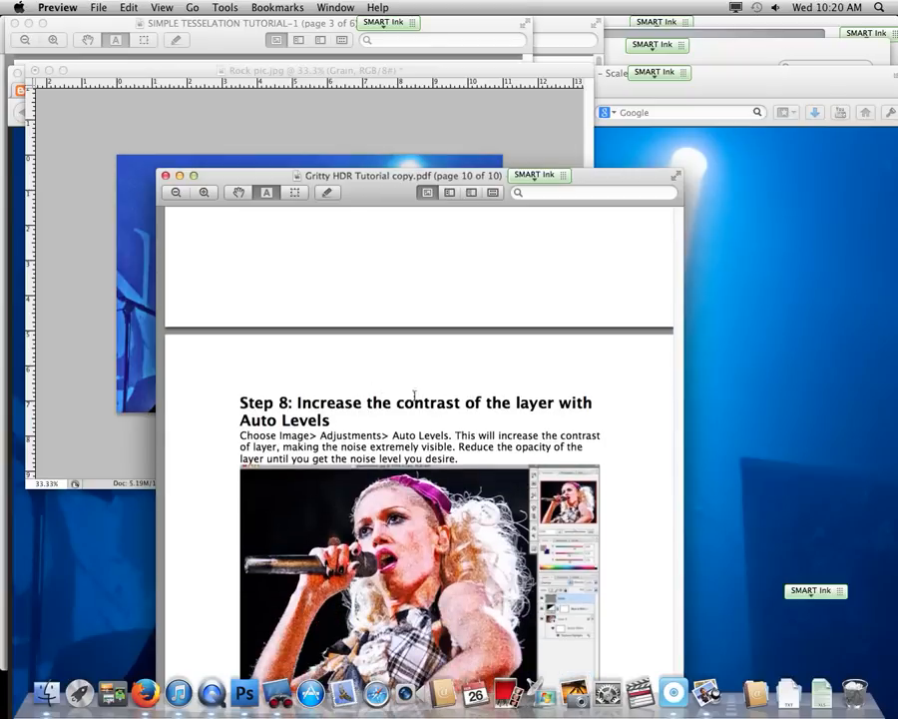
{"action": "mouse_move", "coordinate": [389, 392]}
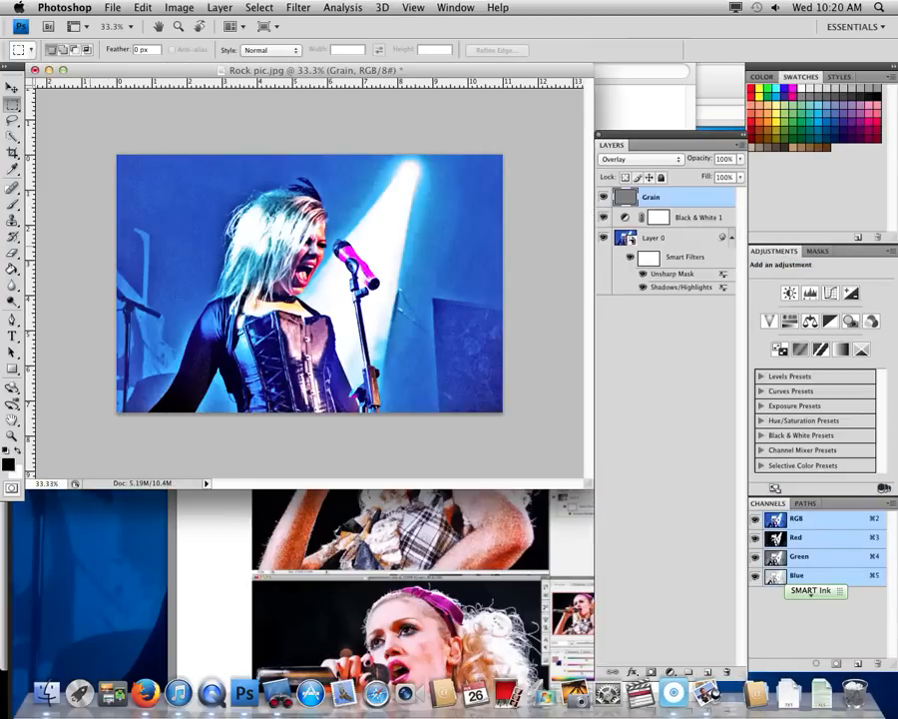
- Apply Levels to the Grain layer, starting from Auto, with inputs 36 / 1.25 / 255
{"action": "left_click", "coordinate": [179, 8]}
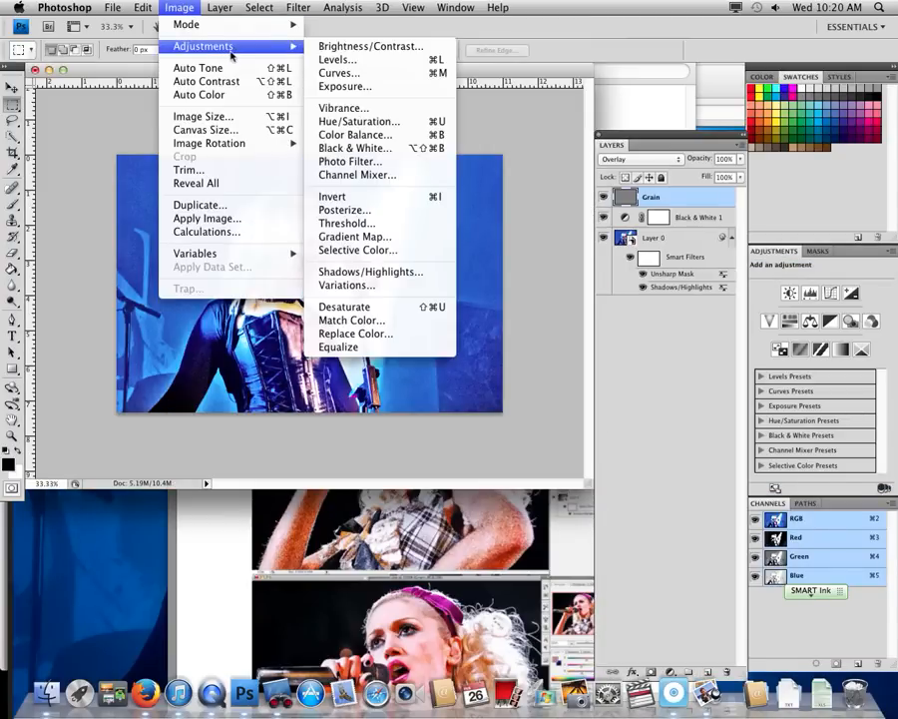
{"action": "left_click", "coordinate": [337, 59]}
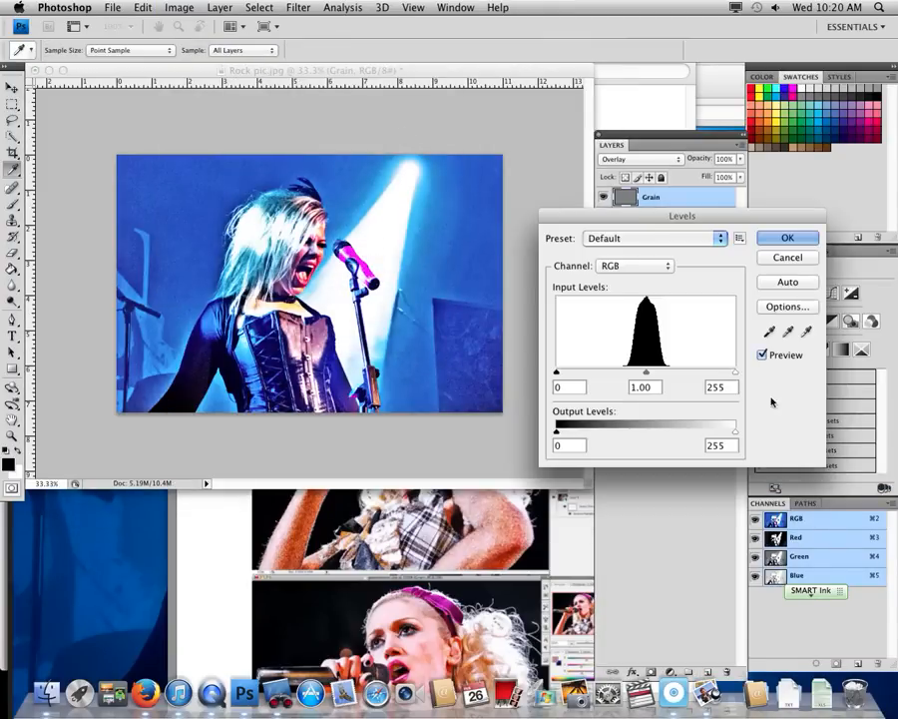
{"action": "left_click", "coordinate": [788, 282]}
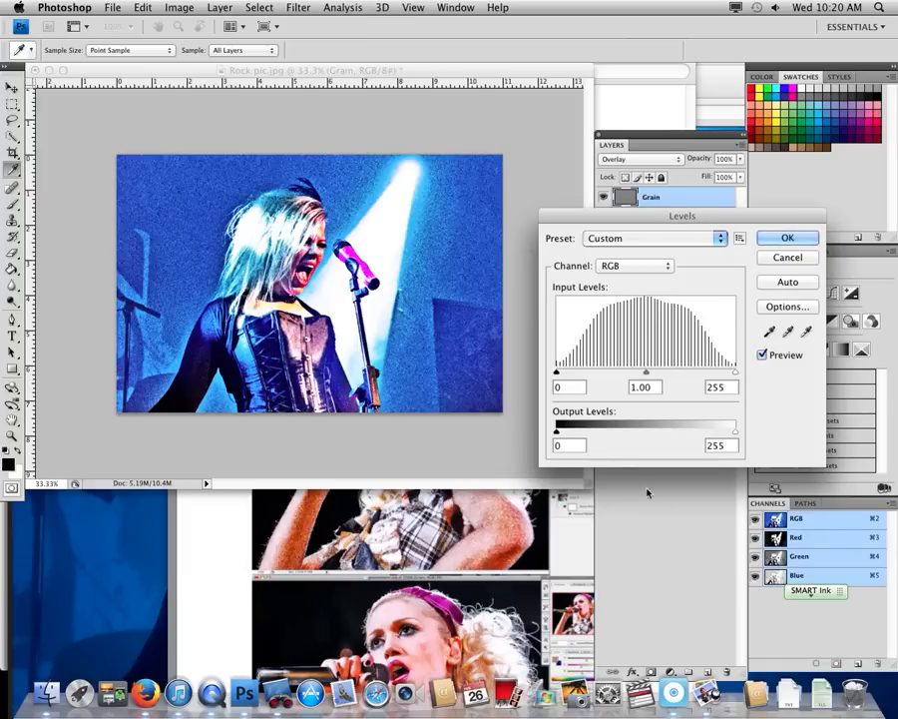
{"action": "left_click_drag", "start_coordinate": [556, 371], "coordinate": [584, 371]}
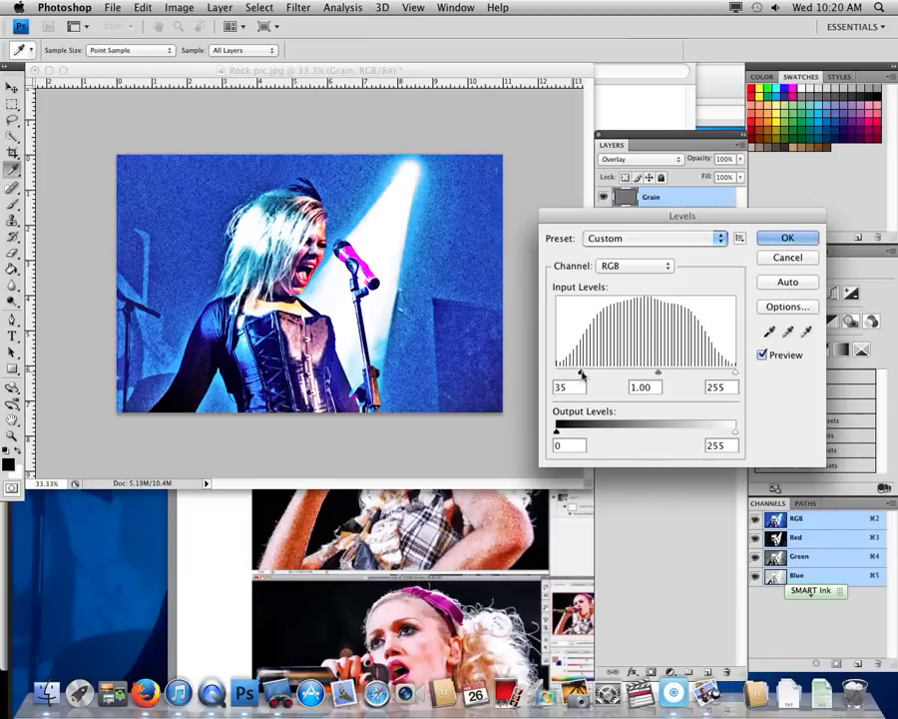
{"action": "left_click_drag", "start_coordinate": [734, 372], "coordinate": [721, 371]}
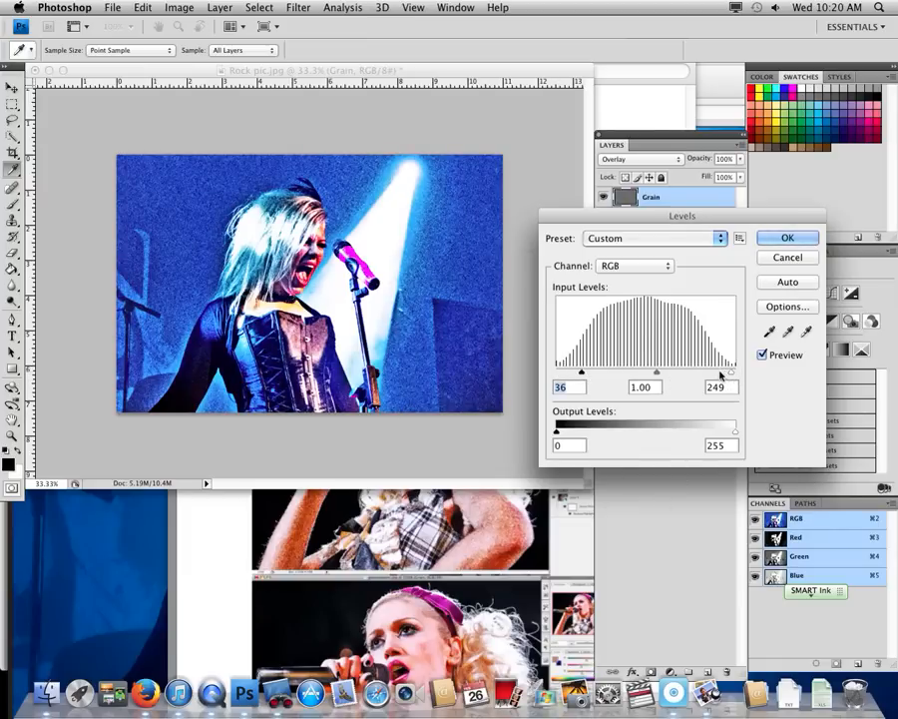
{"action": "left_click_drag", "start_coordinate": [731, 372], "coordinate": [740, 371]}
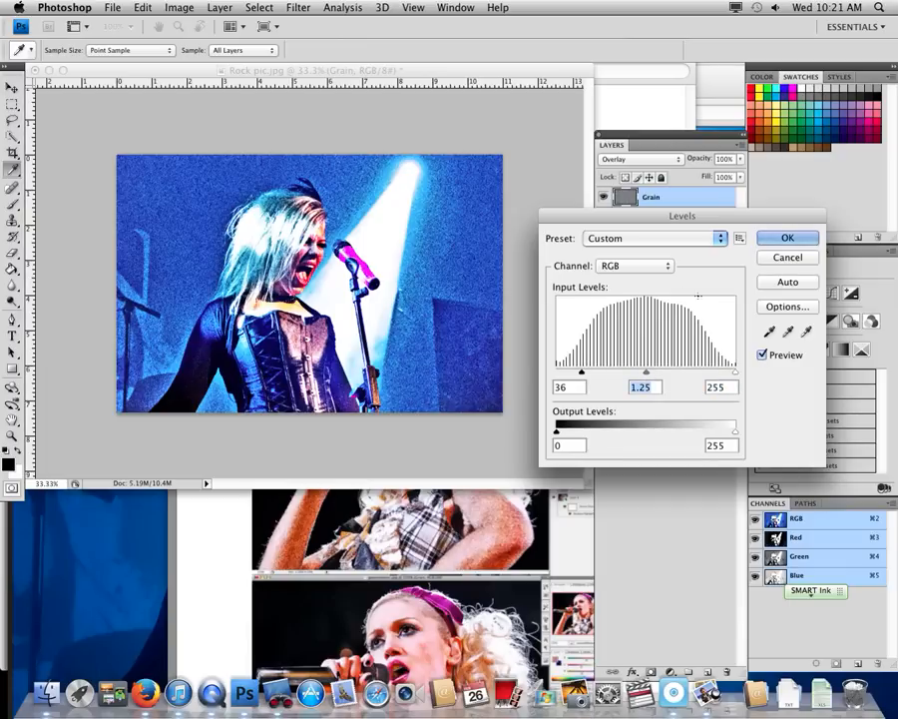
{"action": "mouse_move", "coordinate": [729, 458]}
{"action": "type", "text": "4"}
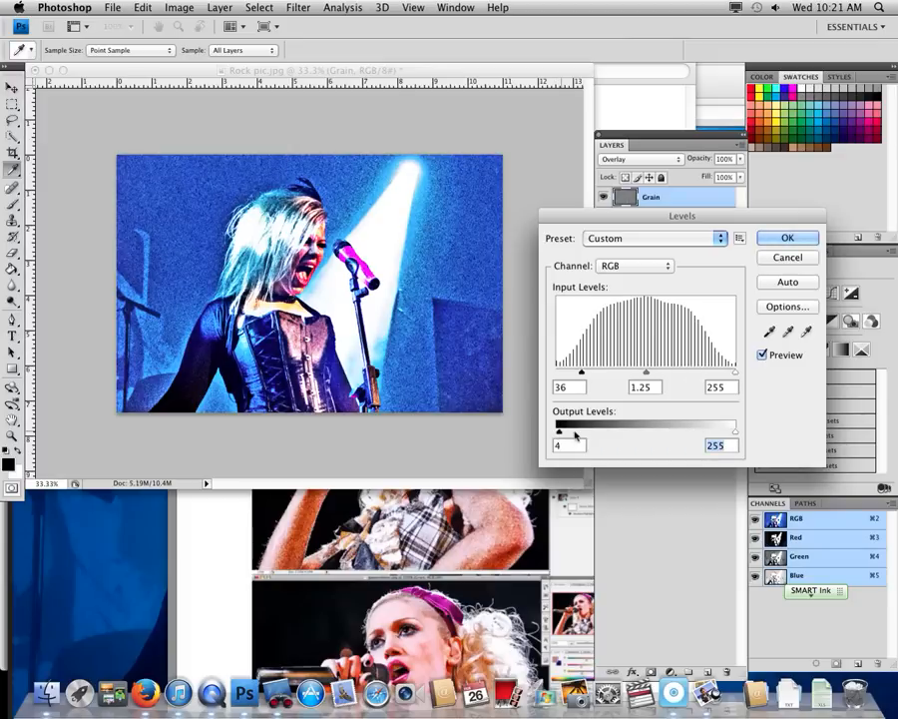
{"action": "left_click", "coordinate": [787, 237]}
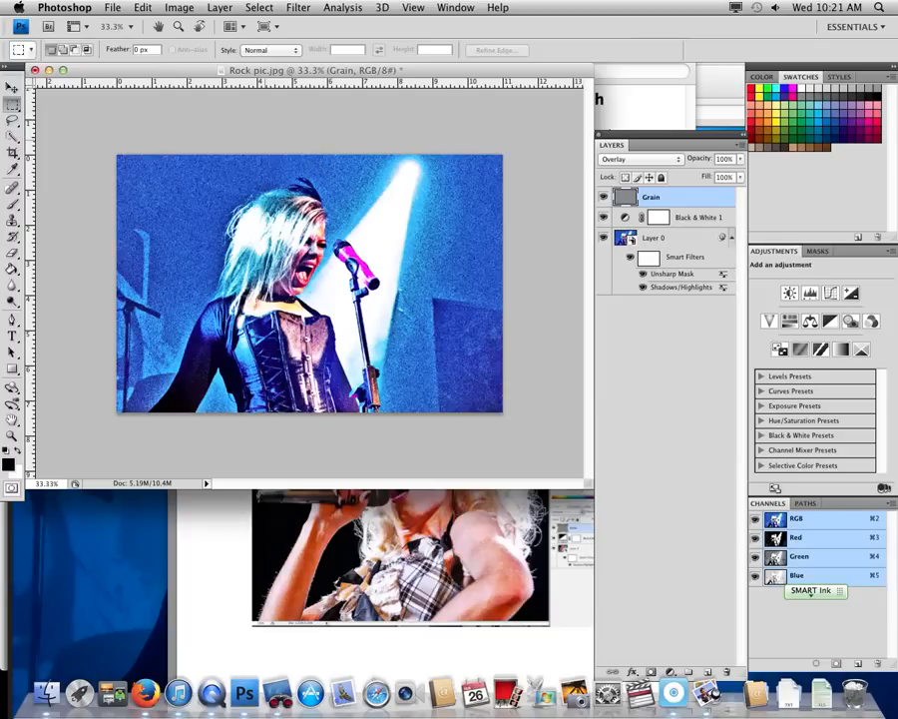
- Save the layered document as Rock pic2.psd on the Desktop with maximum compatibility
{"action": "left_click", "coordinate": [112, 7]}
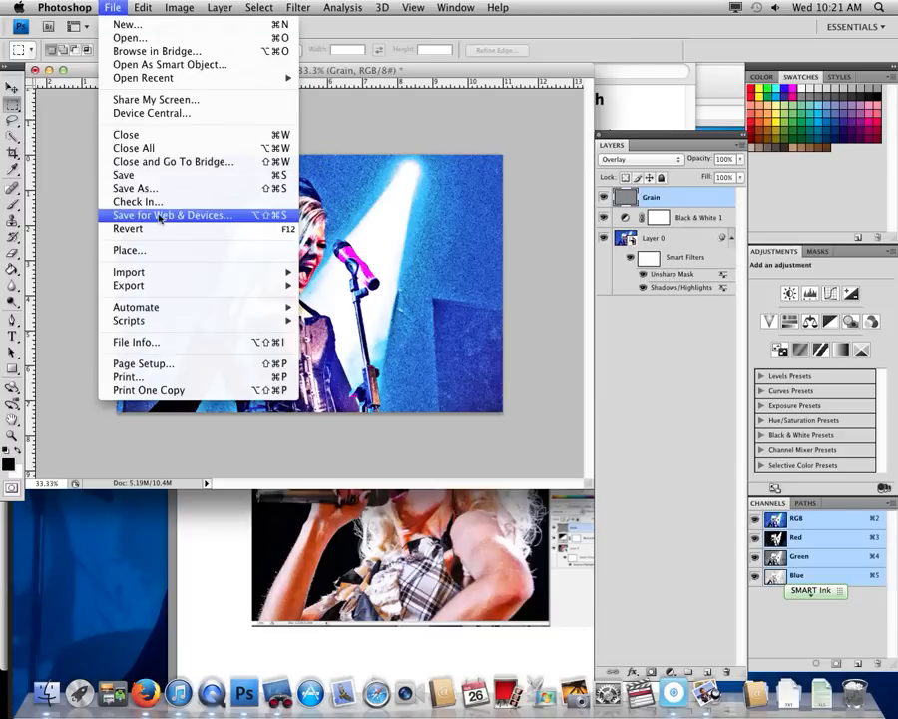
{"action": "left_click", "coordinate": [134, 188]}
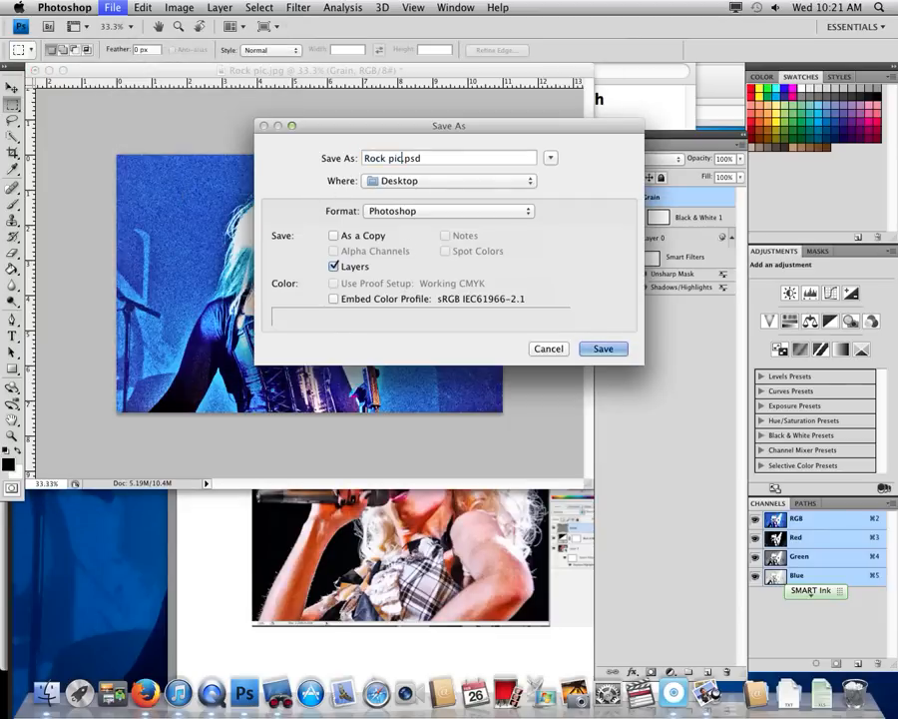
{"action": "type", "text": "2"}
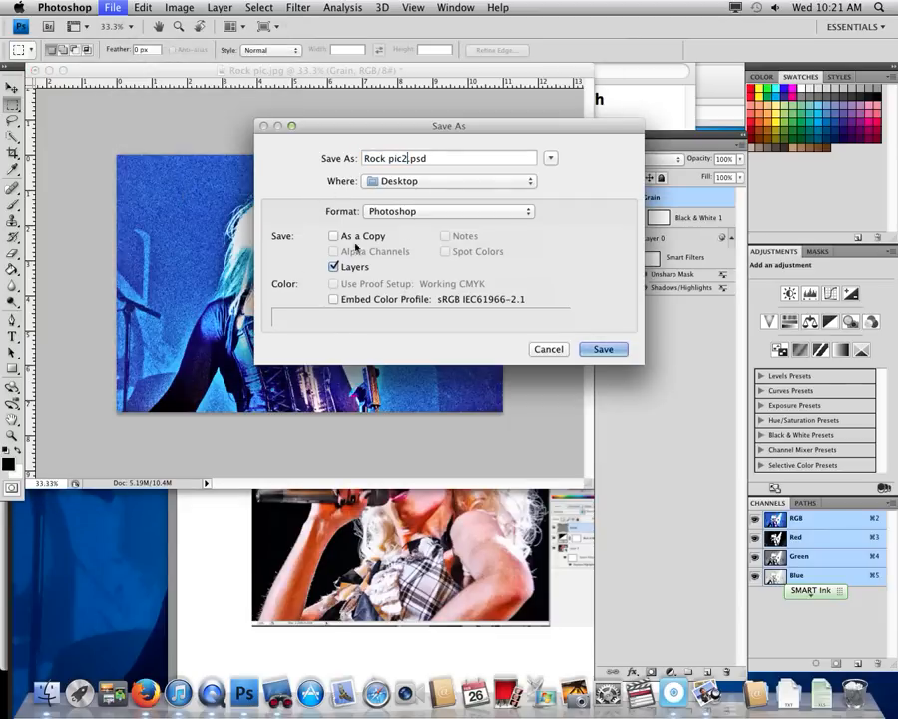
{"action": "left_click", "coordinate": [603, 348]}
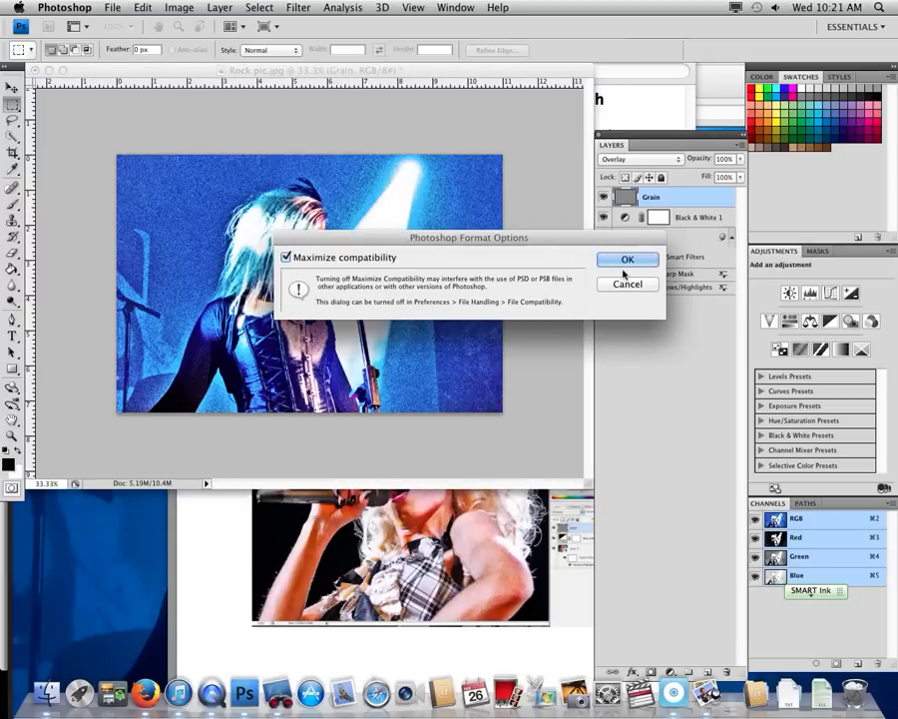
{"action": "left_click", "coordinate": [628, 260]}
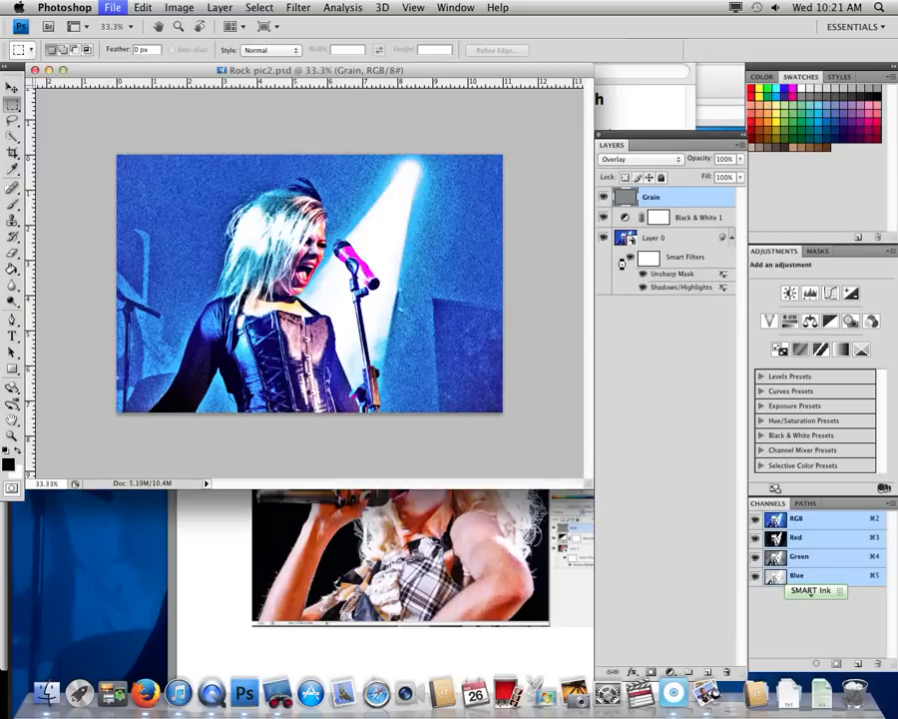
- Save the photo for Web as a low-quality JPEG at quality 5 and confirm the save
{"action": "left_click", "coordinate": [112, 7]}
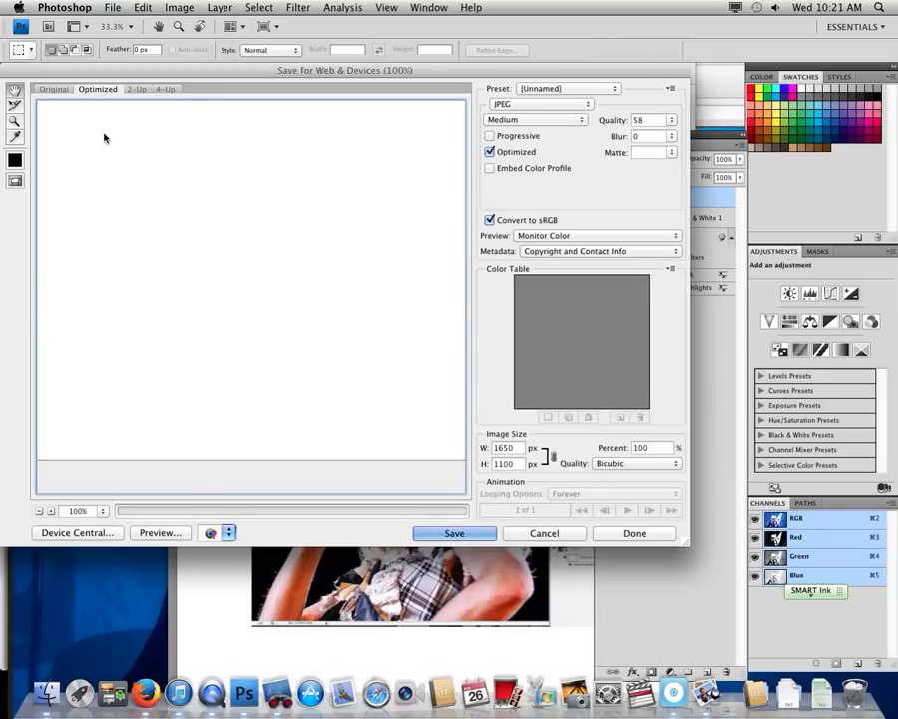
{"action": "mouse_move", "coordinate": [373, 449]}
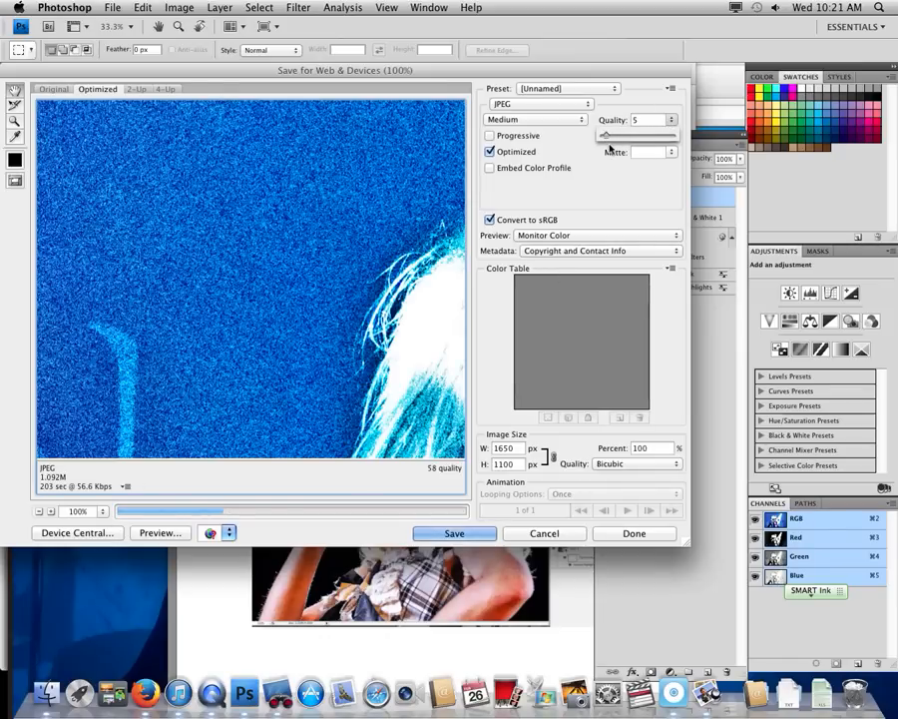
{"action": "left_click", "coordinate": [535, 118]}
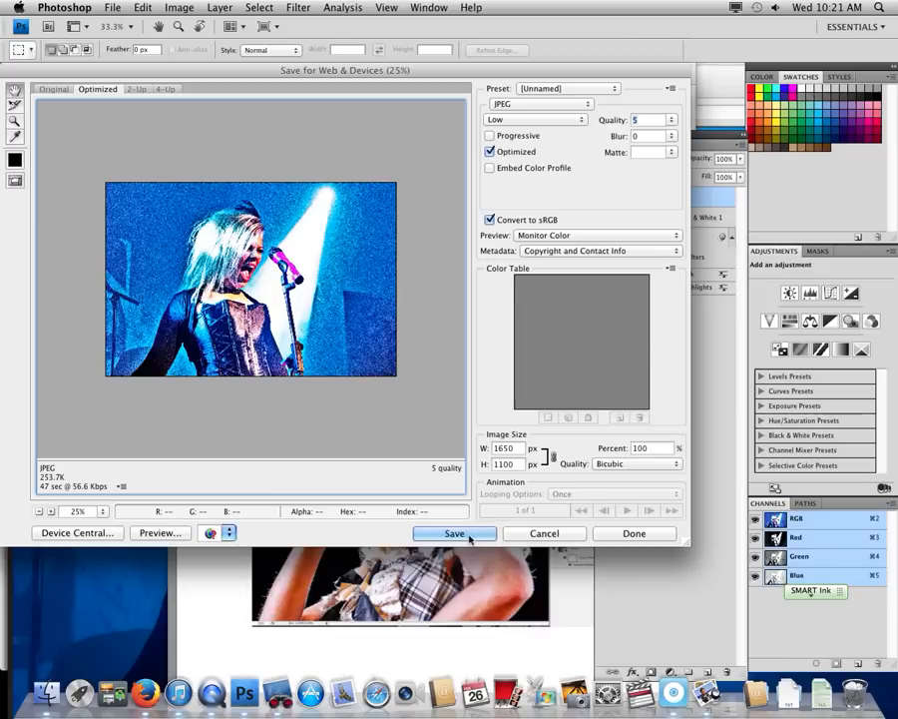
{"action": "left_click", "coordinate": [454, 533]}
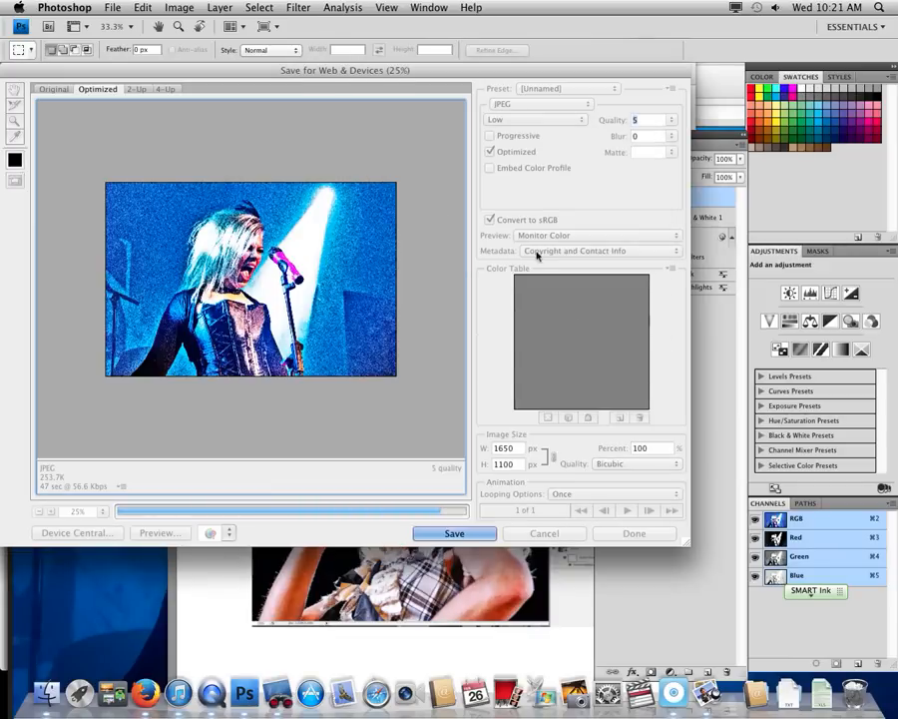
{"action": "left_click", "coordinate": [544, 533]}
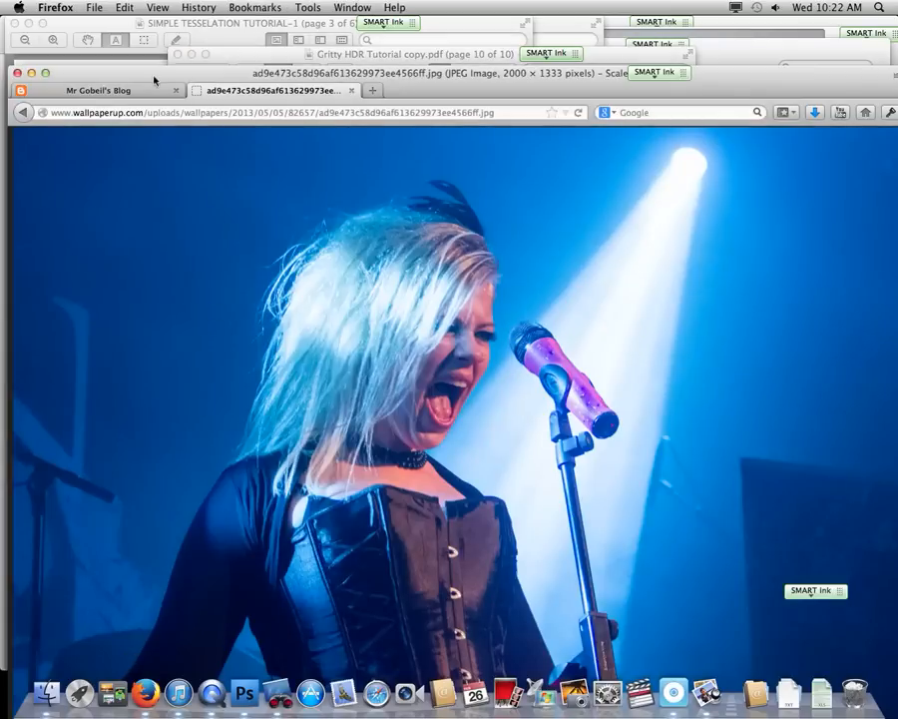
- Return to Mr Gobeil's Blog, dismiss the enlarged Jimi Hendrix photo and edit the Gritty HDR post
{"action": "left_click", "coordinate": [98, 90]}
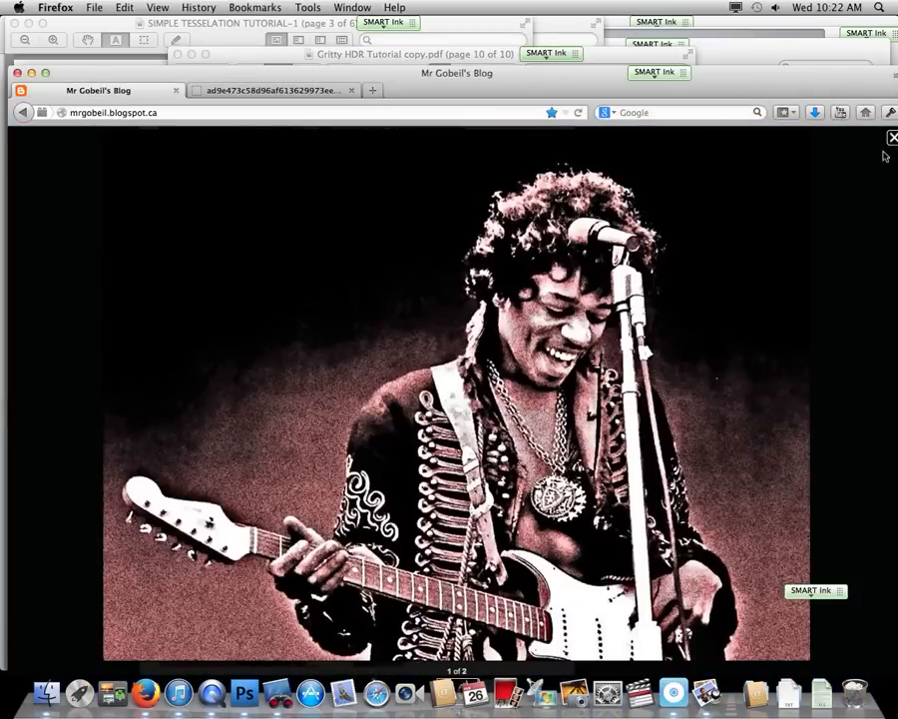
{"action": "left_click", "coordinate": [893, 137]}
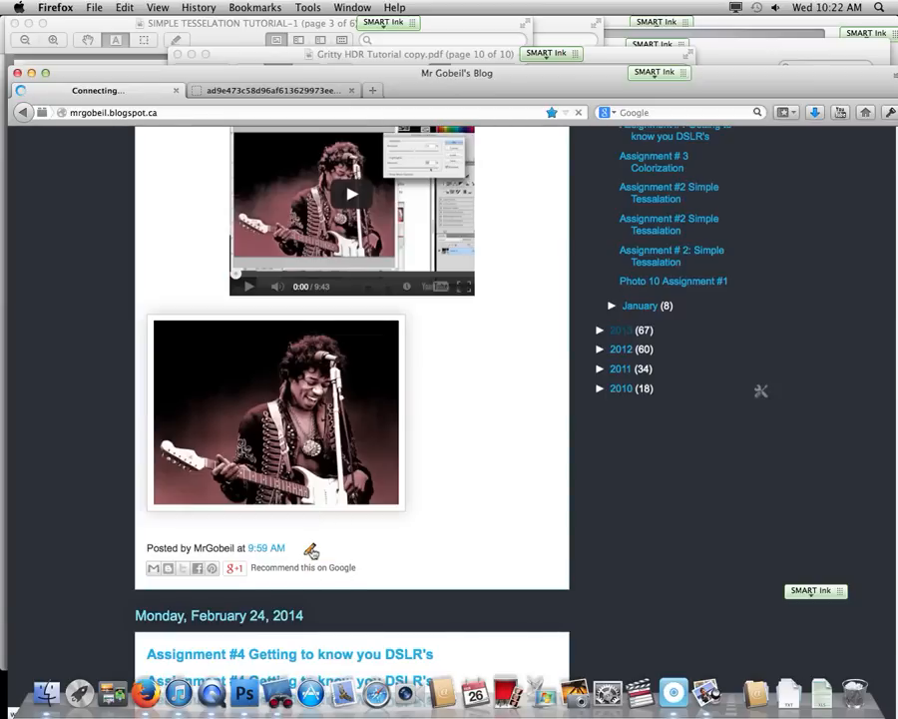
{"action": "left_click", "coordinate": [310, 549]}
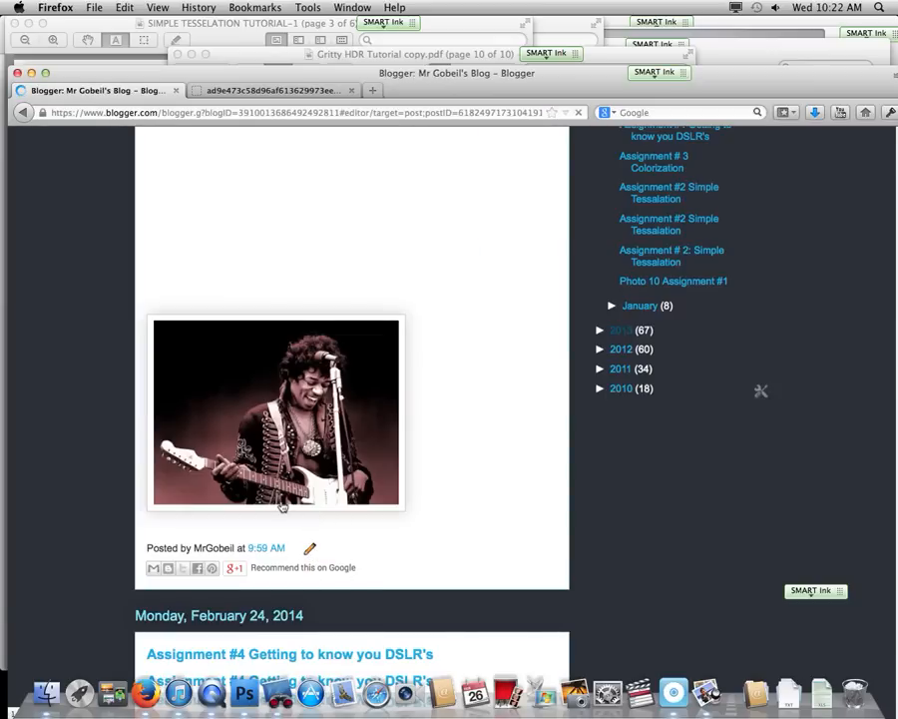
{"action": "left_click", "coordinate": [309, 548]}
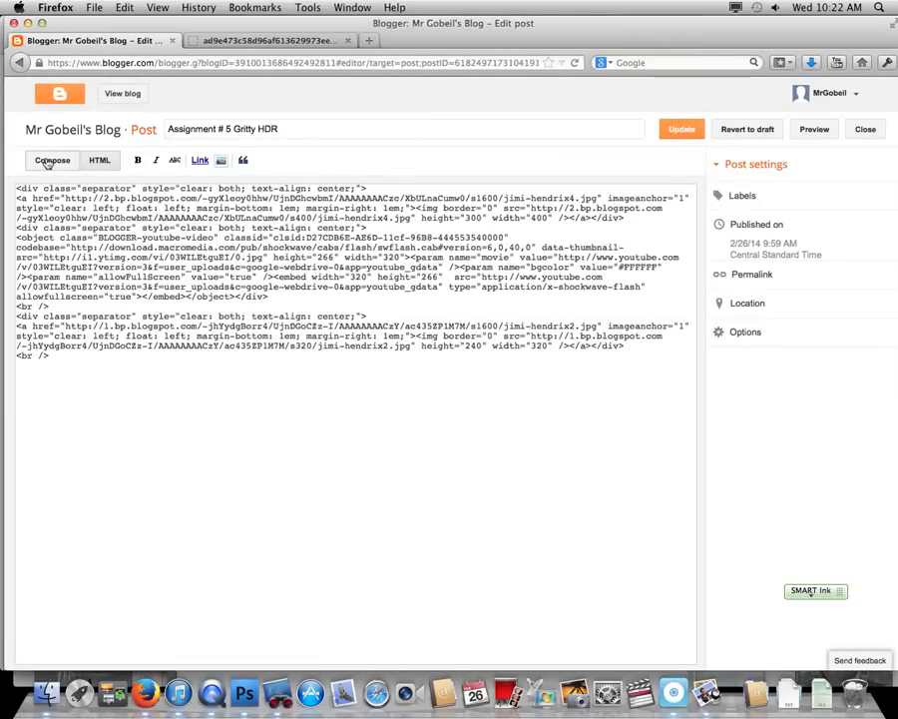
- Switch the editor to Compose view and dismiss the Link dialog without adding a link
{"action": "left_click", "coordinate": [52, 160]}
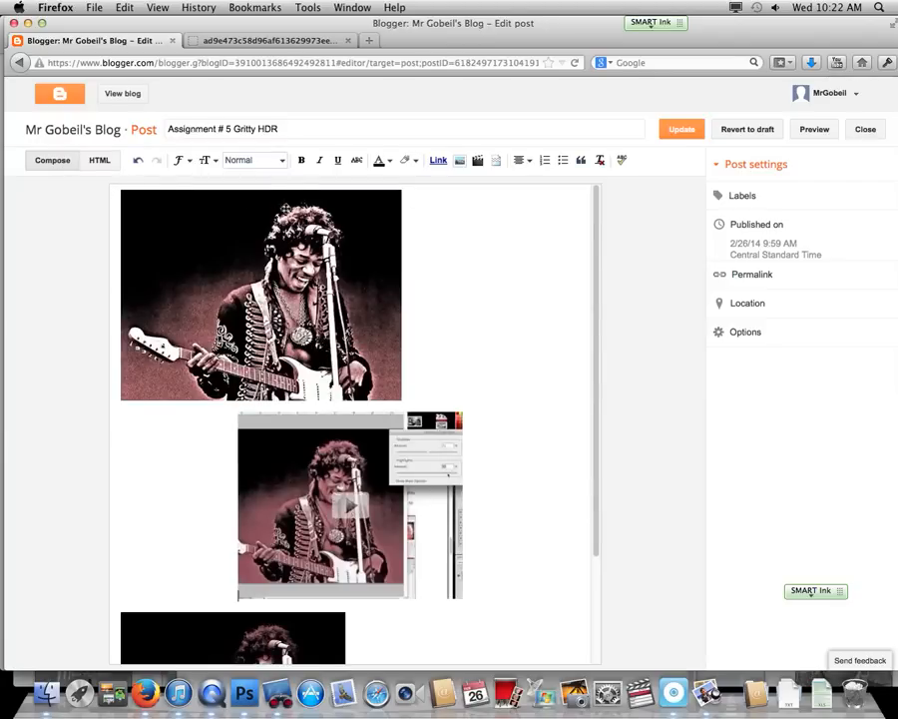
{"action": "left_click", "coordinate": [438, 159]}
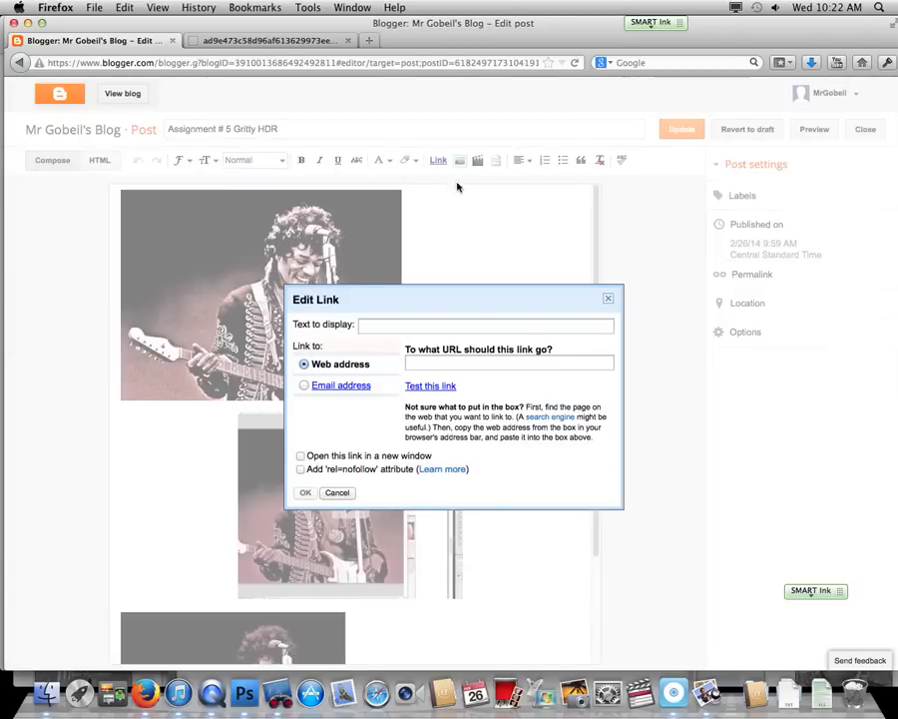
{"action": "left_click", "coordinate": [338, 492]}
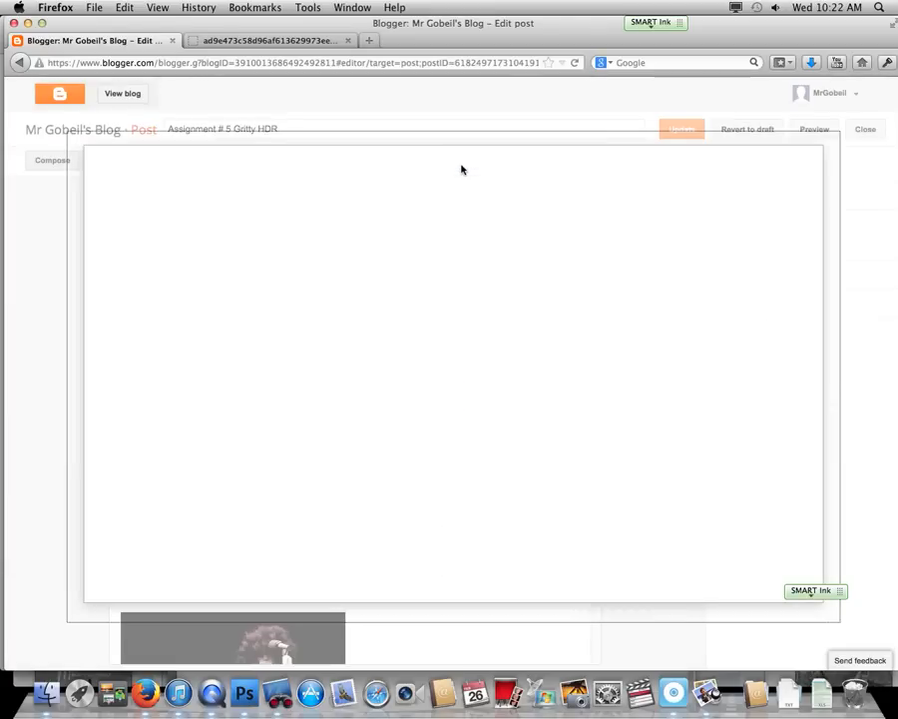
{"action": "mouse_move", "coordinate": [221, 261]}
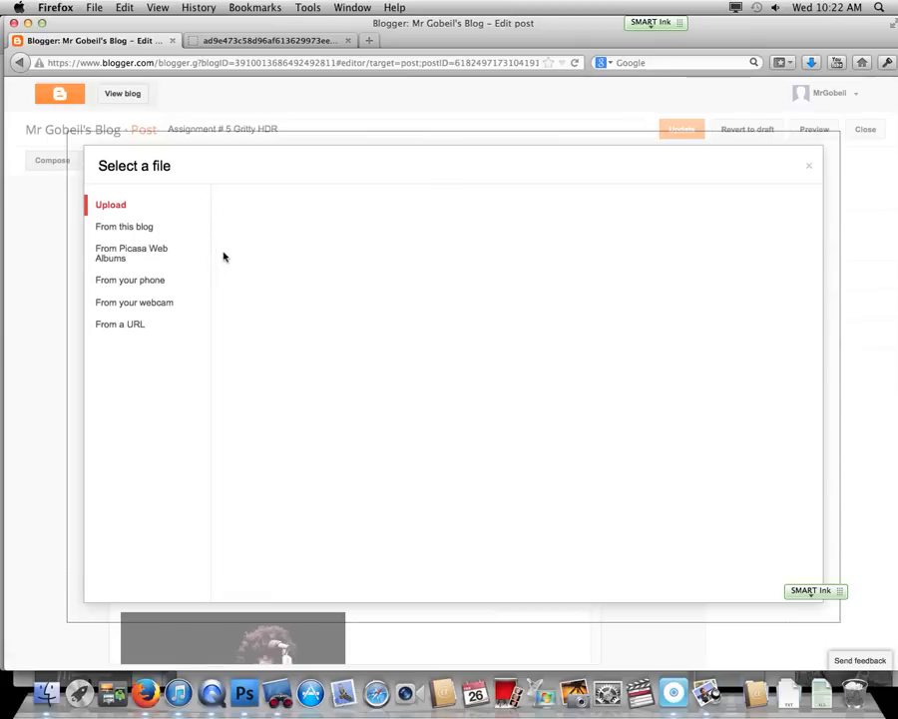
{"action": "mouse_move", "coordinate": [304, 250]}
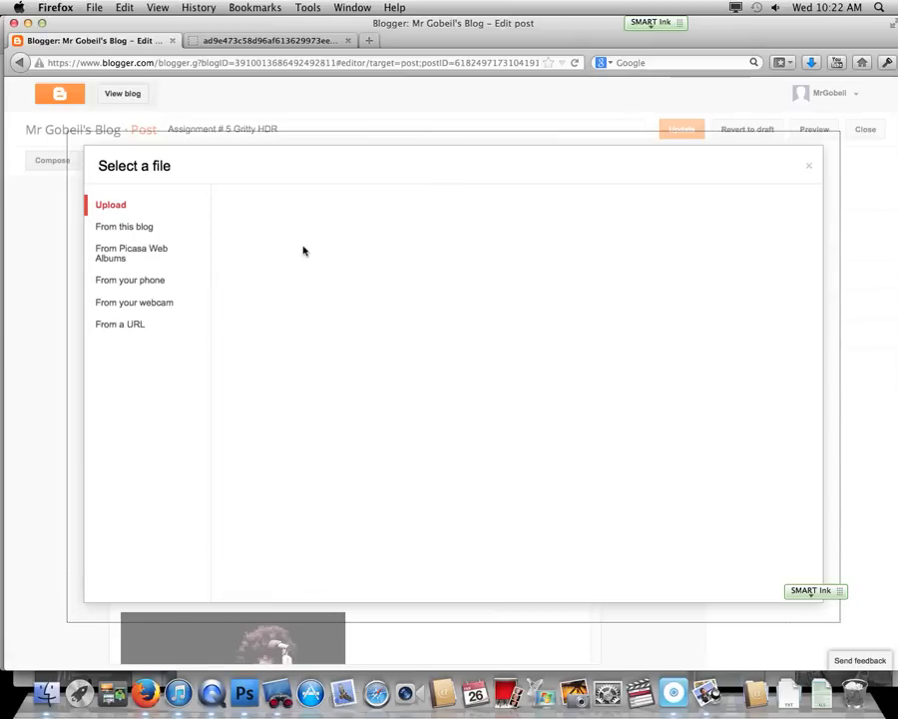
- Choose Rock-pic2.jpg from the Desktop as the image to upload into the post
{"action": "left_click", "coordinate": [110, 205]}
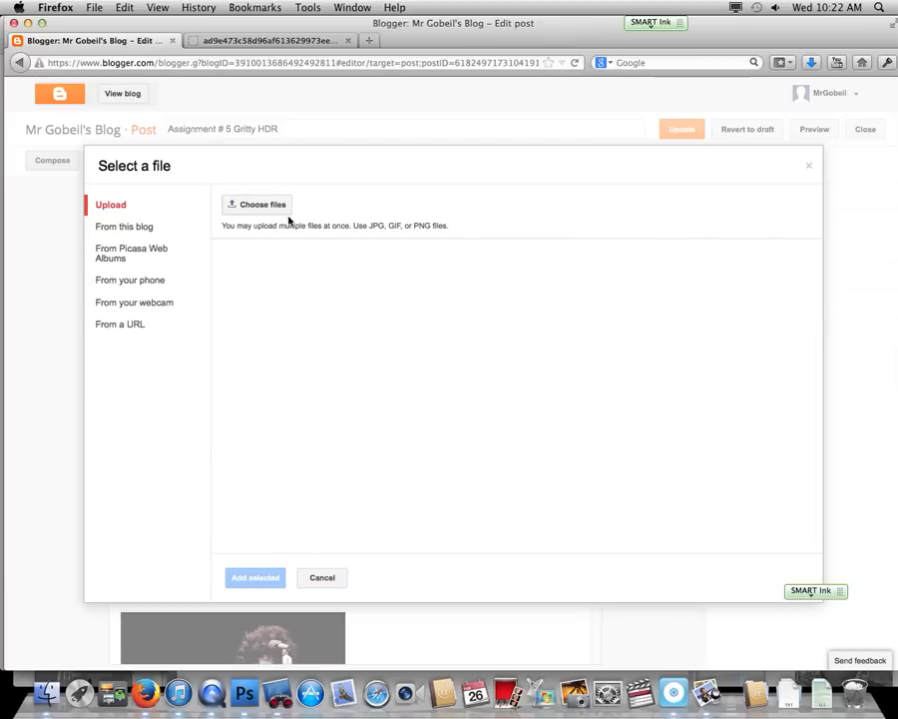
{"action": "left_click", "coordinate": [257, 204]}
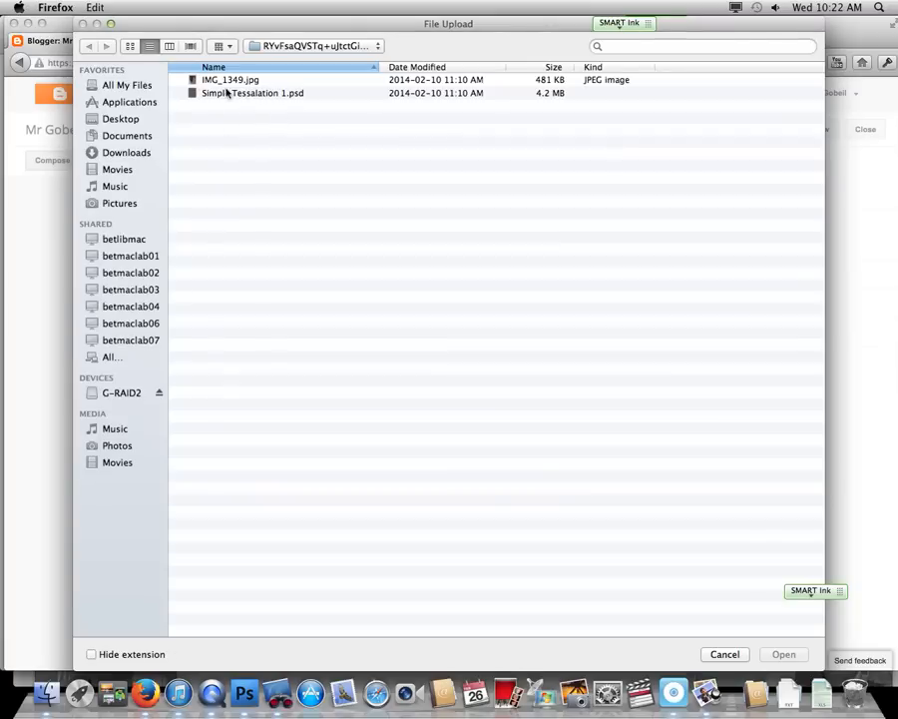
{"action": "left_click", "coordinate": [121, 117]}
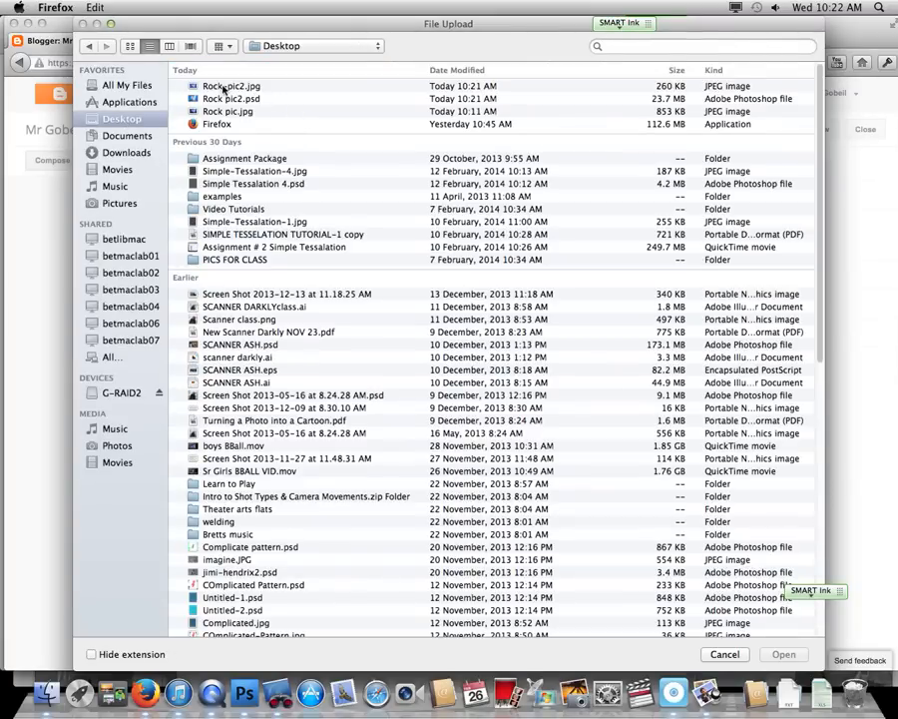
{"action": "left_click", "coordinate": [230, 86]}
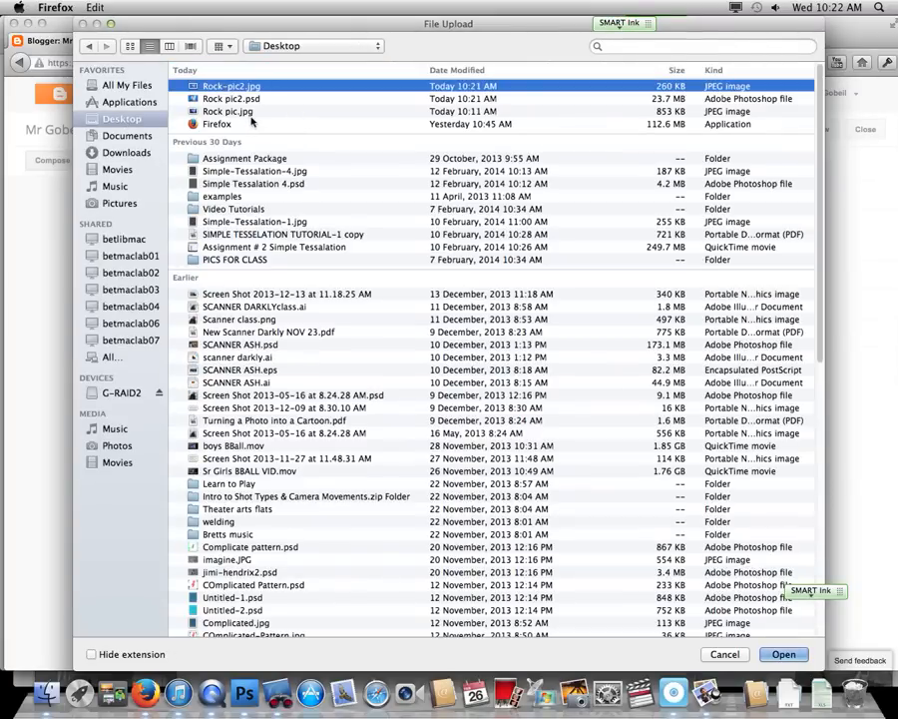
{"action": "left_click", "coordinate": [229, 110]}
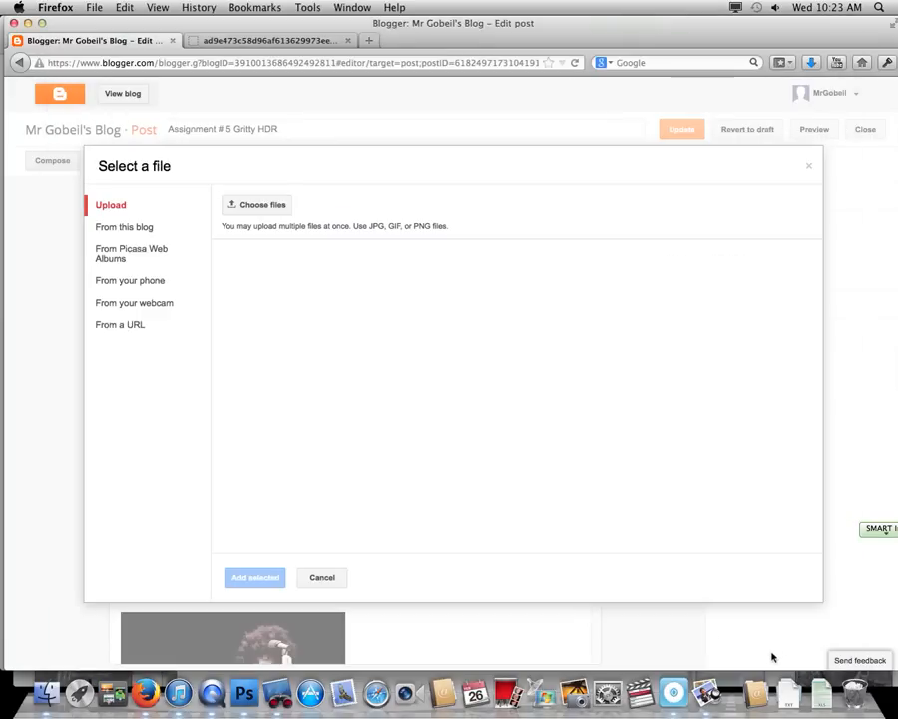
- Add the uploaded singer photos to the Gritty HDR post and update it
{"action": "left_click", "coordinate": [256, 205]}
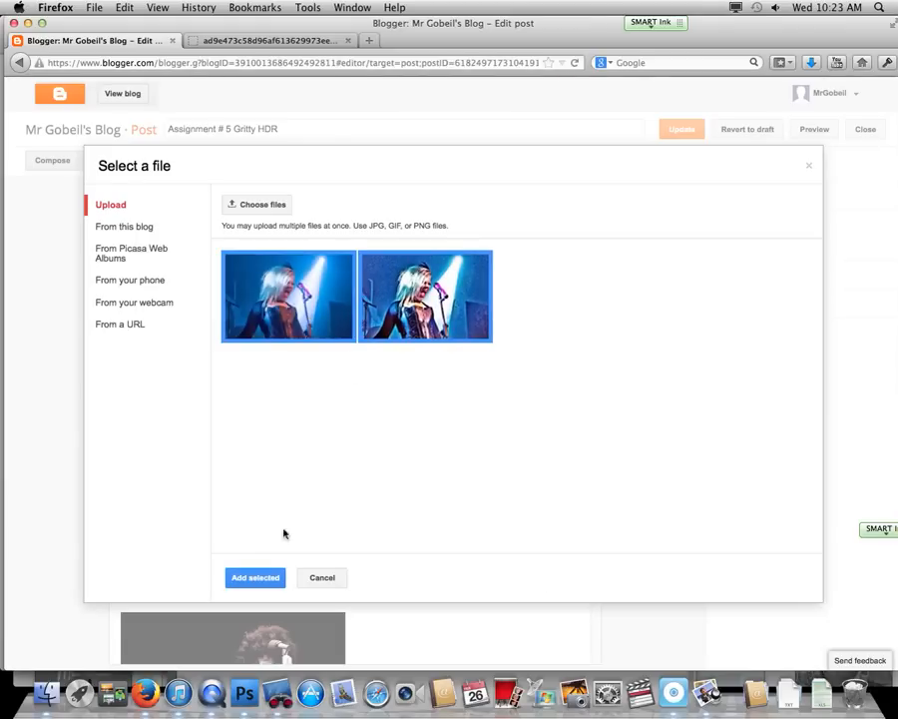
{"action": "left_click", "coordinate": [255, 577]}
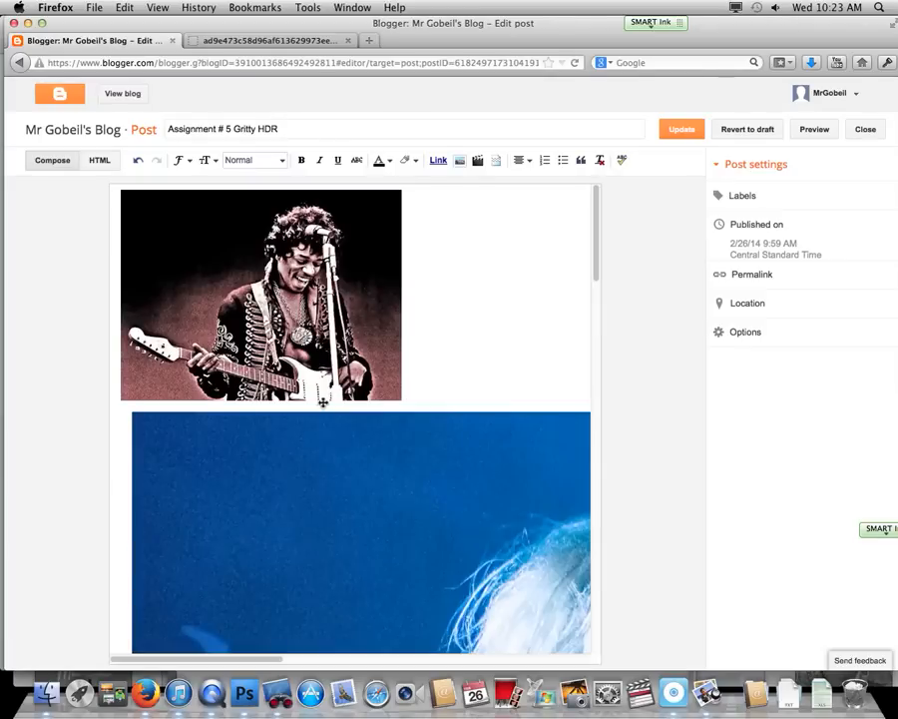
{"action": "scroll", "scroll_direction": "down", "scroll_amount": 3}
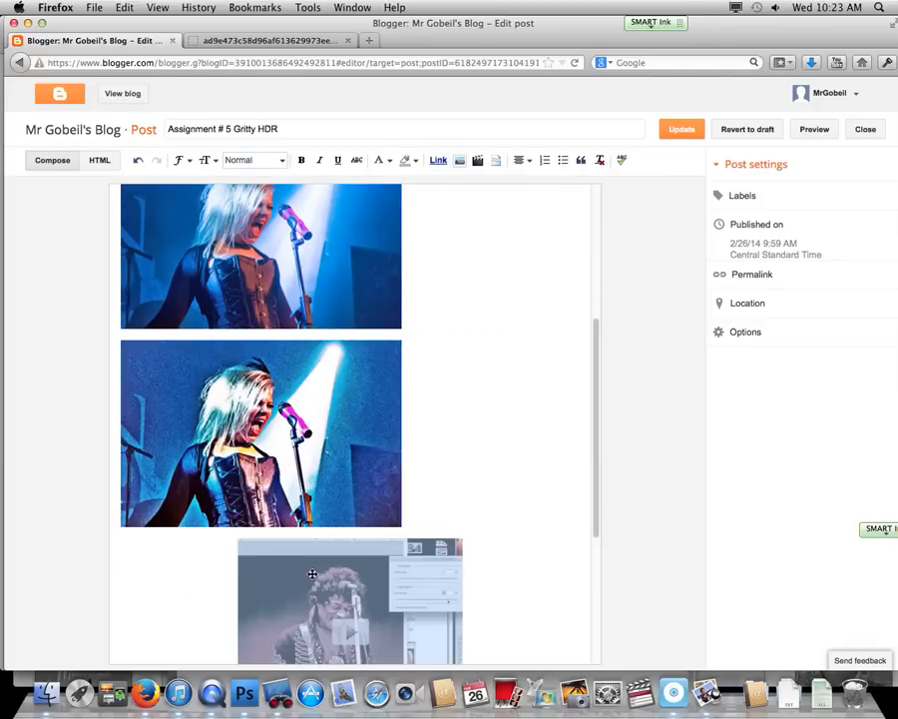
{"action": "scroll", "scroll_direction": "down", "scroll_amount": 3}
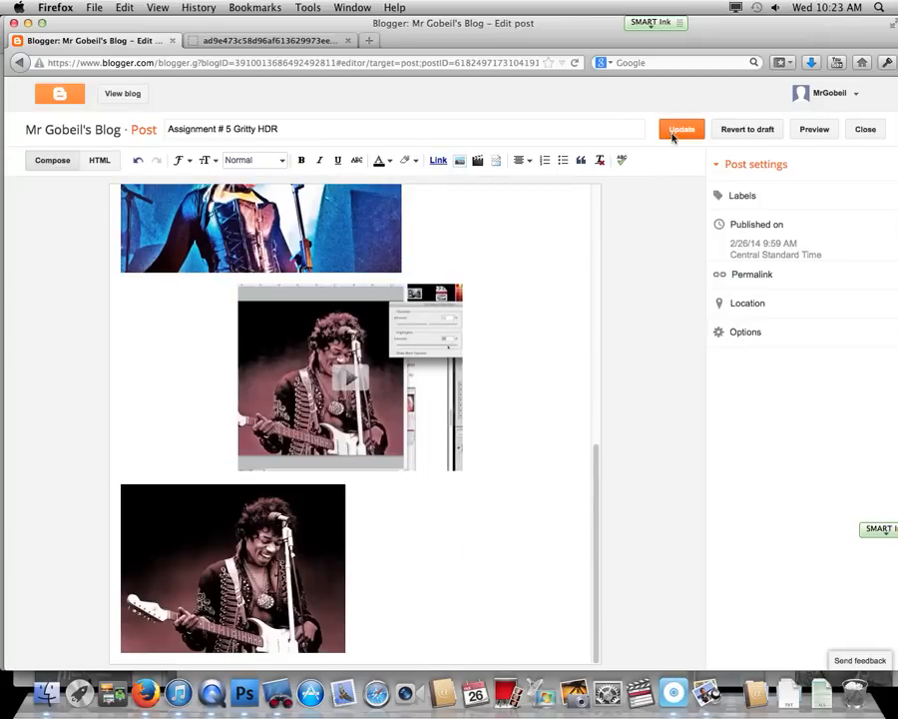
{"action": "left_click", "coordinate": [681, 129]}
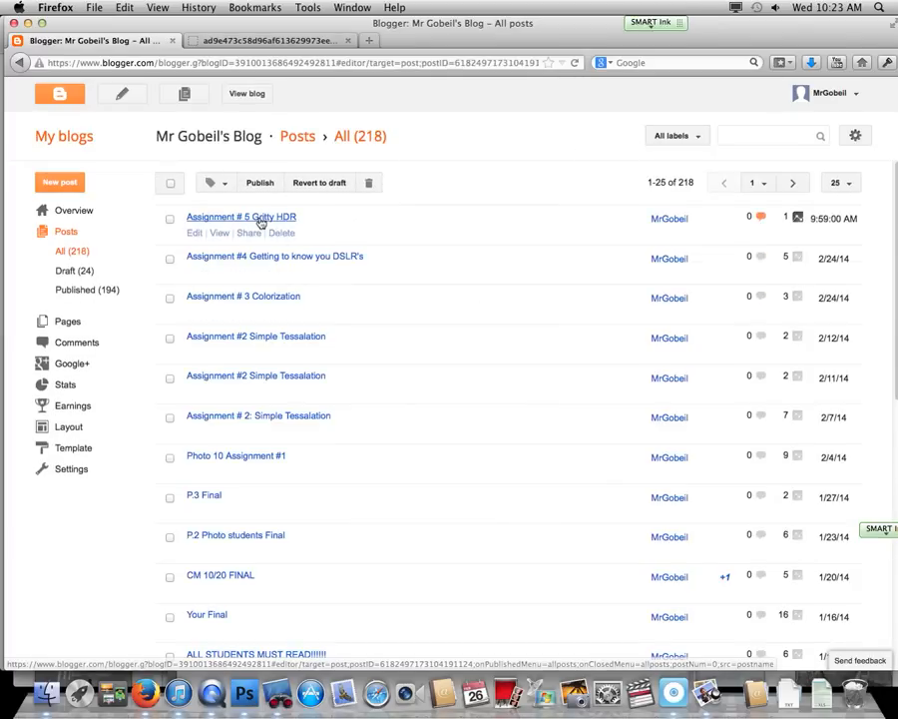
- View the live post and step through its photos to the gritty HDR singer, then return to the blog
{"action": "left_click", "coordinate": [212, 232]}
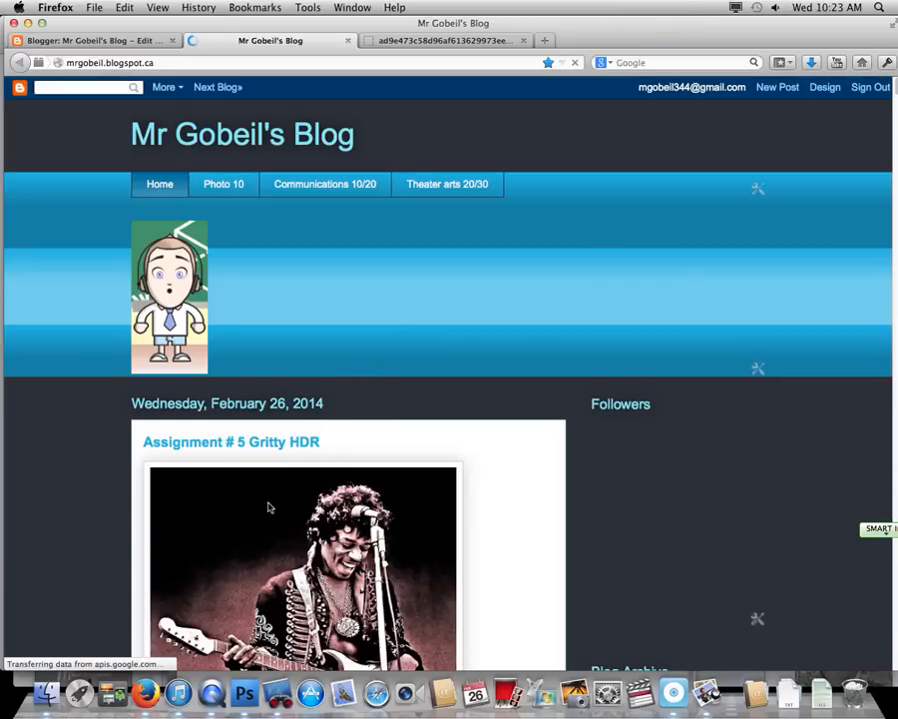
{"action": "mouse_move", "coordinate": [247, 540]}
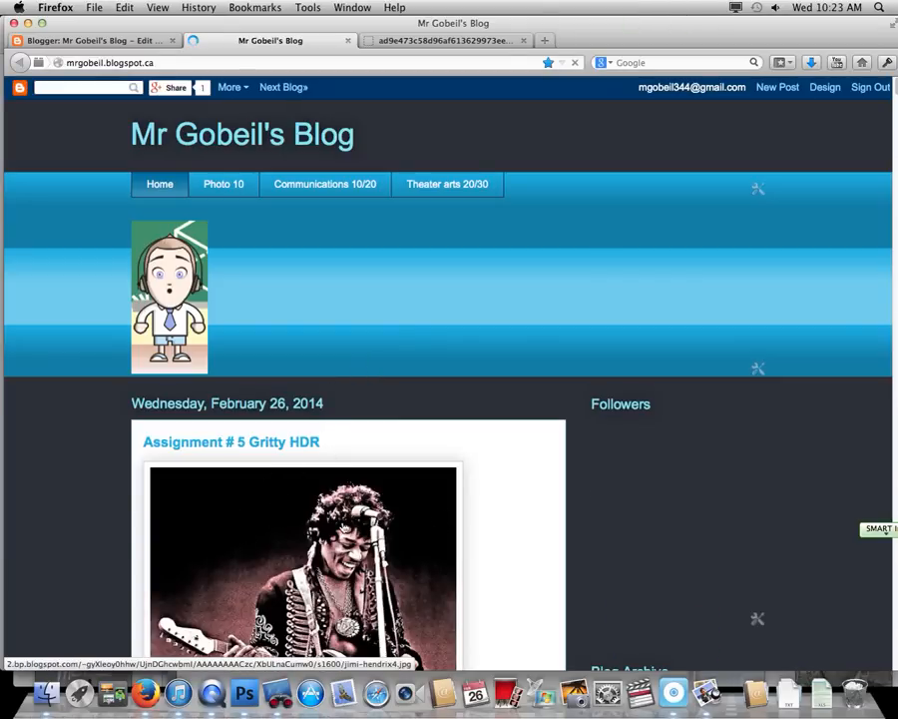
{"action": "left_click", "coordinate": [302, 566]}
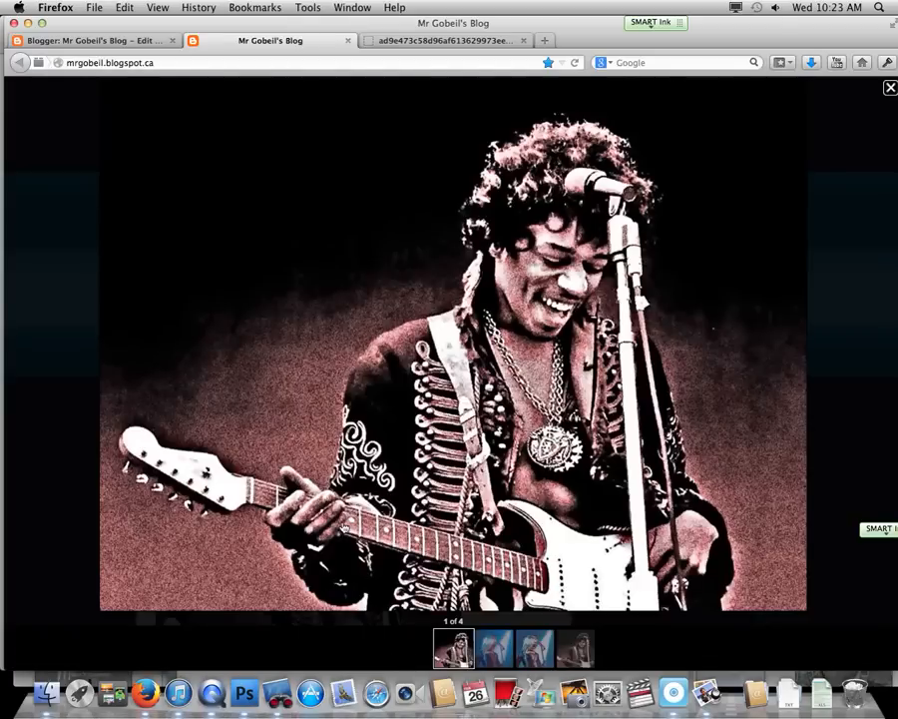
{"action": "left_click", "coordinate": [494, 648]}
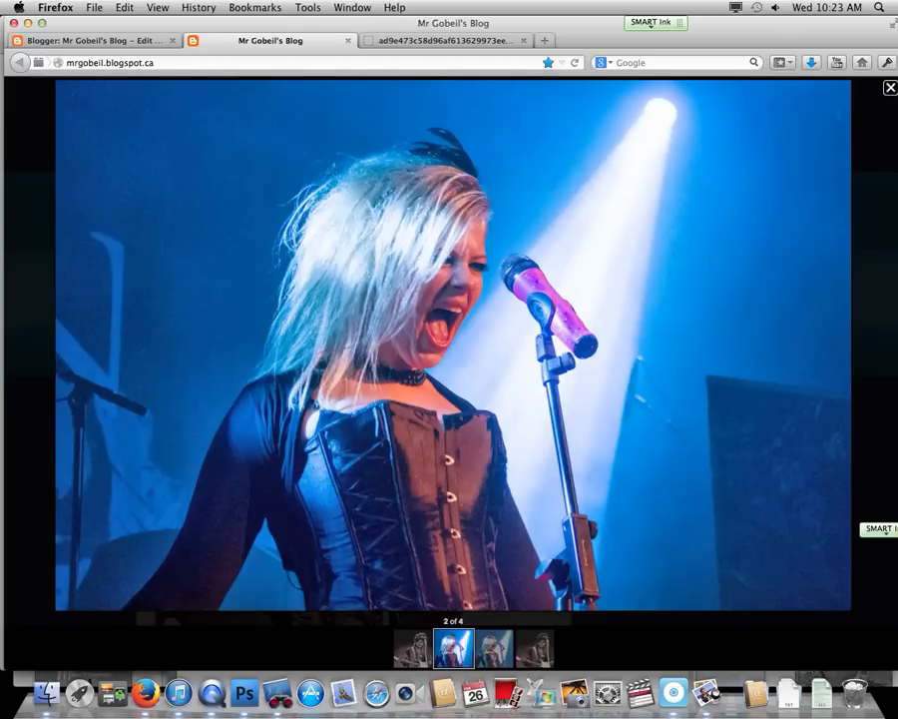
{"action": "left_click", "coordinate": [494, 649]}
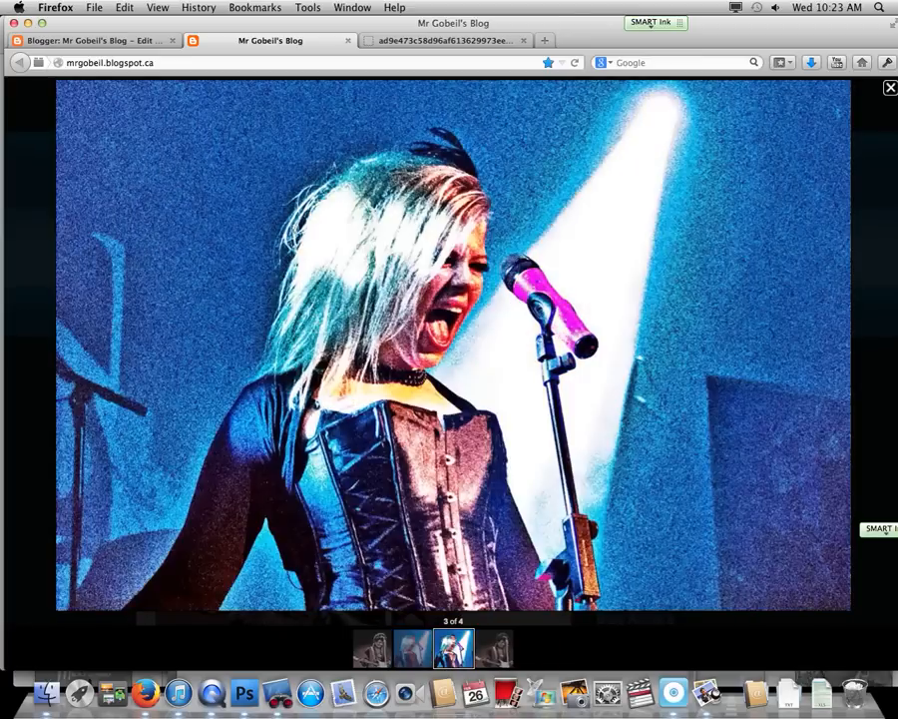
{"action": "mouse_move", "coordinate": [499, 322]}
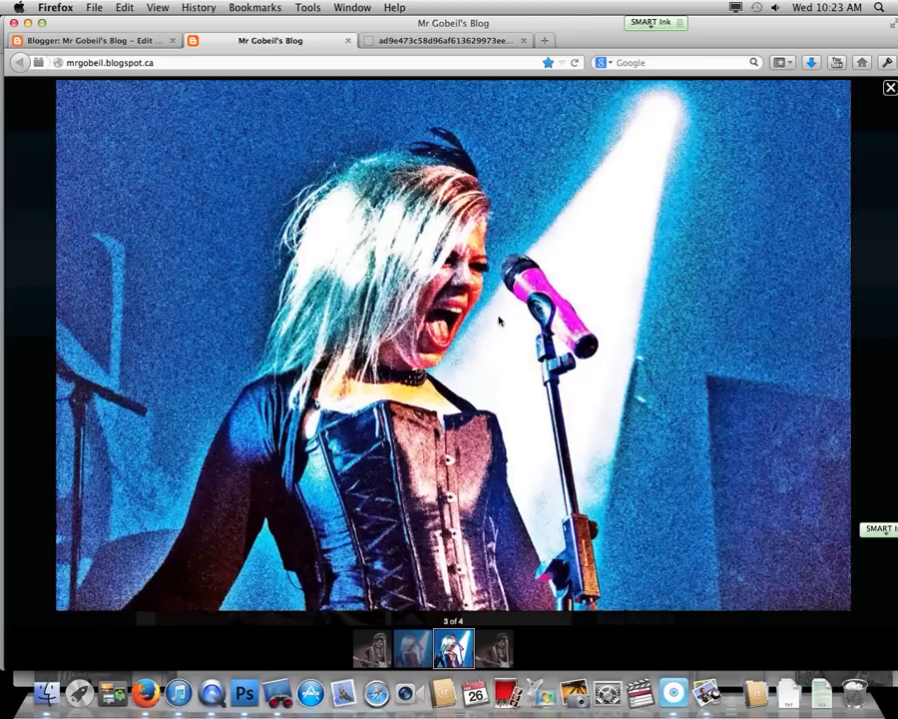
{"action": "left_click", "coordinate": [887, 88]}
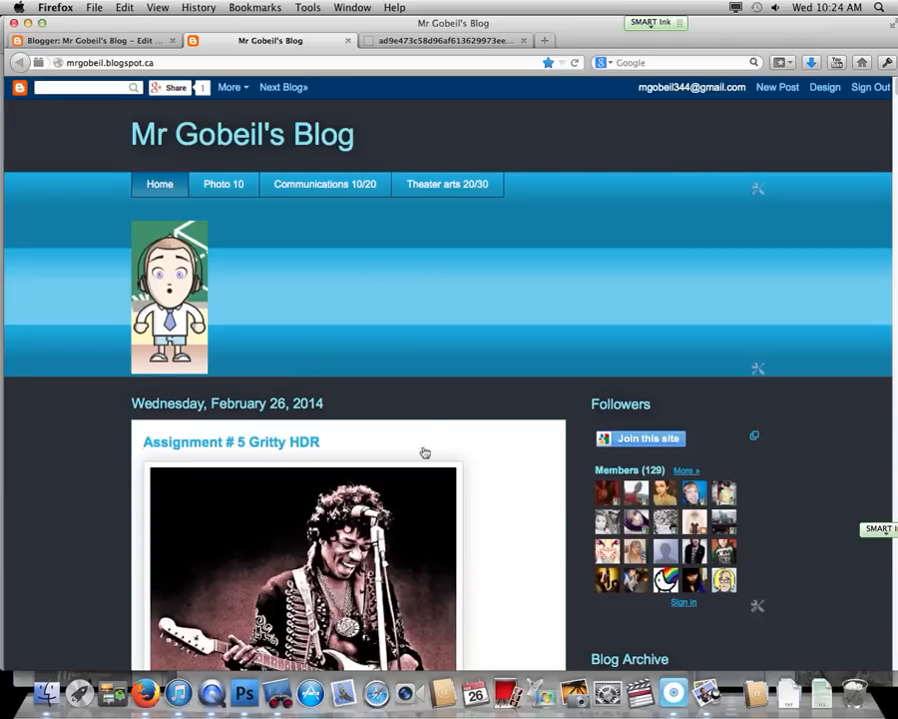